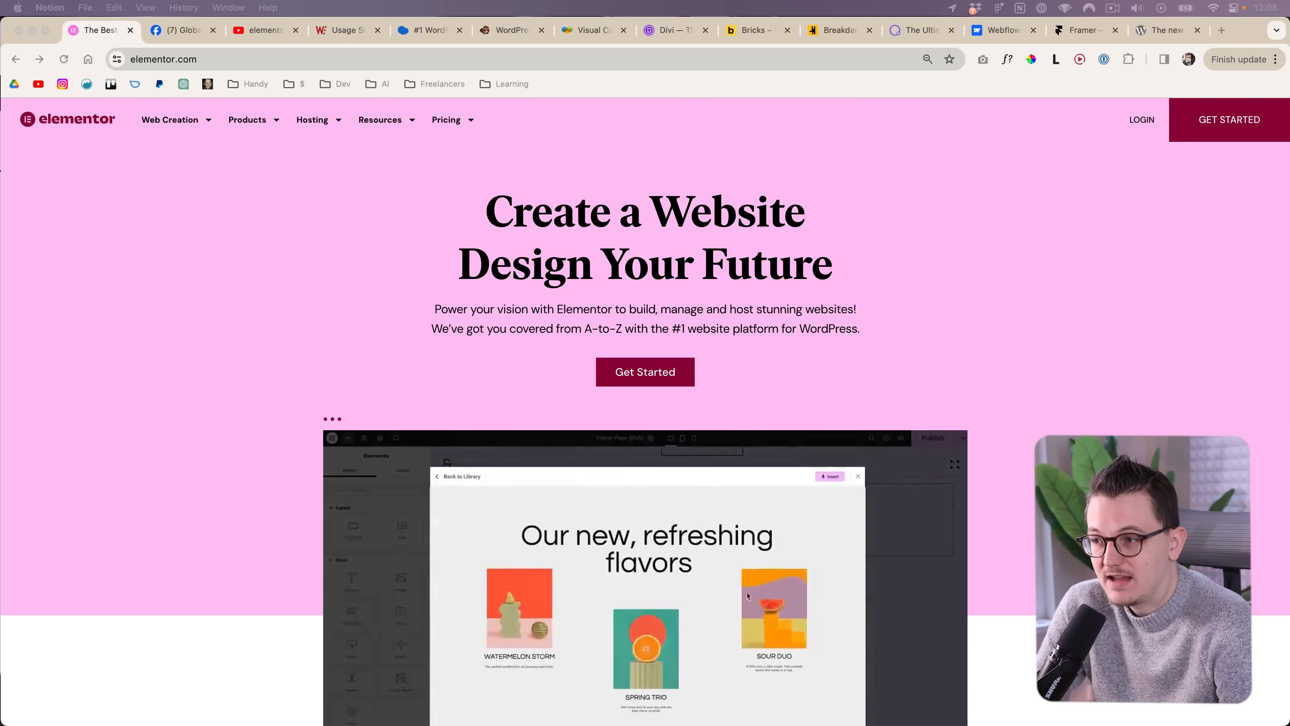
Switch to the Facebook tab showing the Global Elementor Community group with 147.1K members.
click(858, 476)
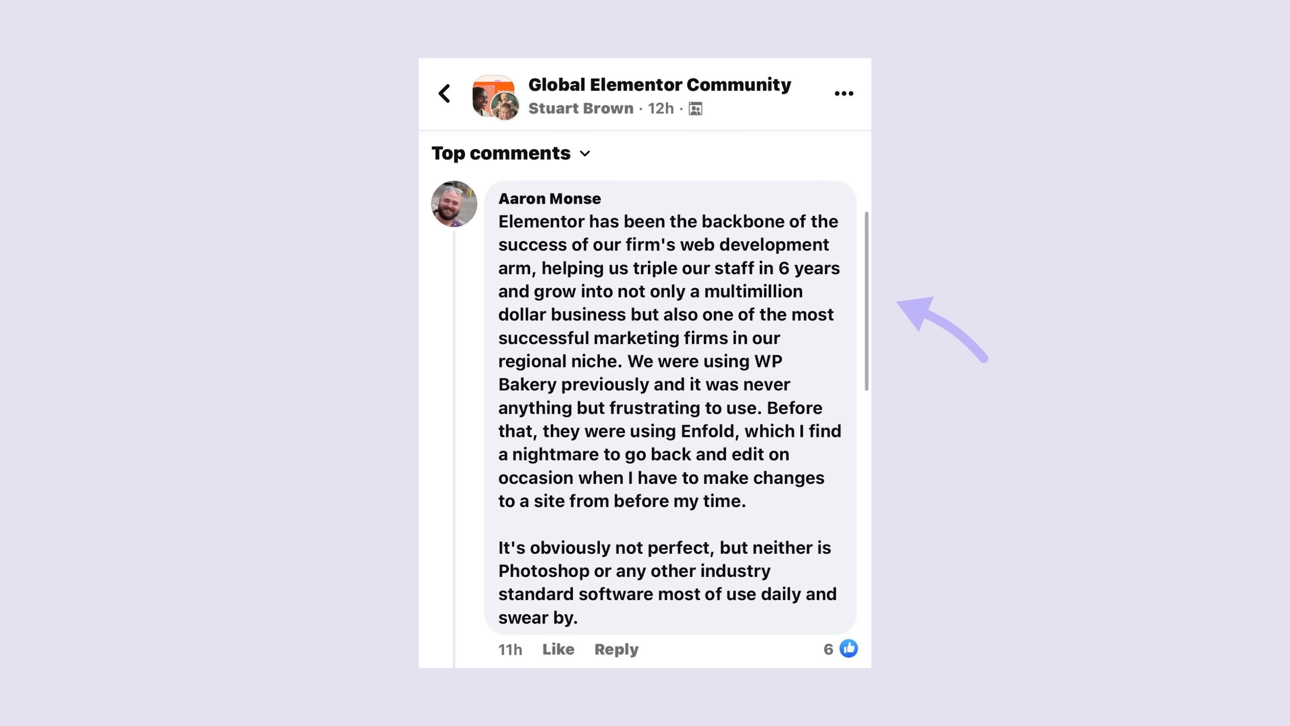
mouse_move(863, 291)
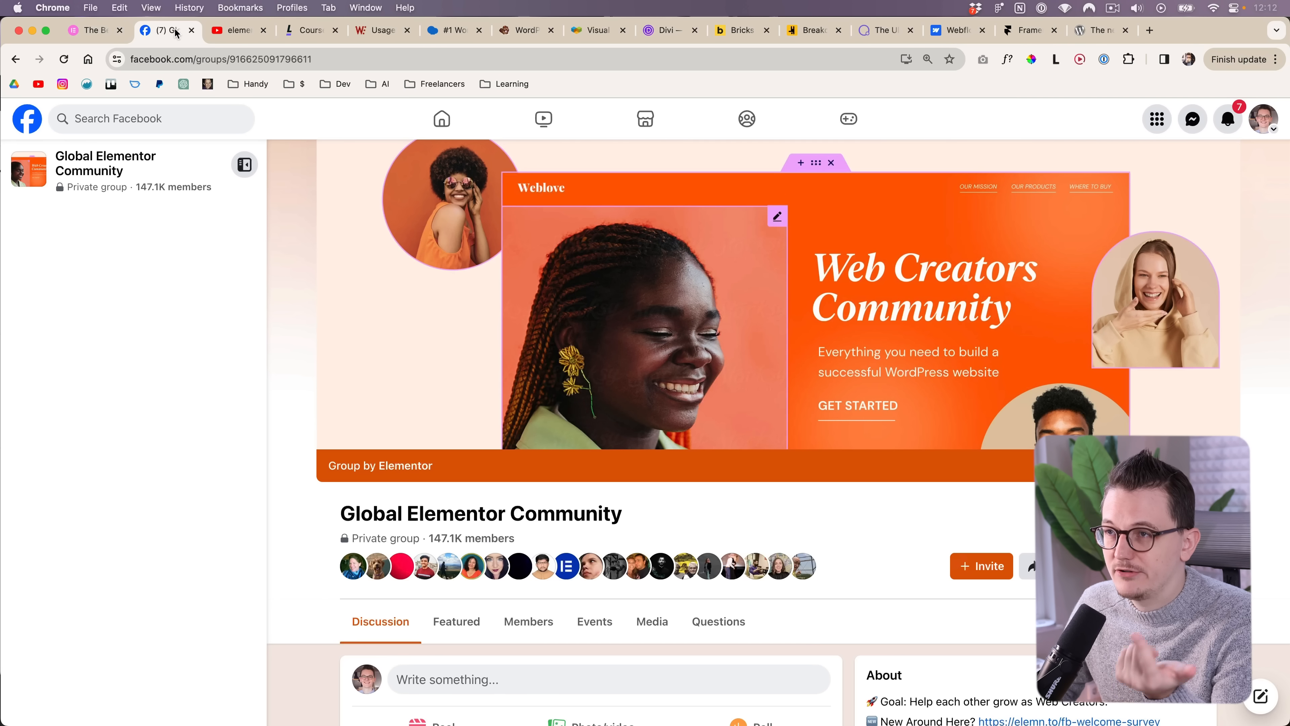
mouse_move(598, 264)
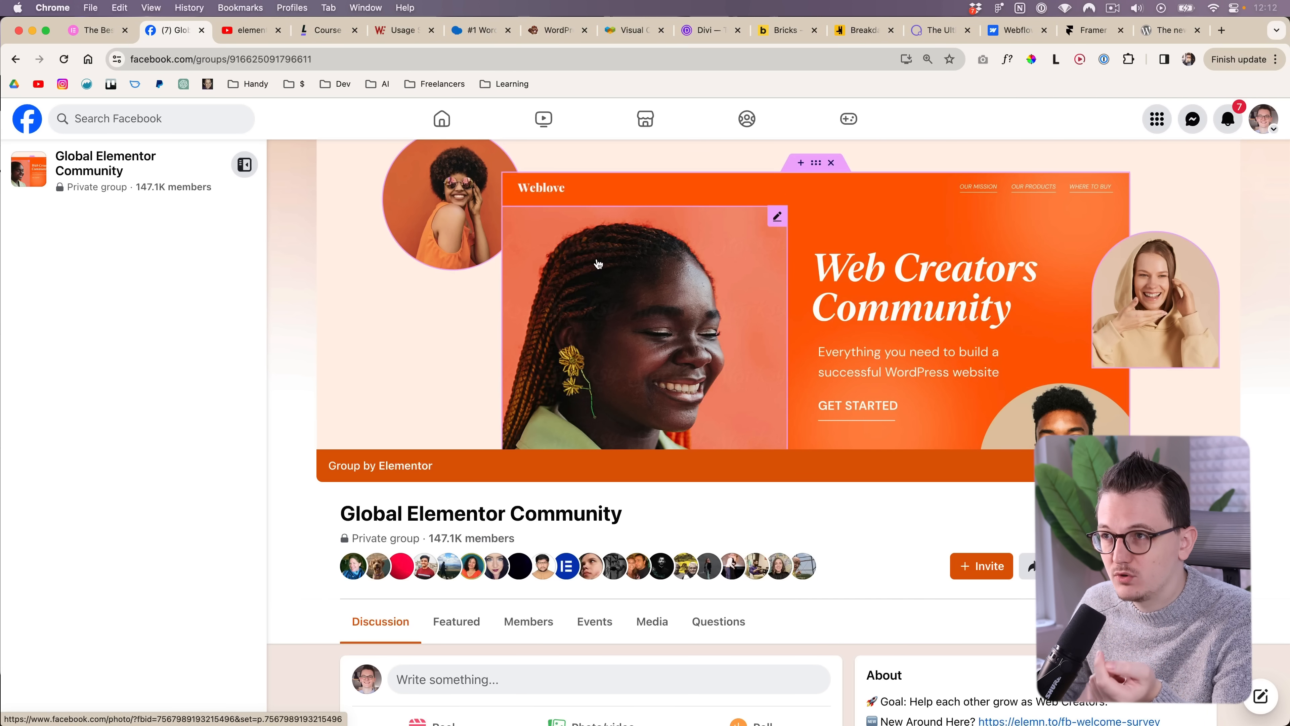
Switch to the YouTube tab listing elementor tutorial search results.
click(246, 30)
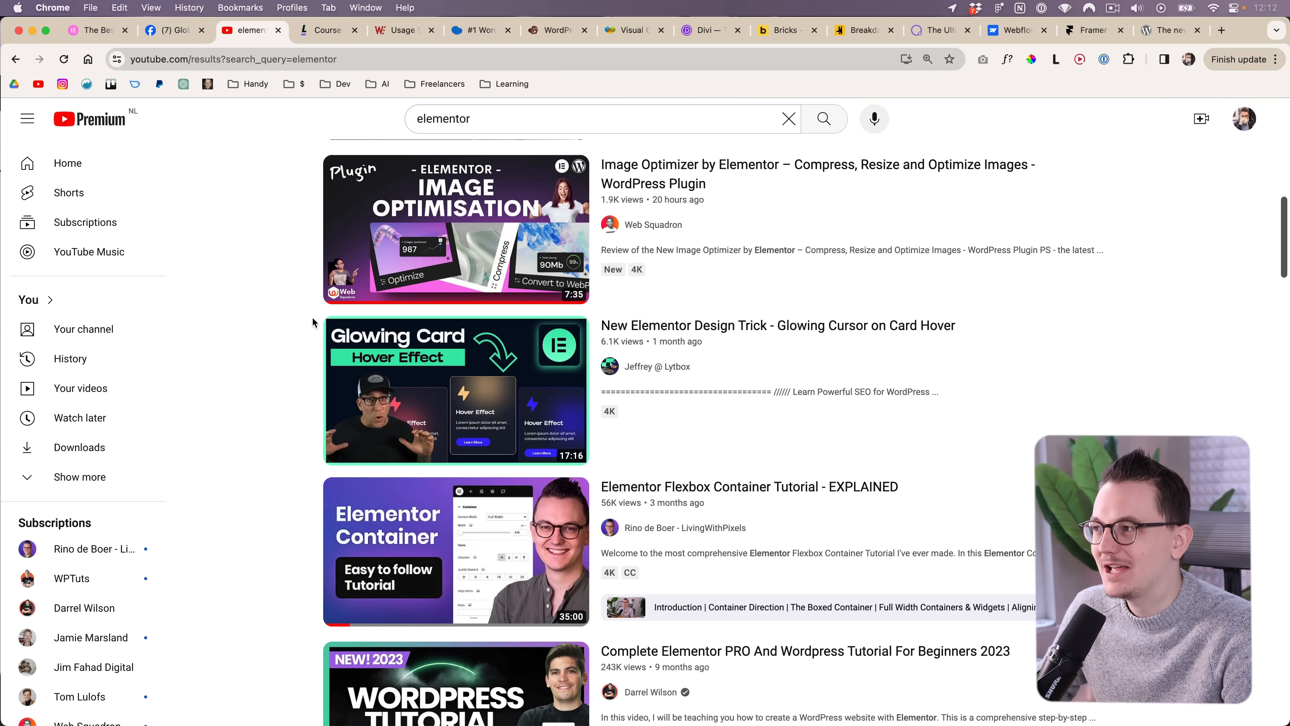
Scroll down through the YouTube elementor search results.
scroll(down, 3)
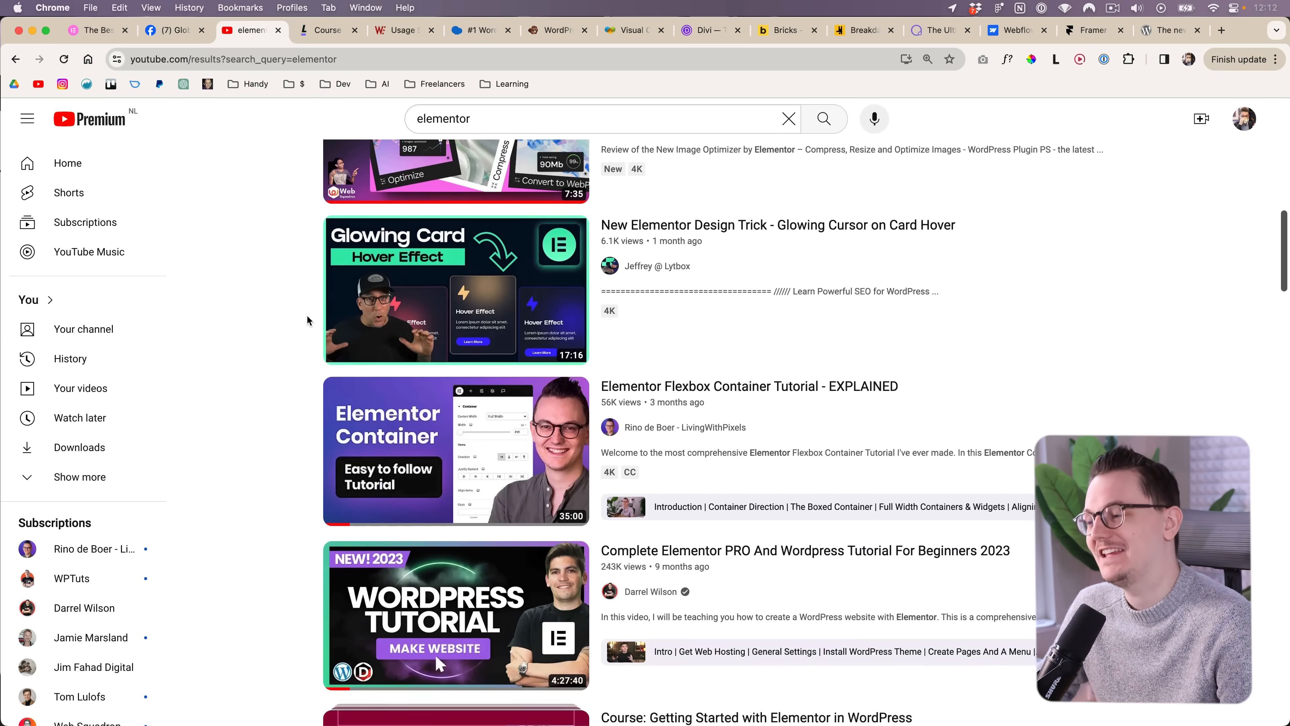
scroll(down, 3)
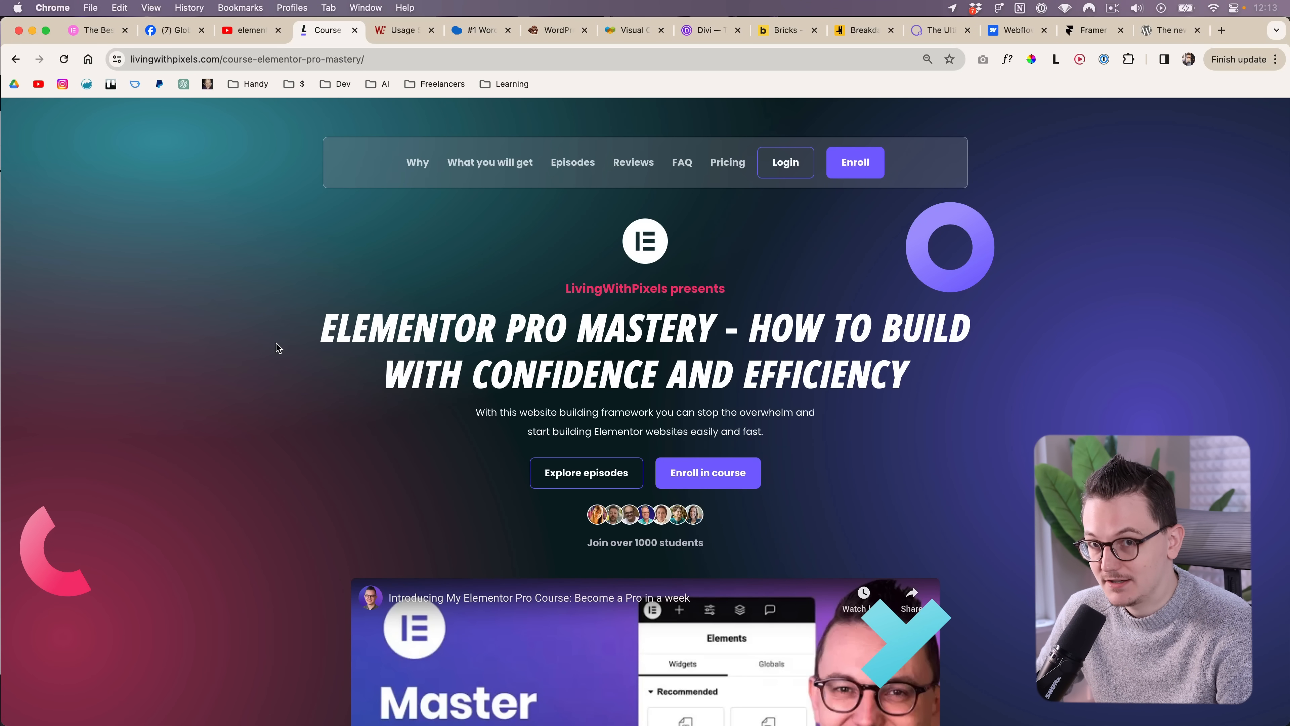
mouse_move(953, 480)
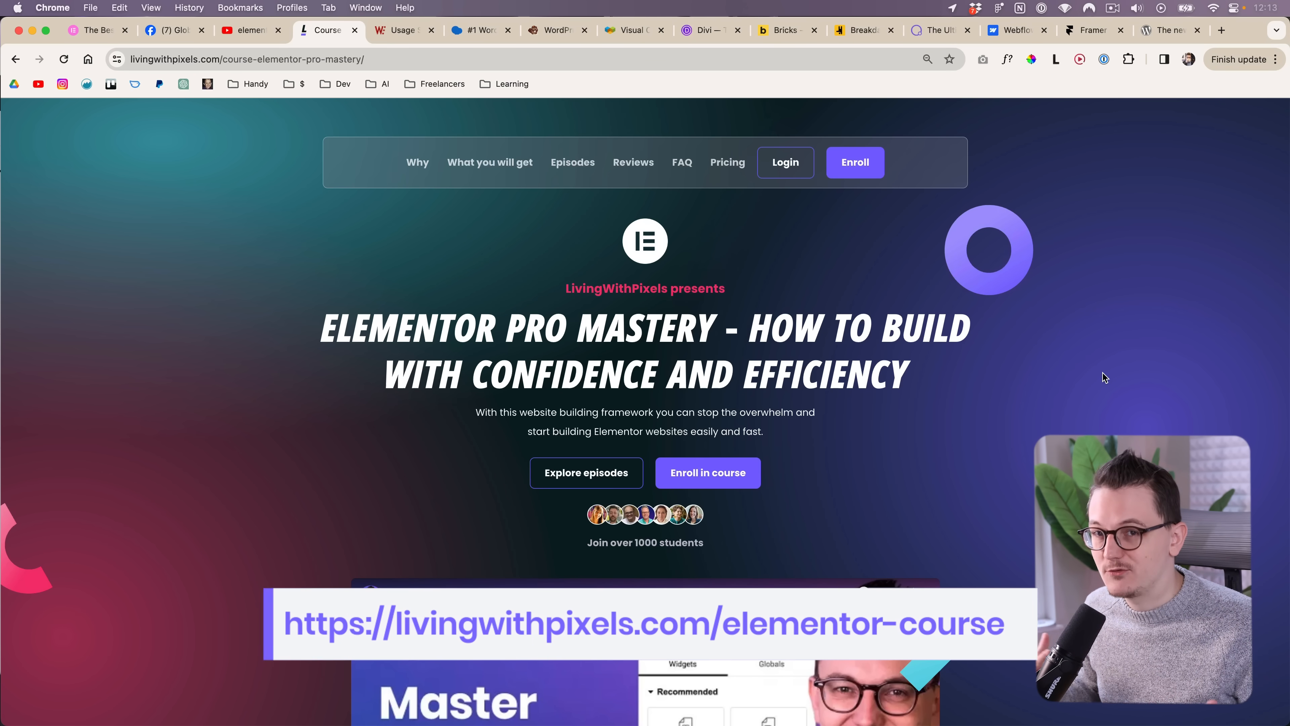
Switch to the oxygenbuilder.com tab showing the Oxygen builder homepage.
click(937, 30)
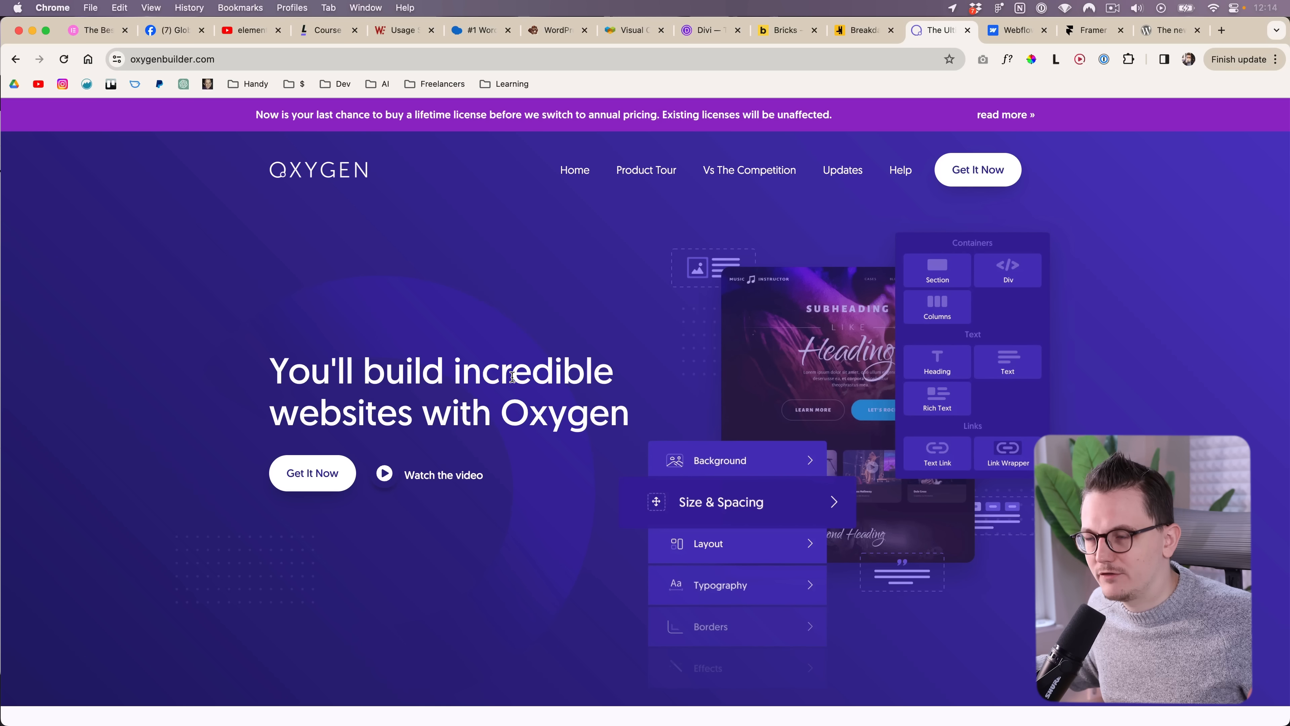
mouse_move(1077, 177)
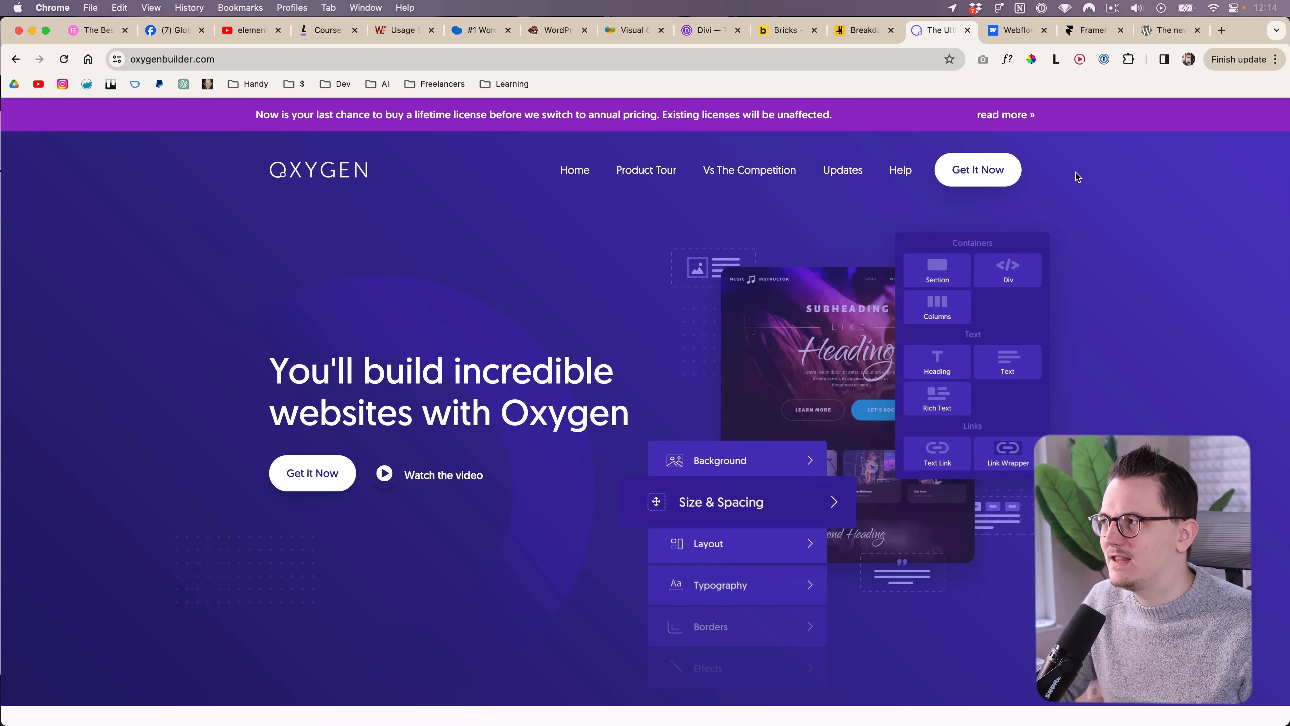
Flip between the Breakdance and Oxygen builder homepages to compare them.
click(860, 31)
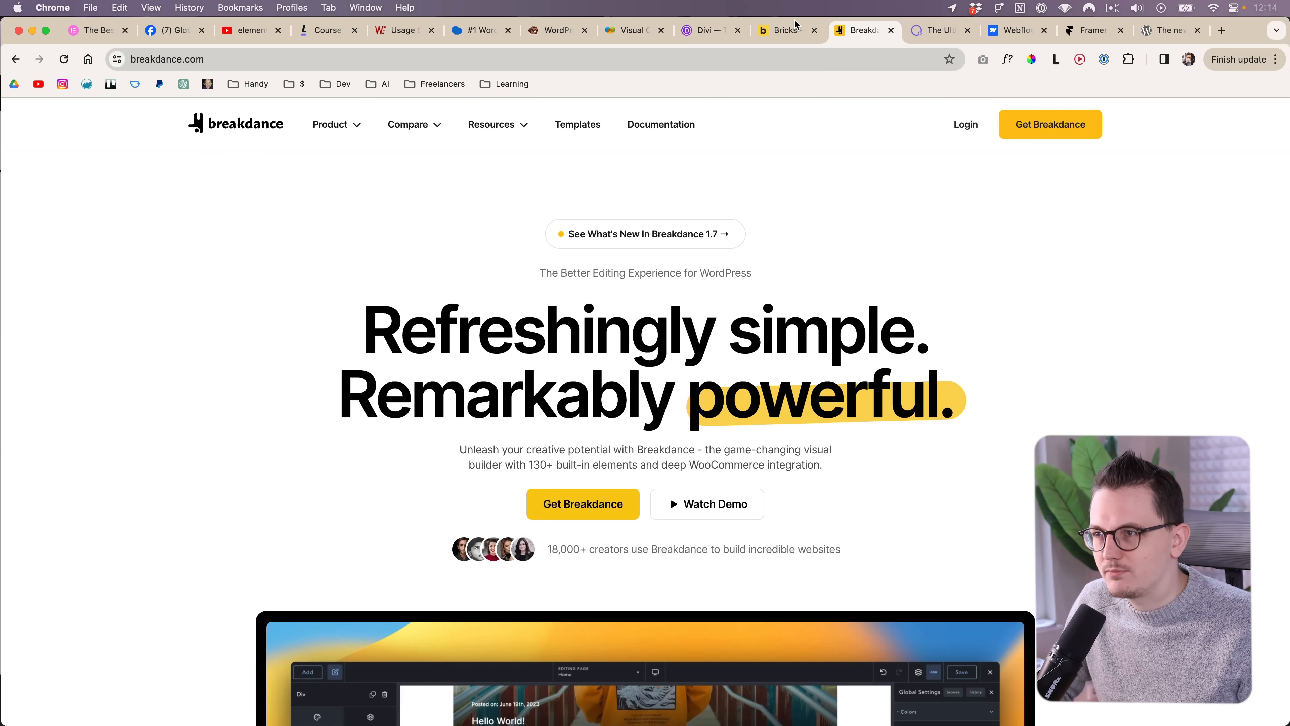
mouse_move(264, 343)
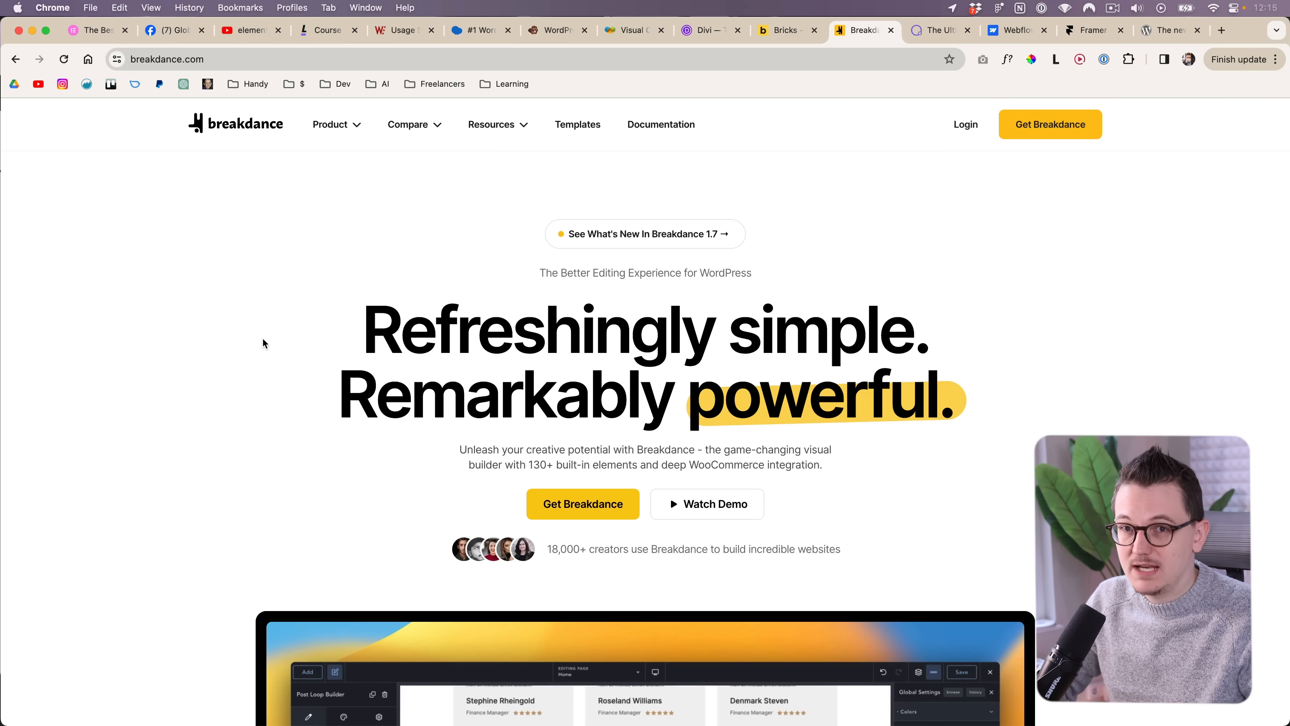
click(938, 30)
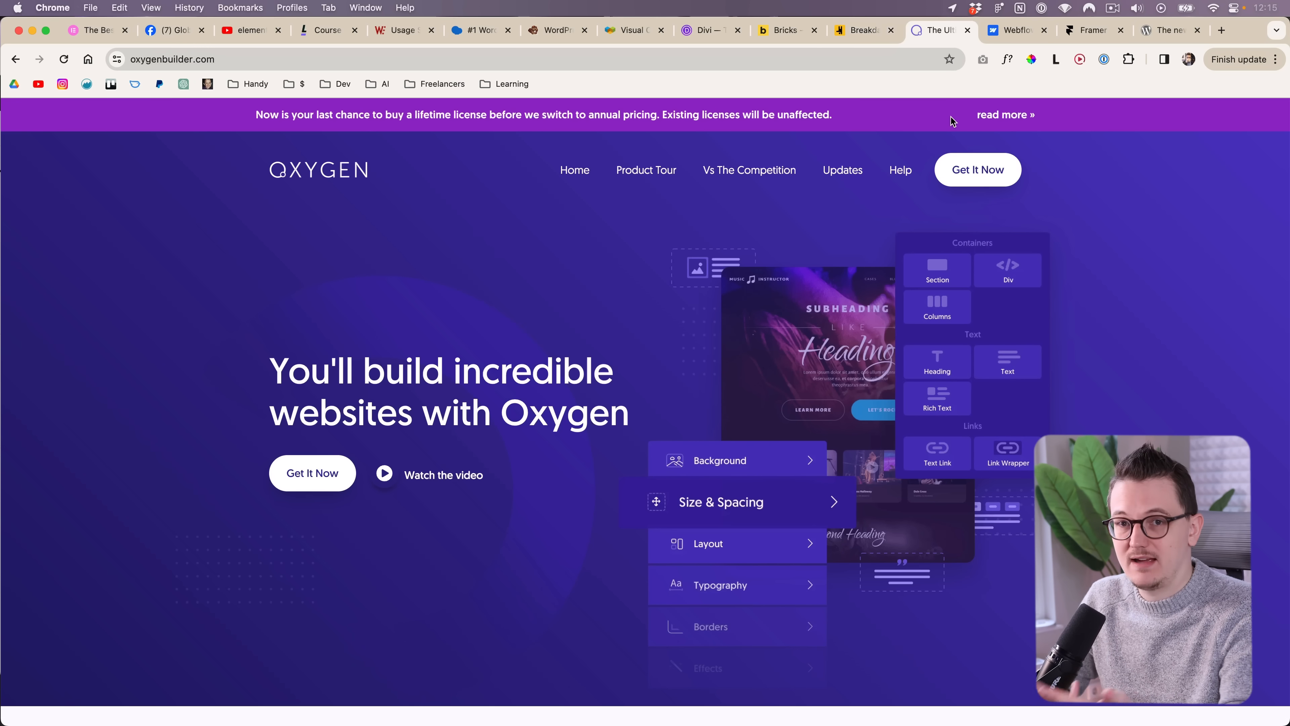
mouse_move(532, 347)
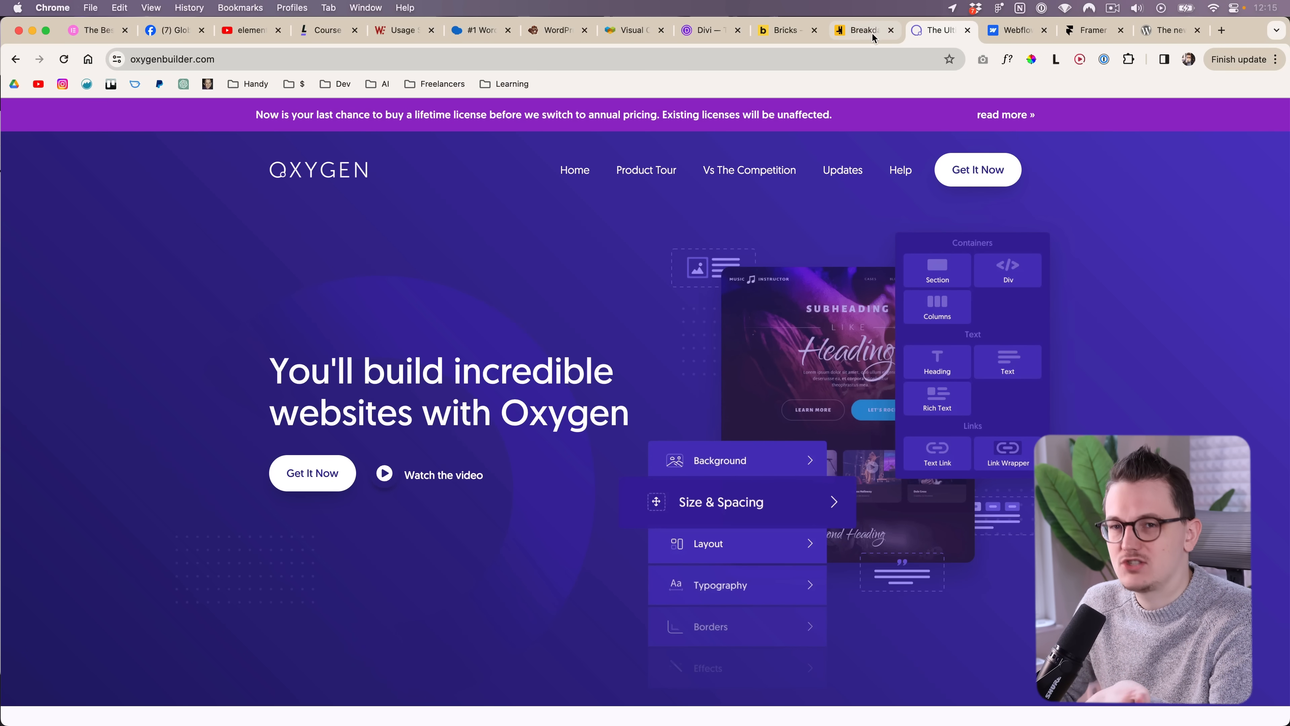
click(859, 30)
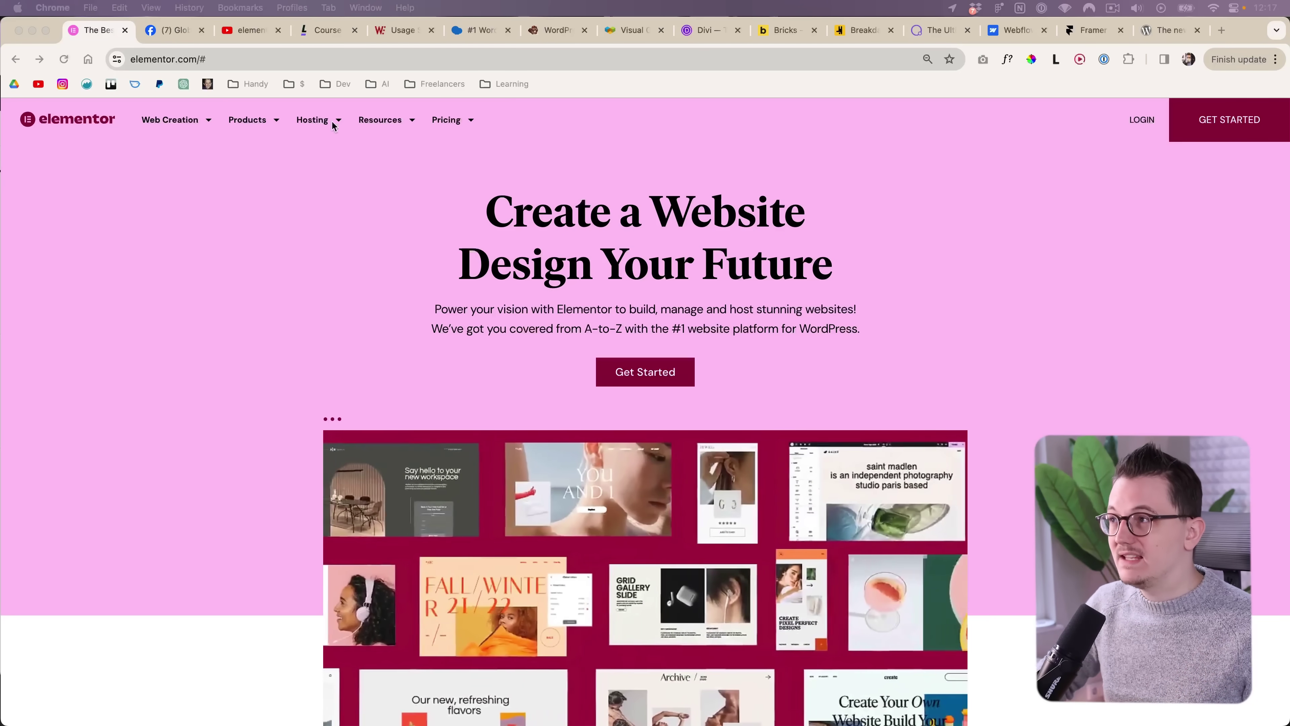
Switch to the Breakdance tab, then the Oxygen builder tab.
click(781, 31)
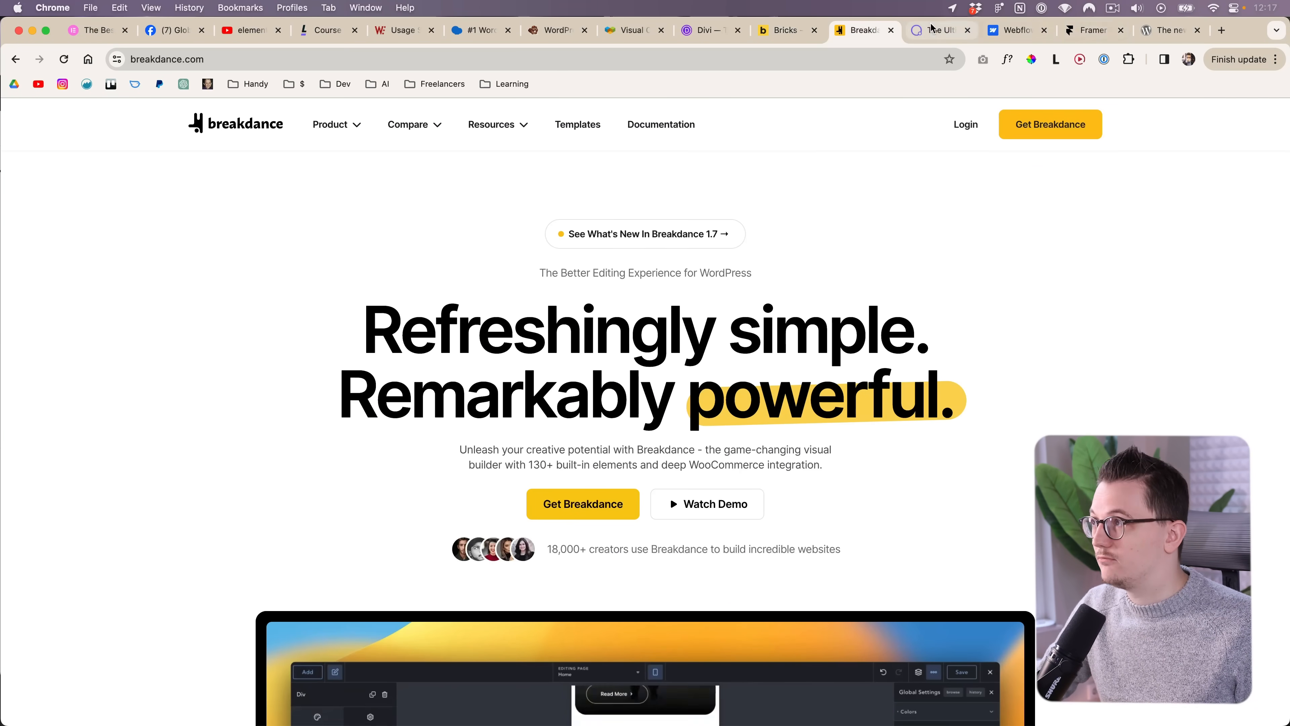
click(780, 30)
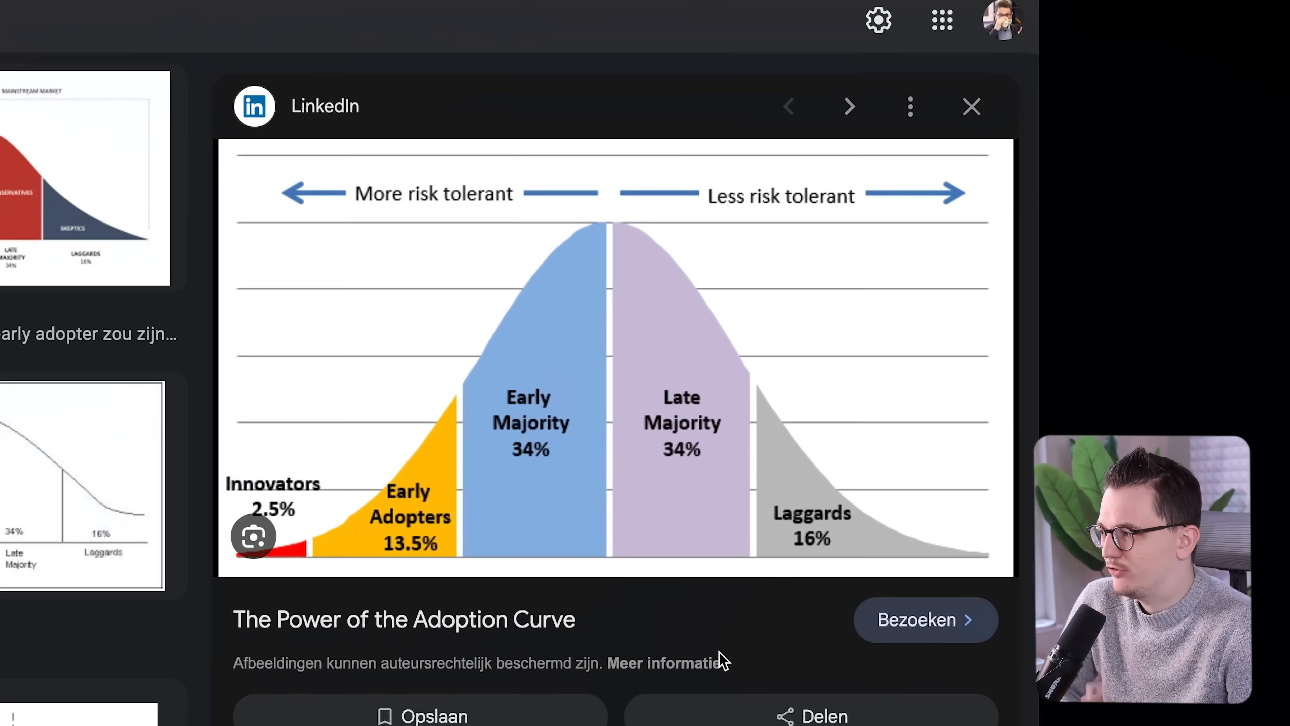
mouse_move(505, 521)
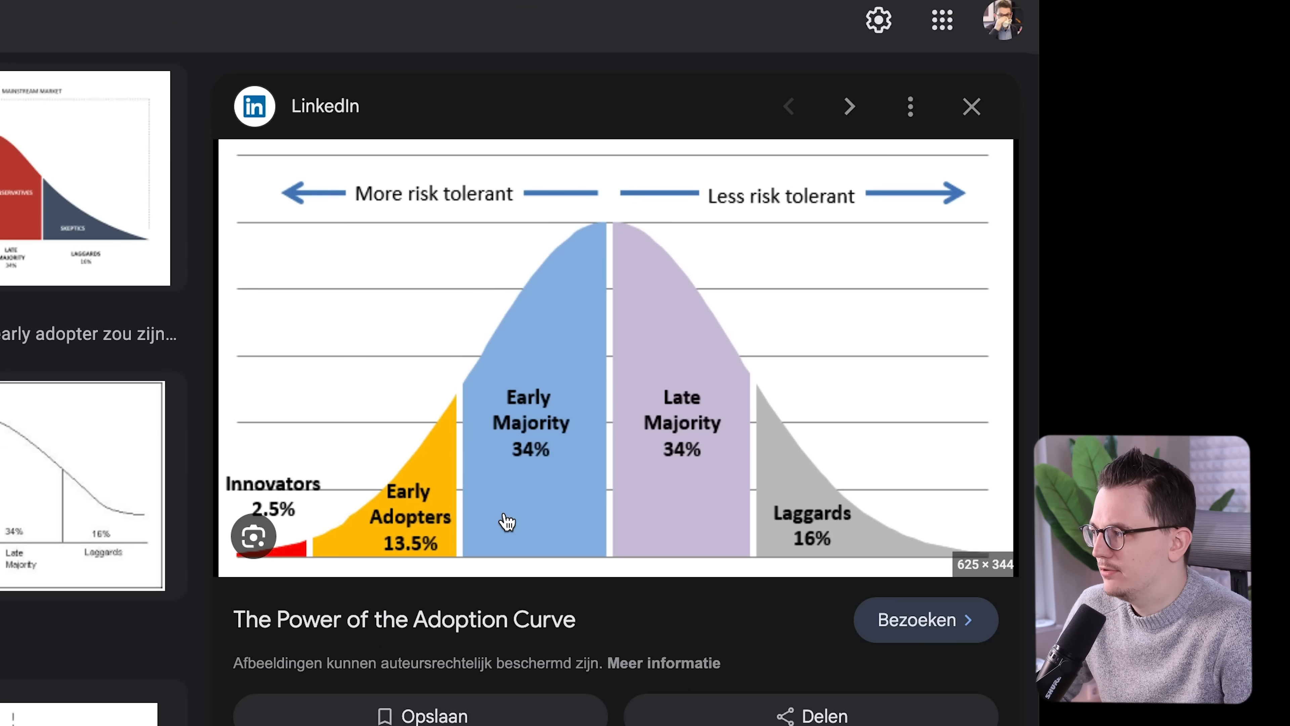
mouse_move(411, 586)
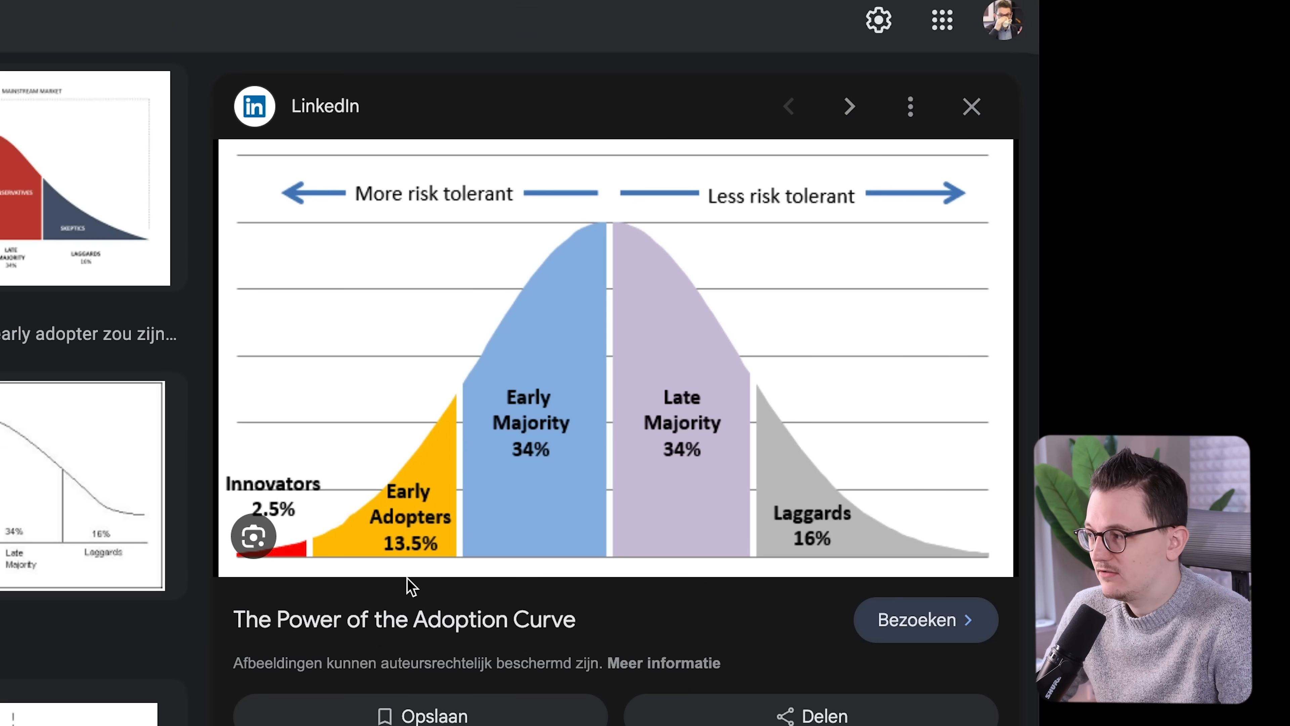
mouse_move(524, 465)
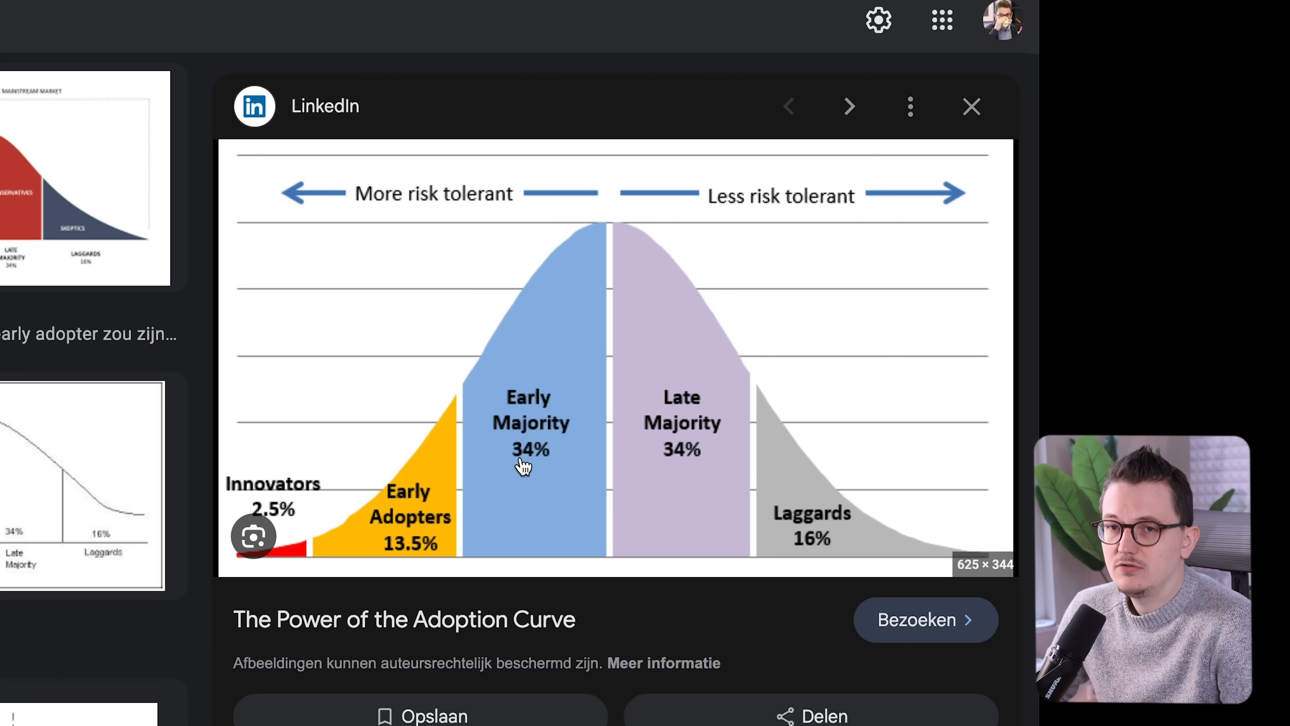
mouse_move(514, 290)
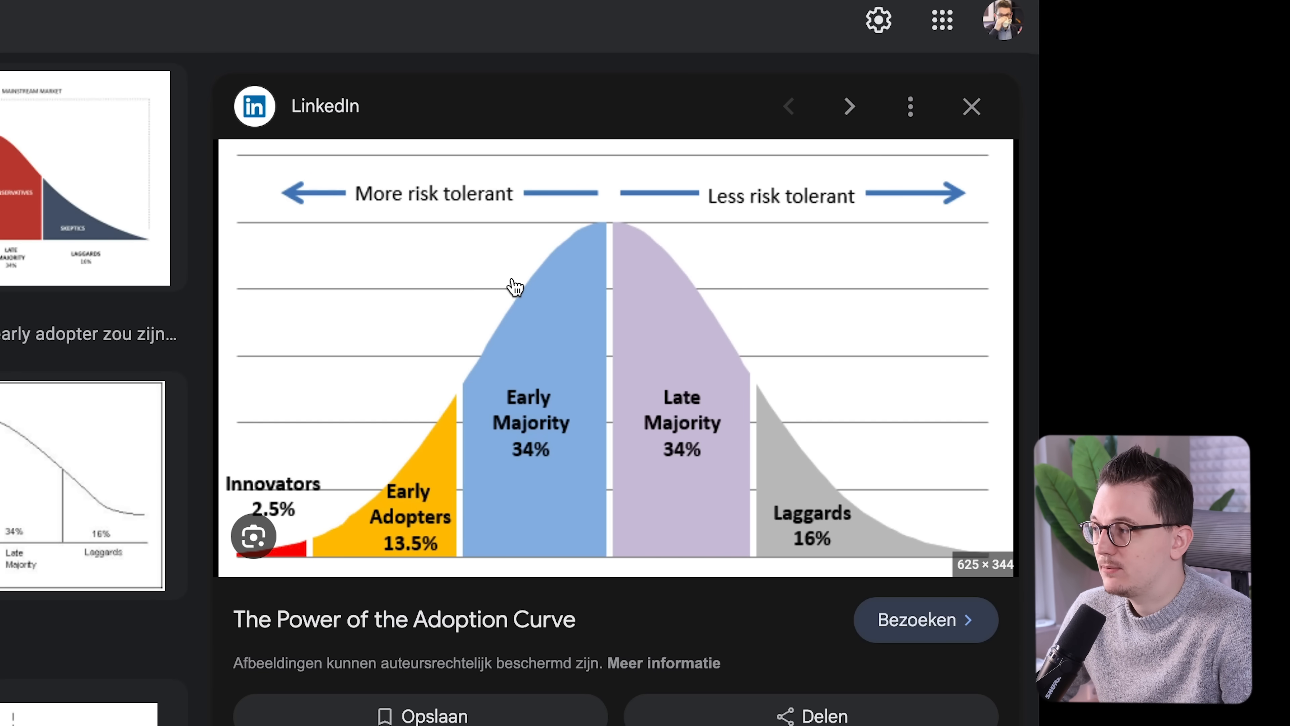
mouse_move(375, 479)
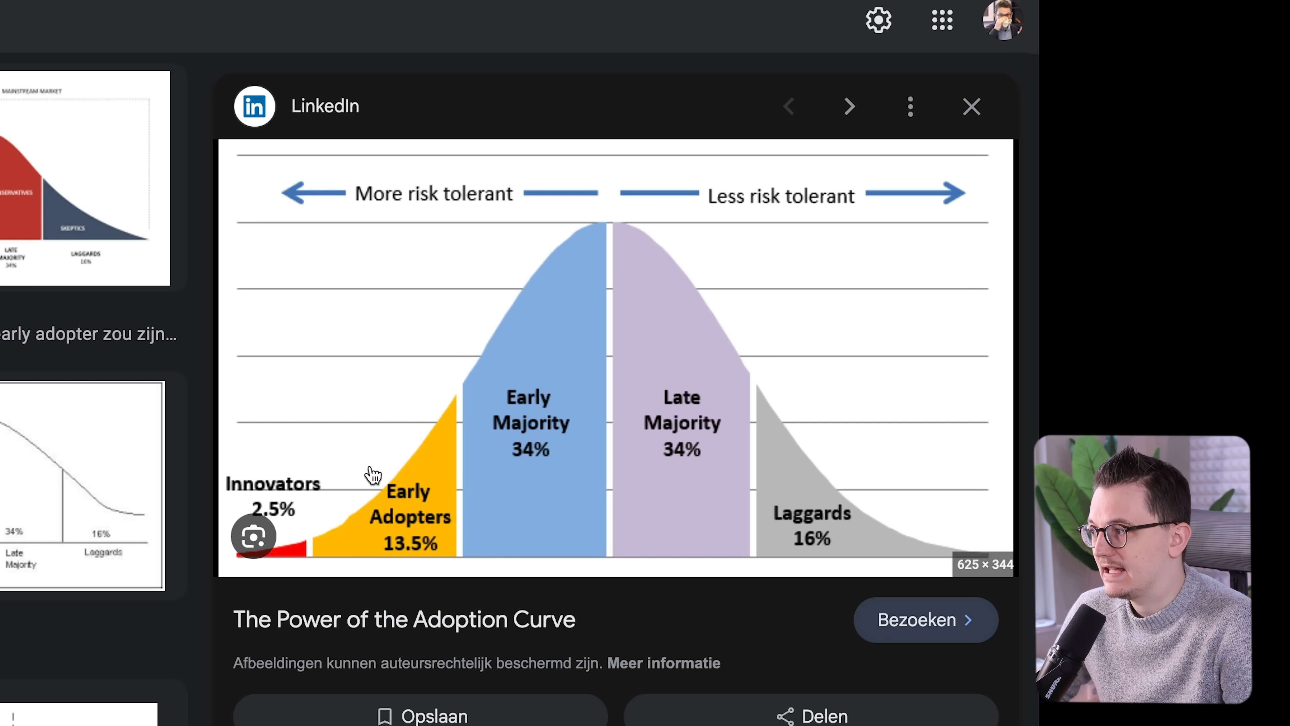
mouse_move(391, 512)
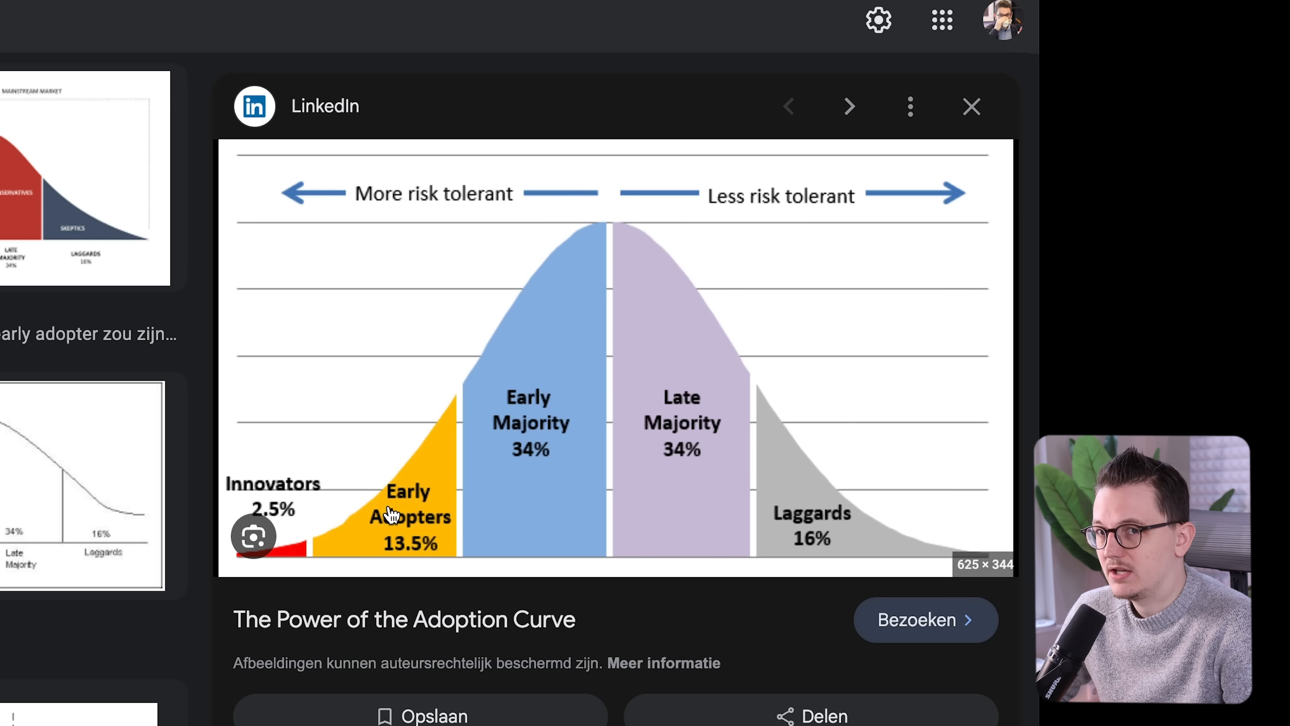
View the technology adoption curve image preview in Google Images.
click(970, 106)
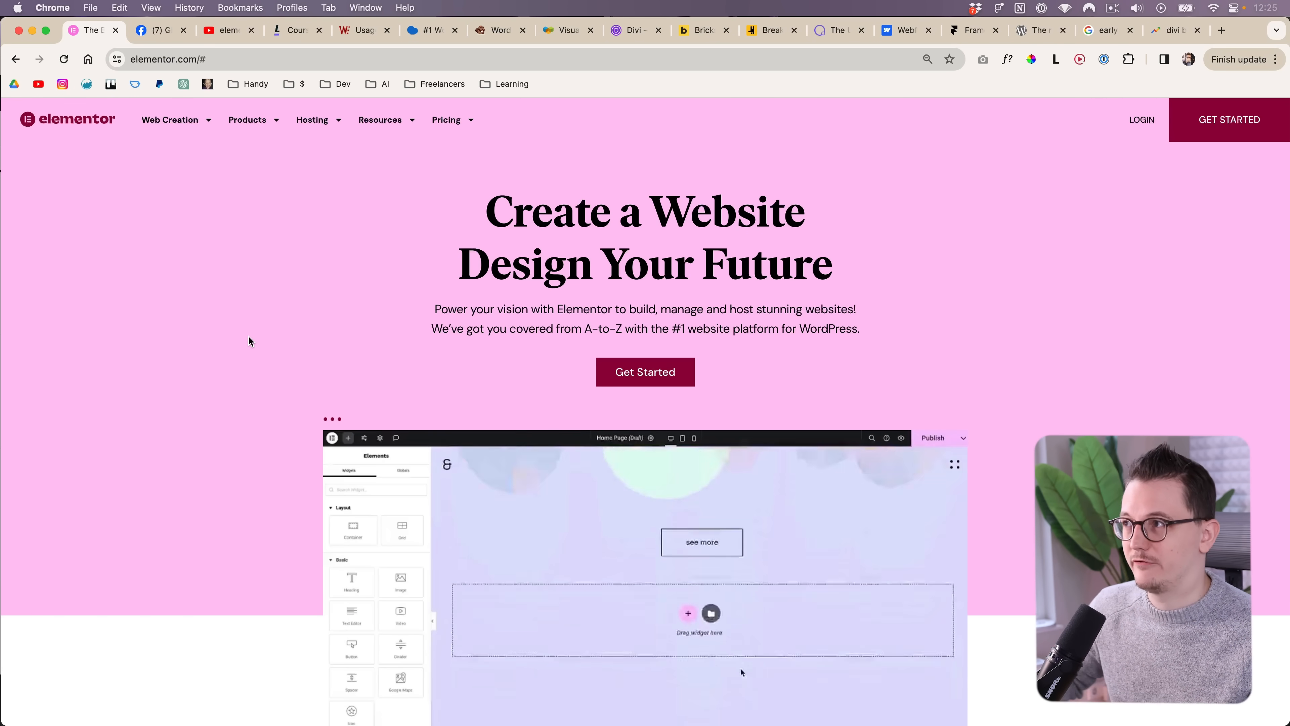
Flip through the Bricks Builder and Divi pages and land on the Webflow homepage.
click(700, 30)
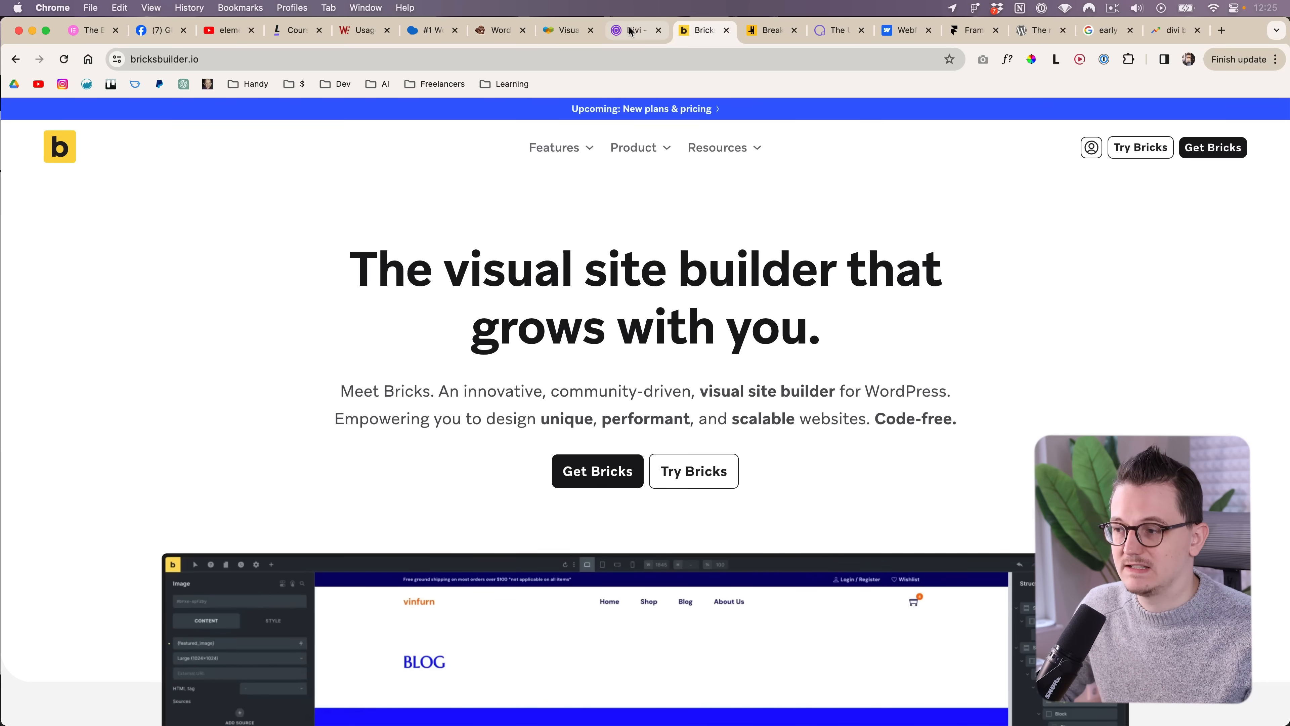
click(633, 30)
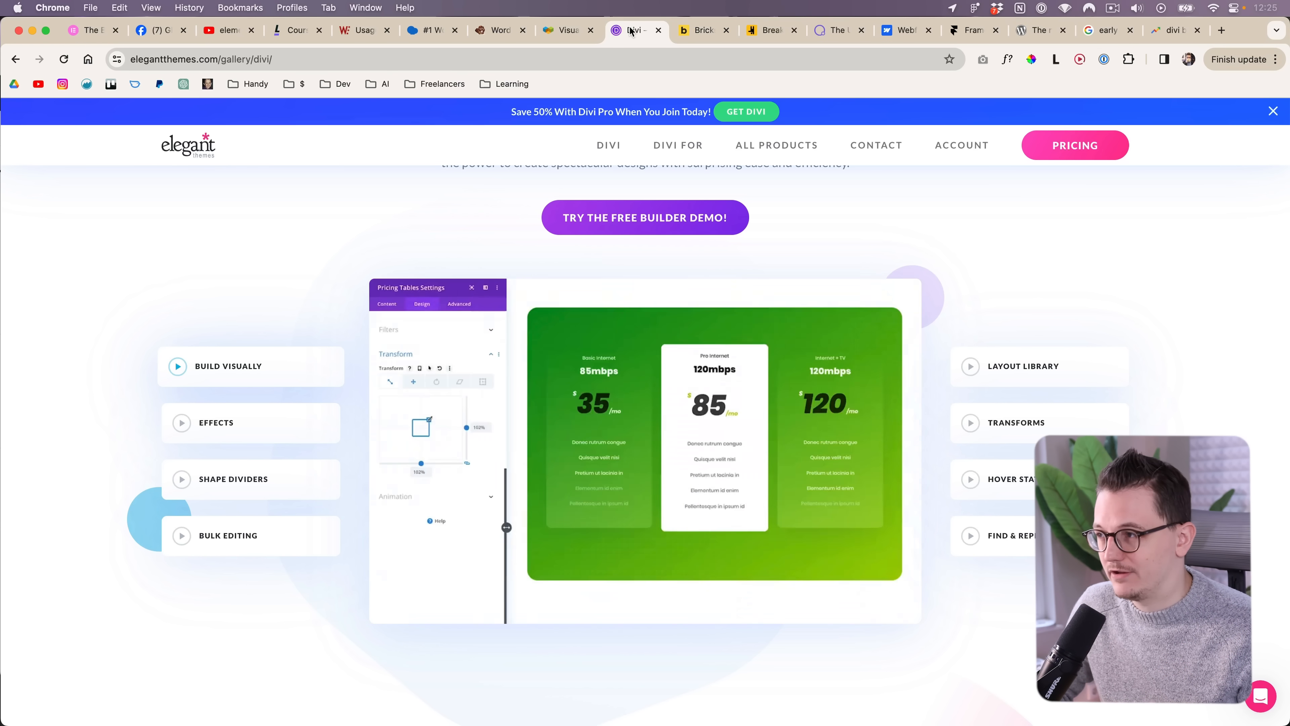
mouse_move(678, 145)
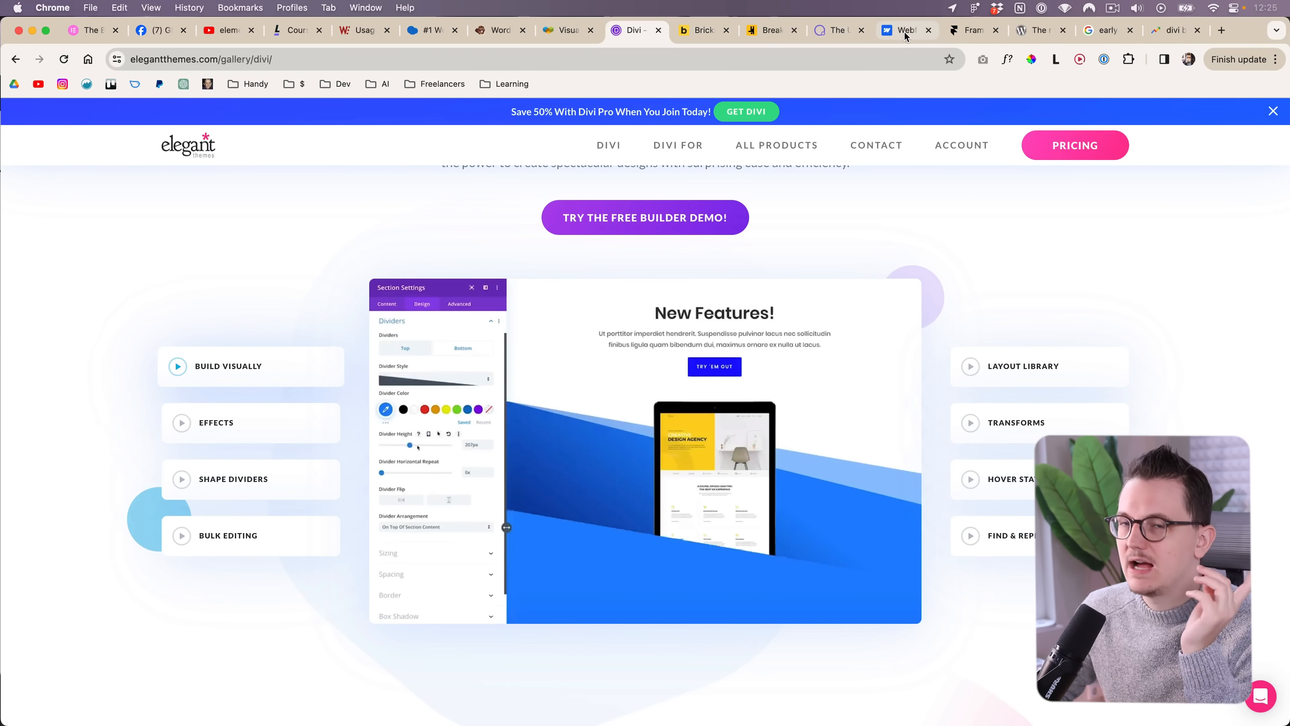
click(900, 30)
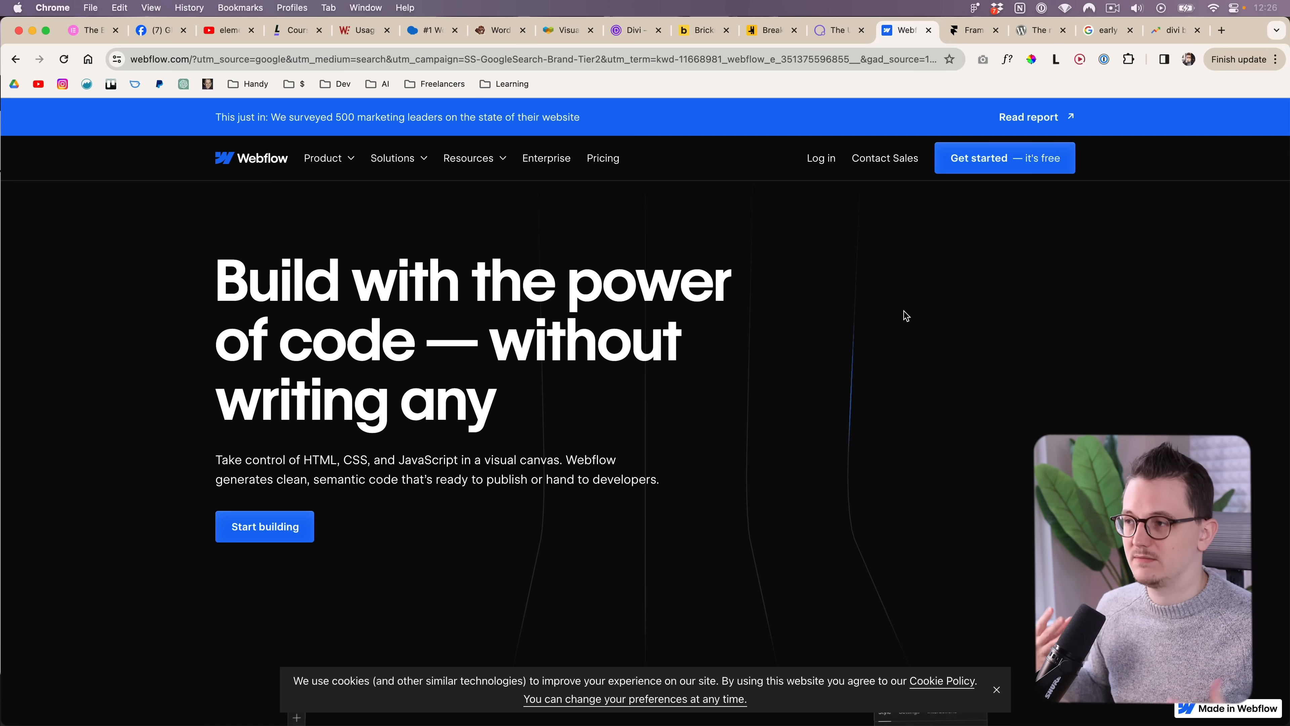
Browse Webflow's pricing plans, then switch to the Bricks Builder tab.
click(602, 158)
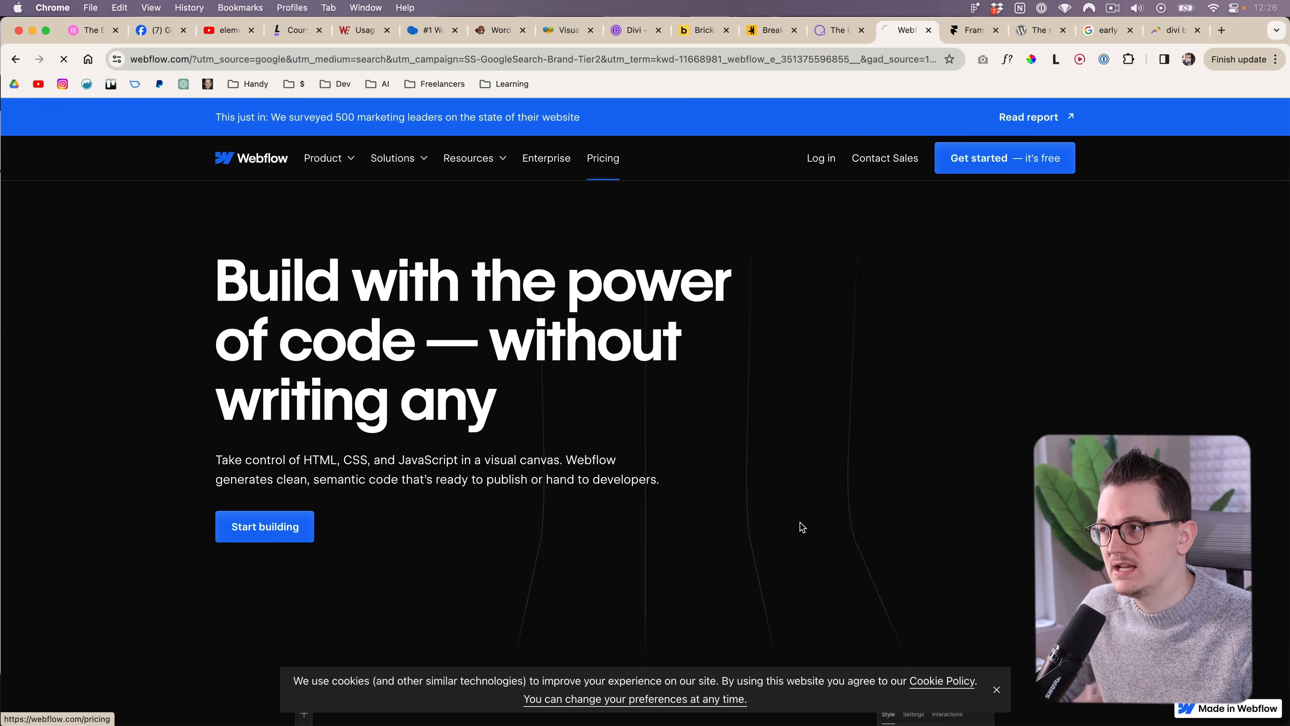
click(602, 158)
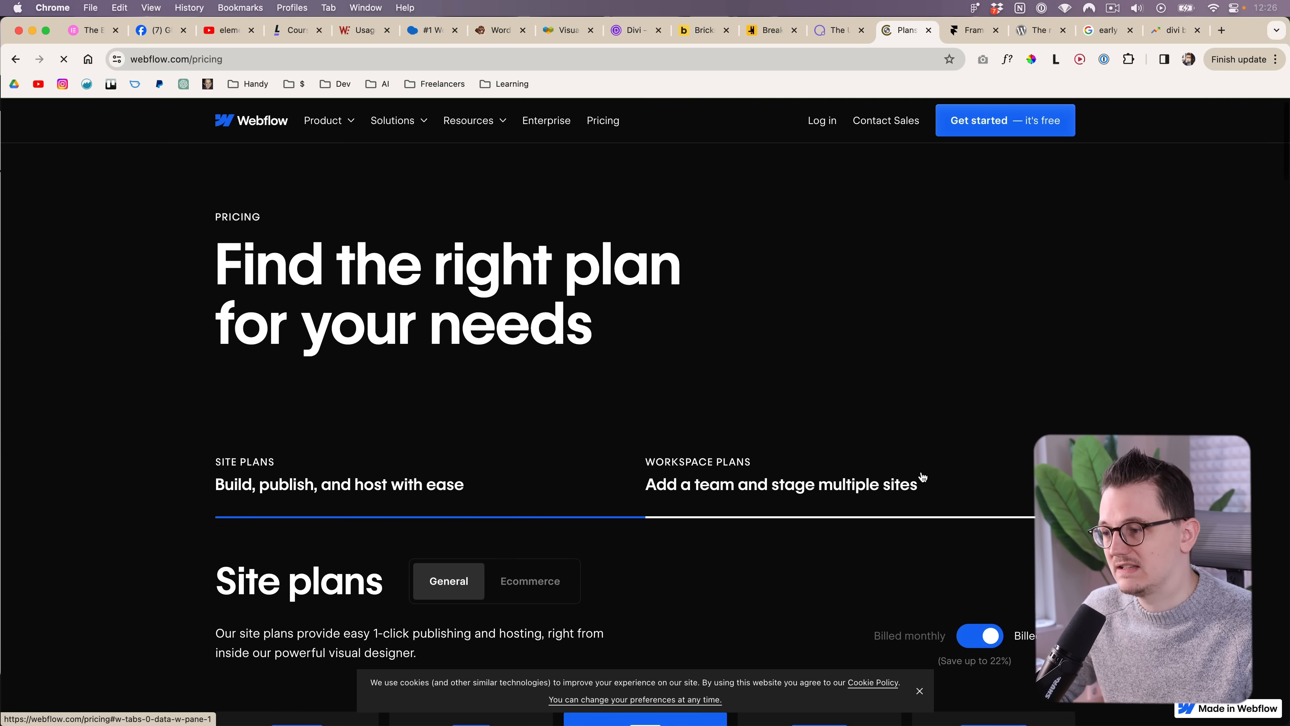
scroll(down, 3)
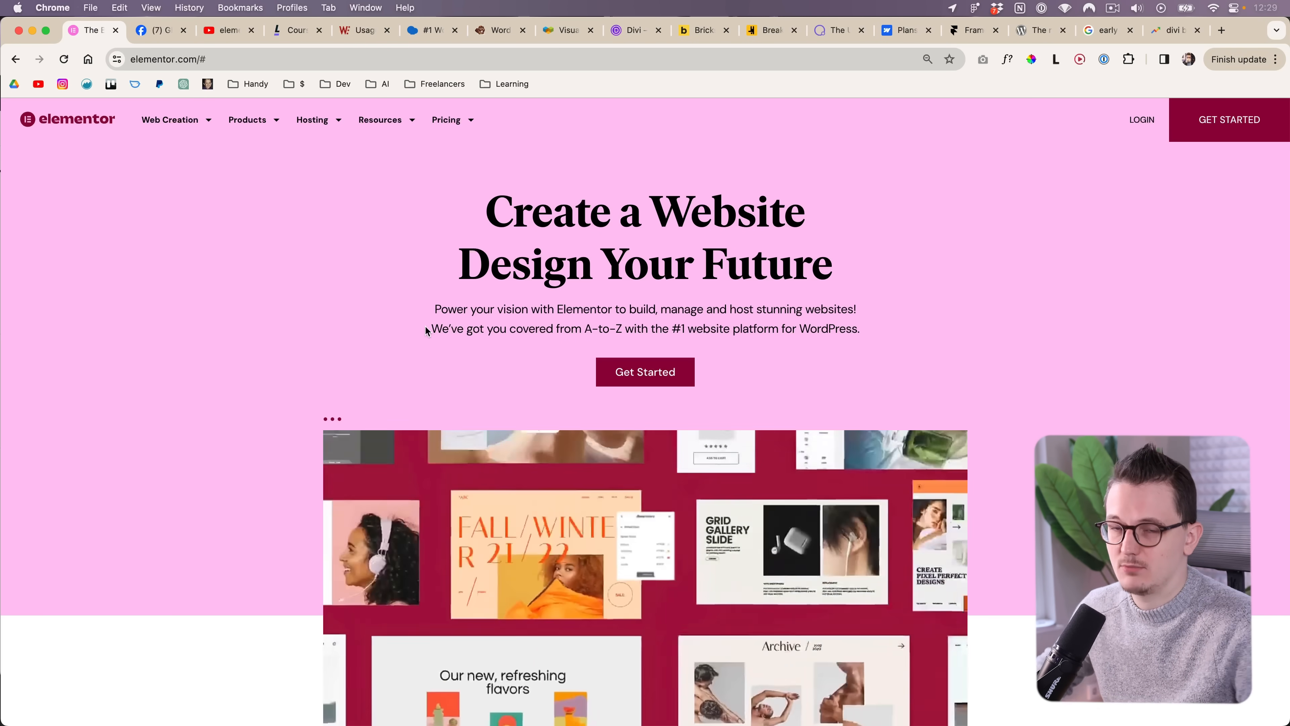
click(698, 31)
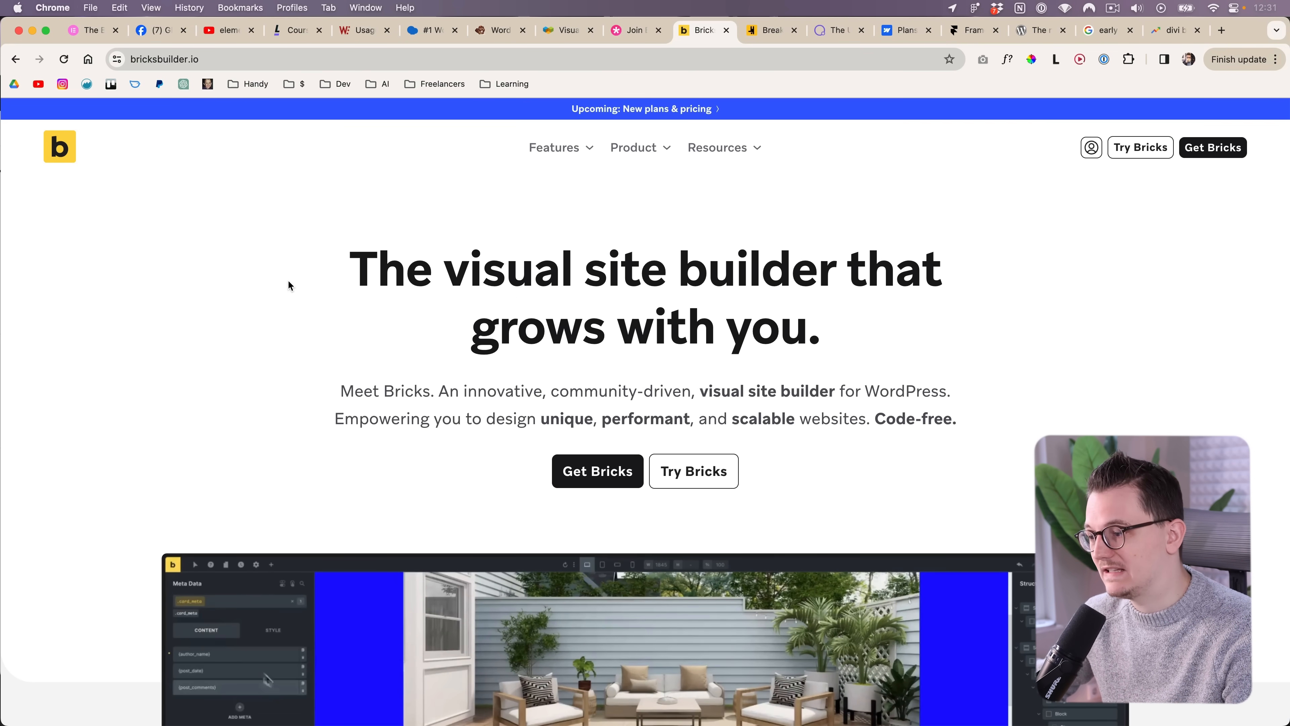
mouse_move(957, 480)
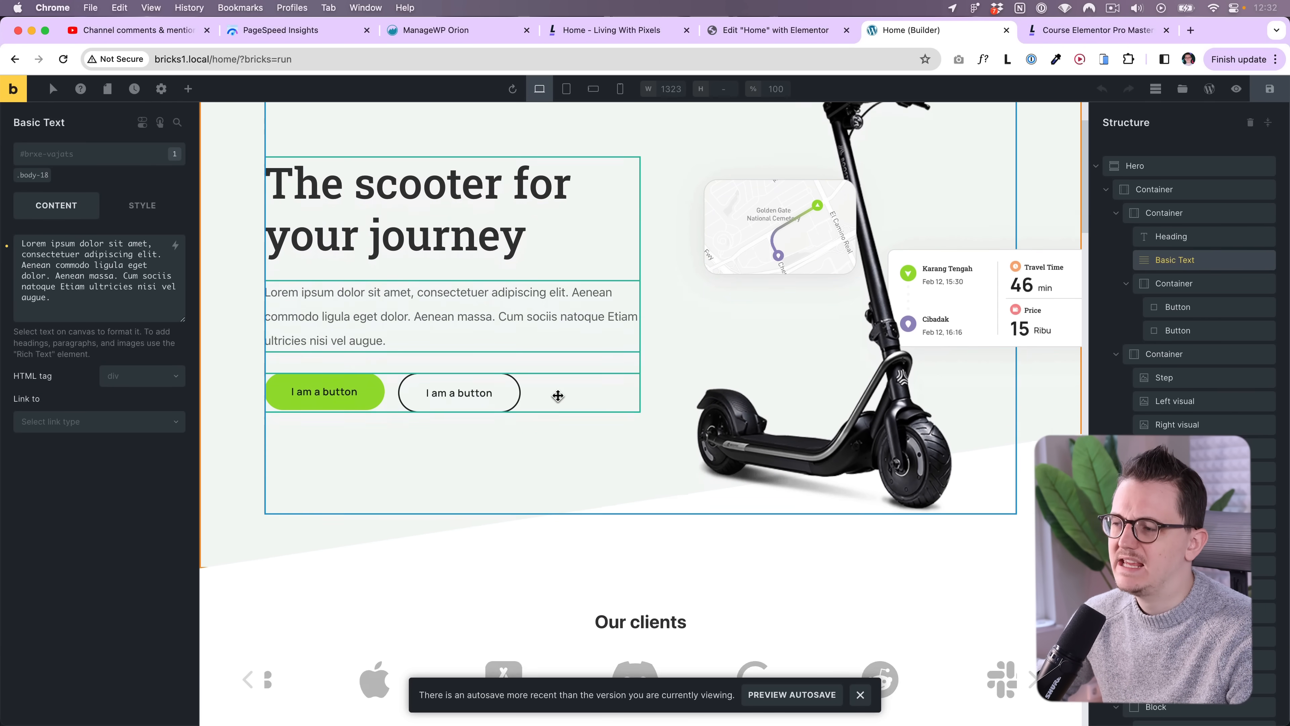
Show the Bricks editor's element library, then return to the Bricks product homepage tab.
scroll(up, 3)
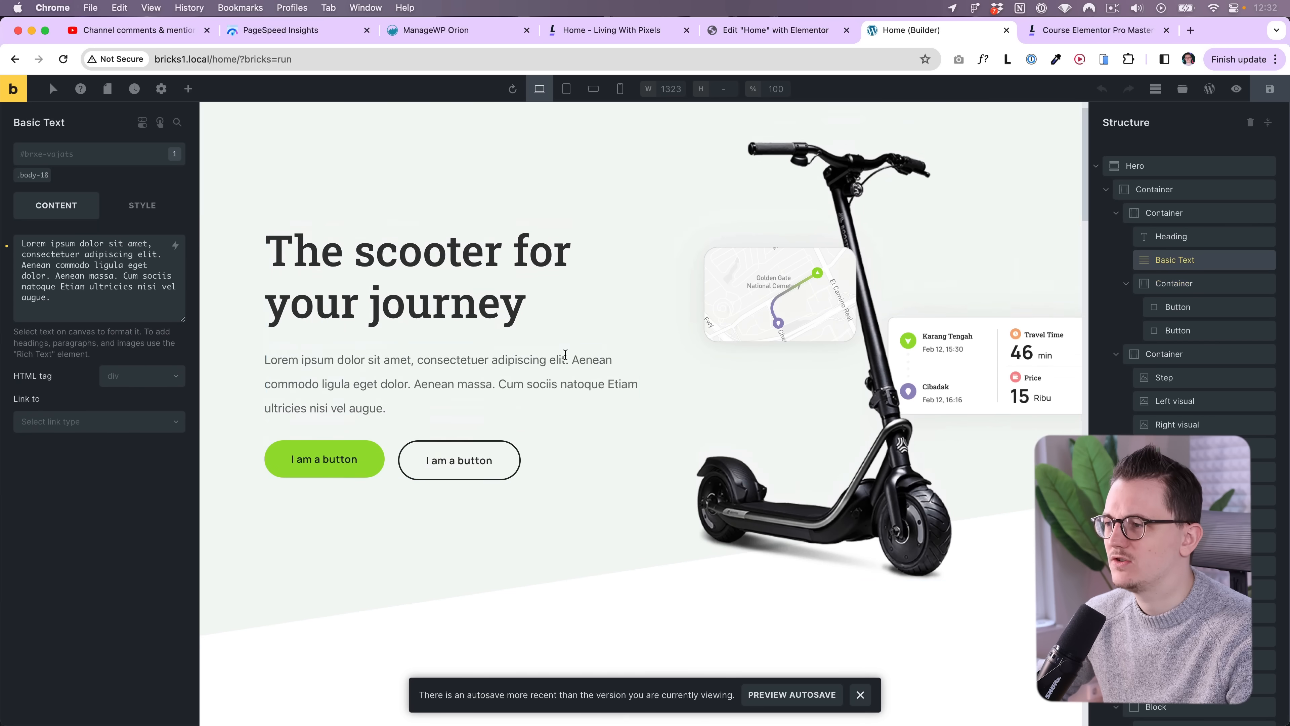
click(187, 89)
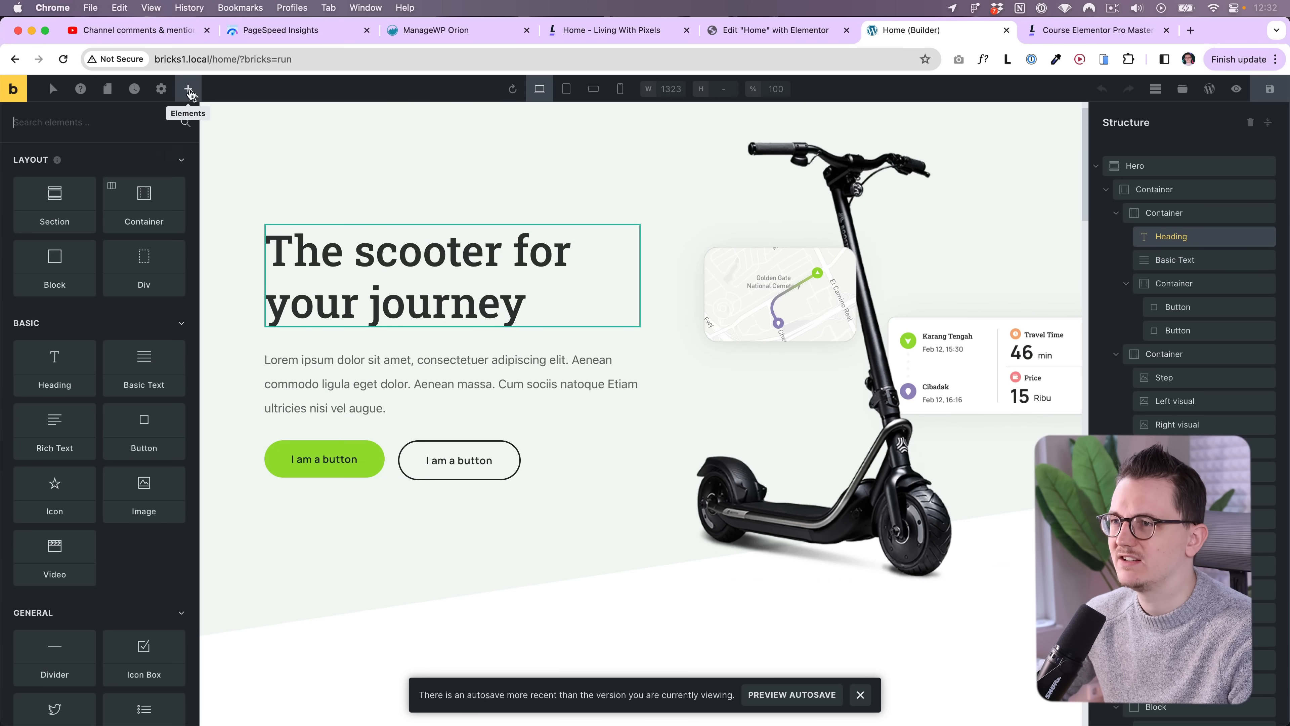
mouse_move(144, 275)
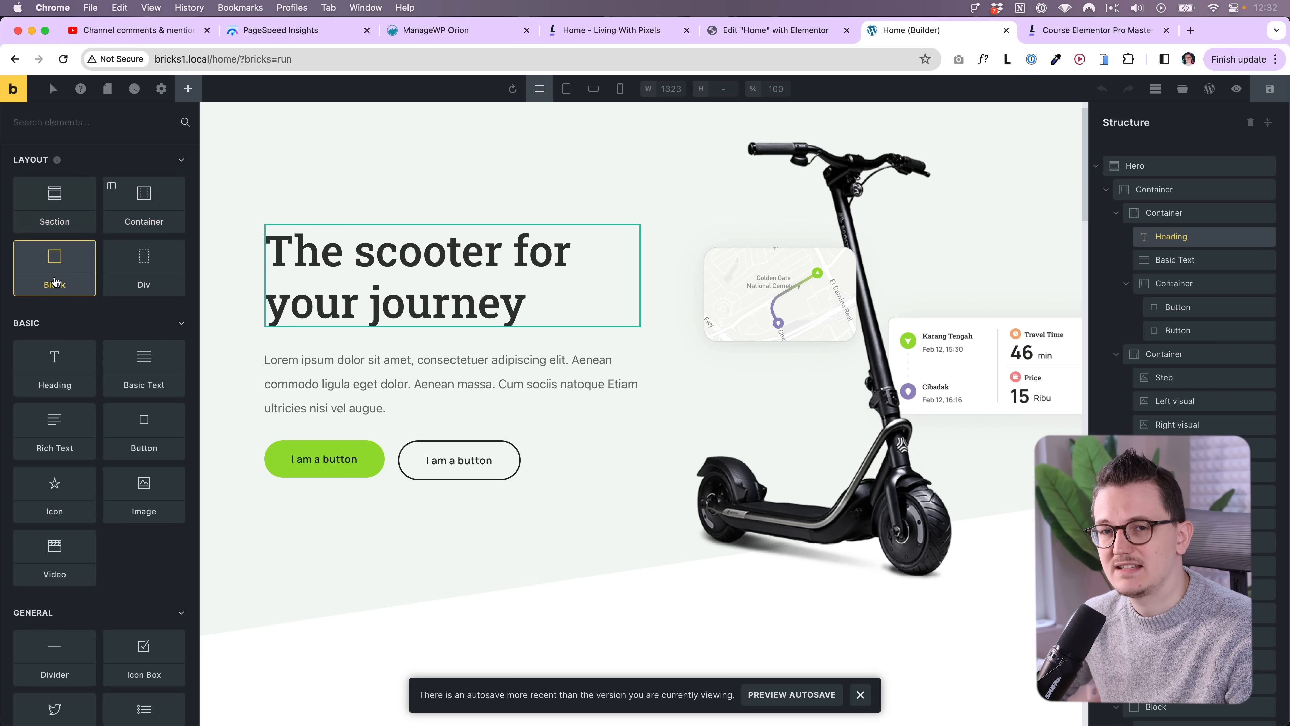
mouse_move(143, 267)
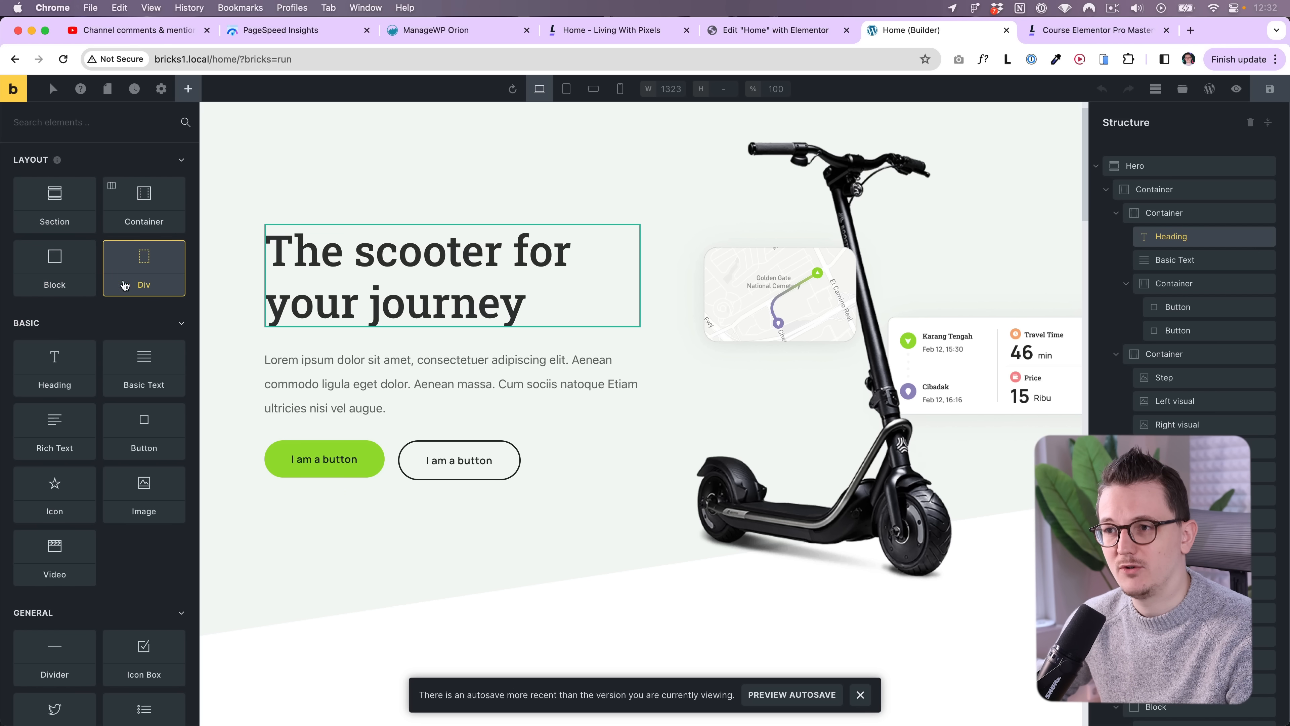
mouse_move(130, 323)
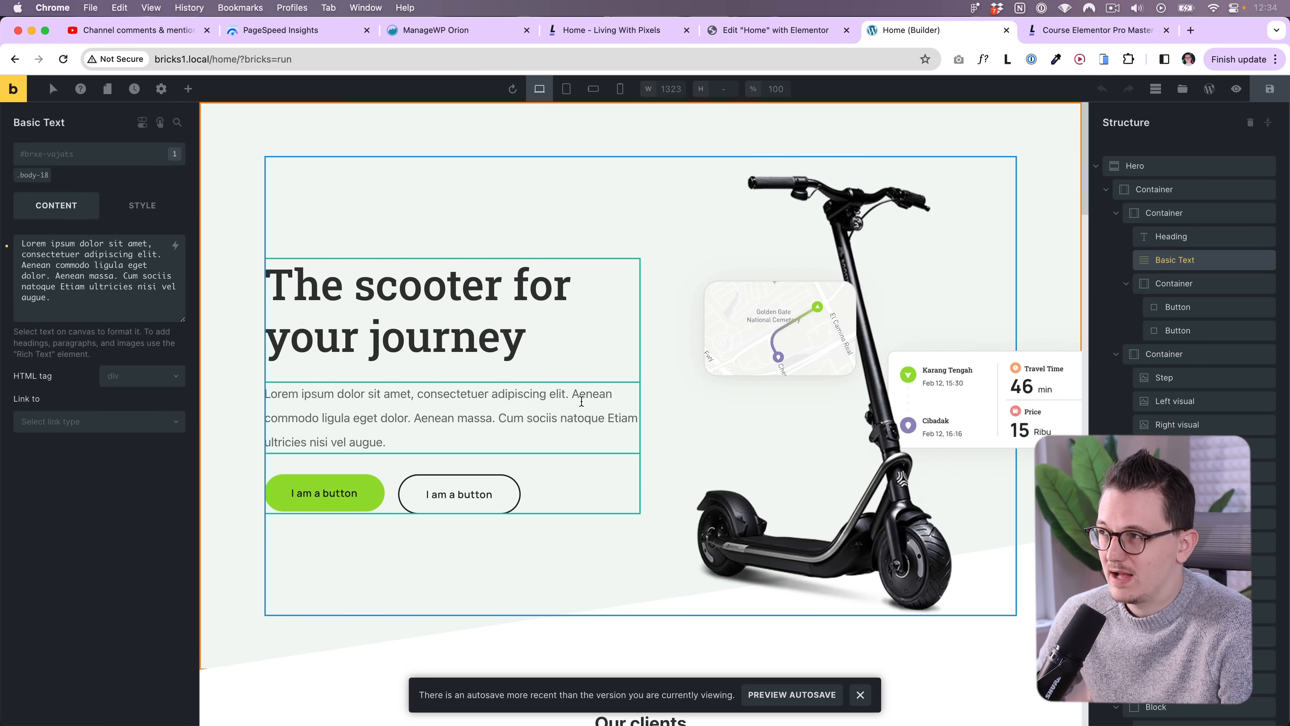
click(704, 29)
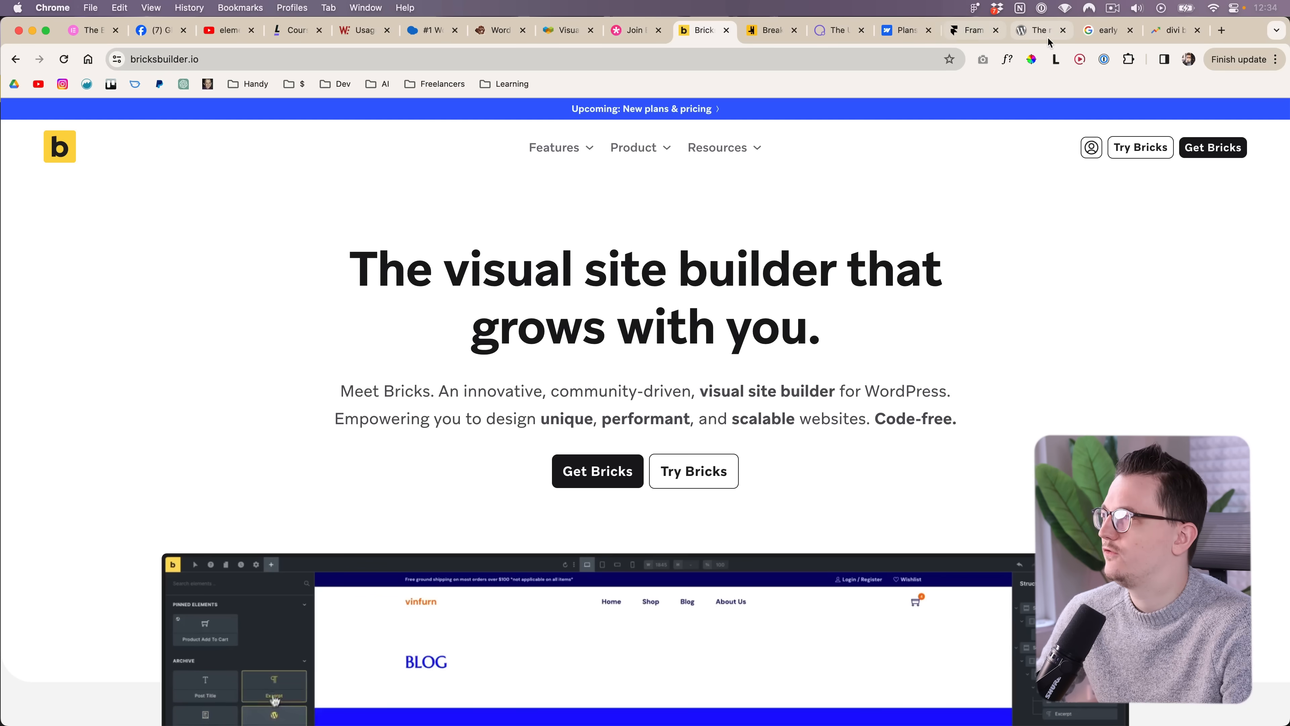
Visit Webflow's pricing page and homepage, then move on to the Breakdance site.
click(901, 30)
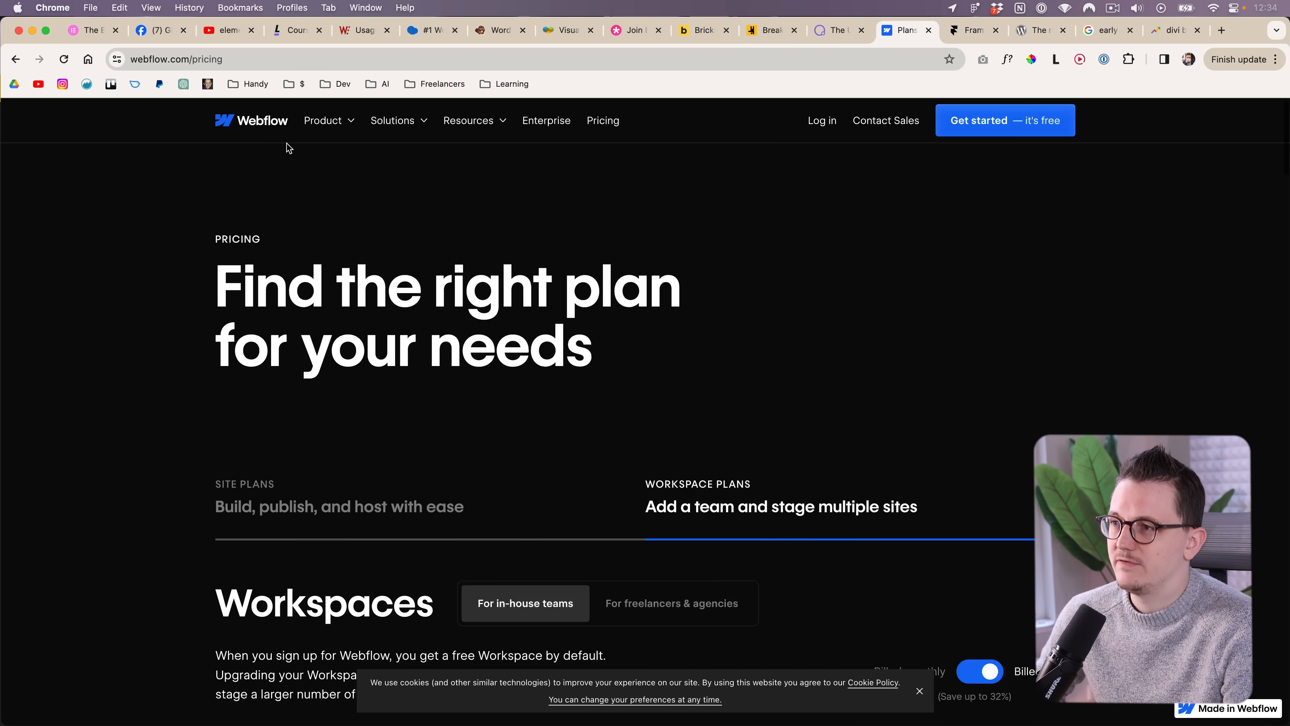
click(251, 121)
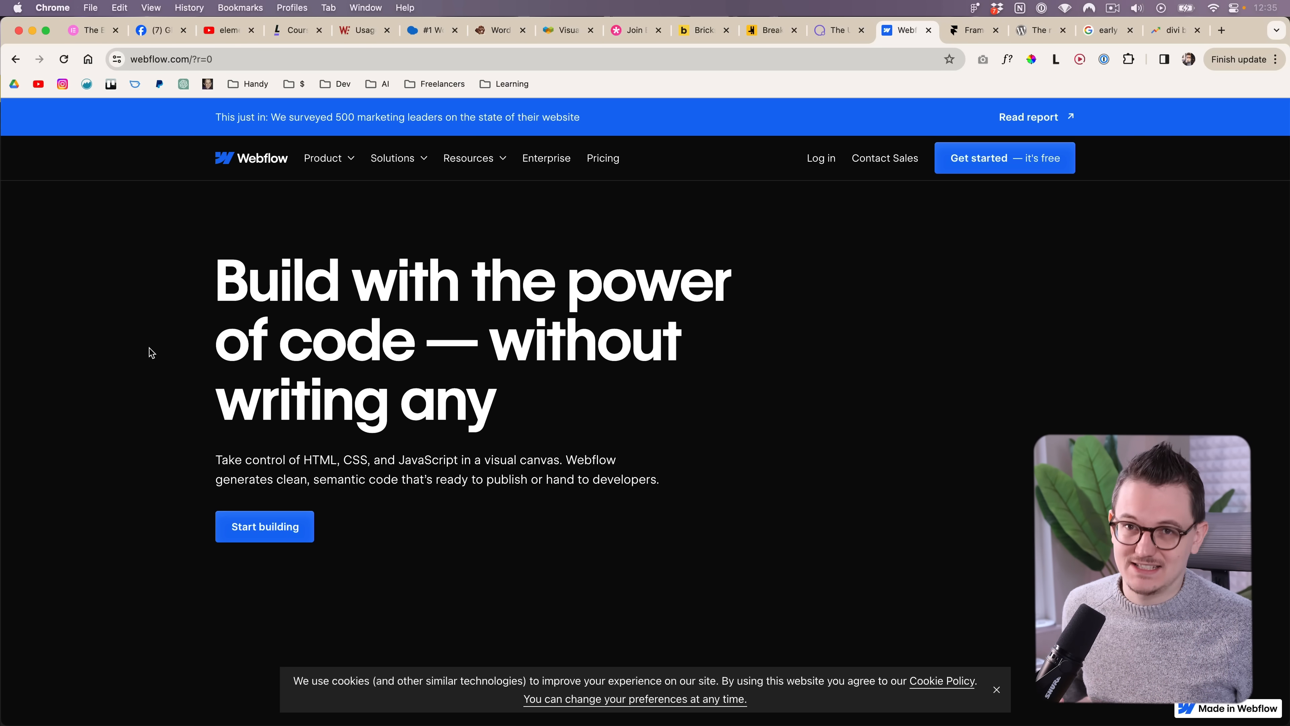
mouse_move(174, 324)
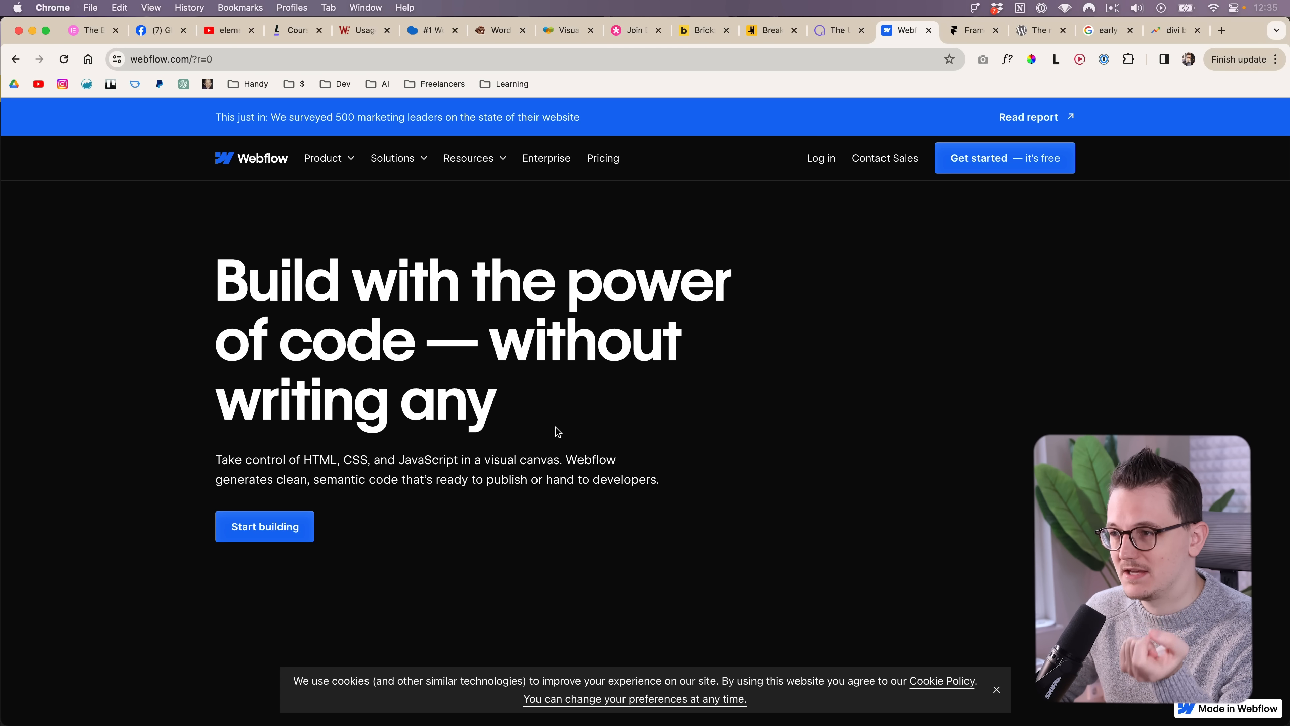
mouse_move(551, 427)
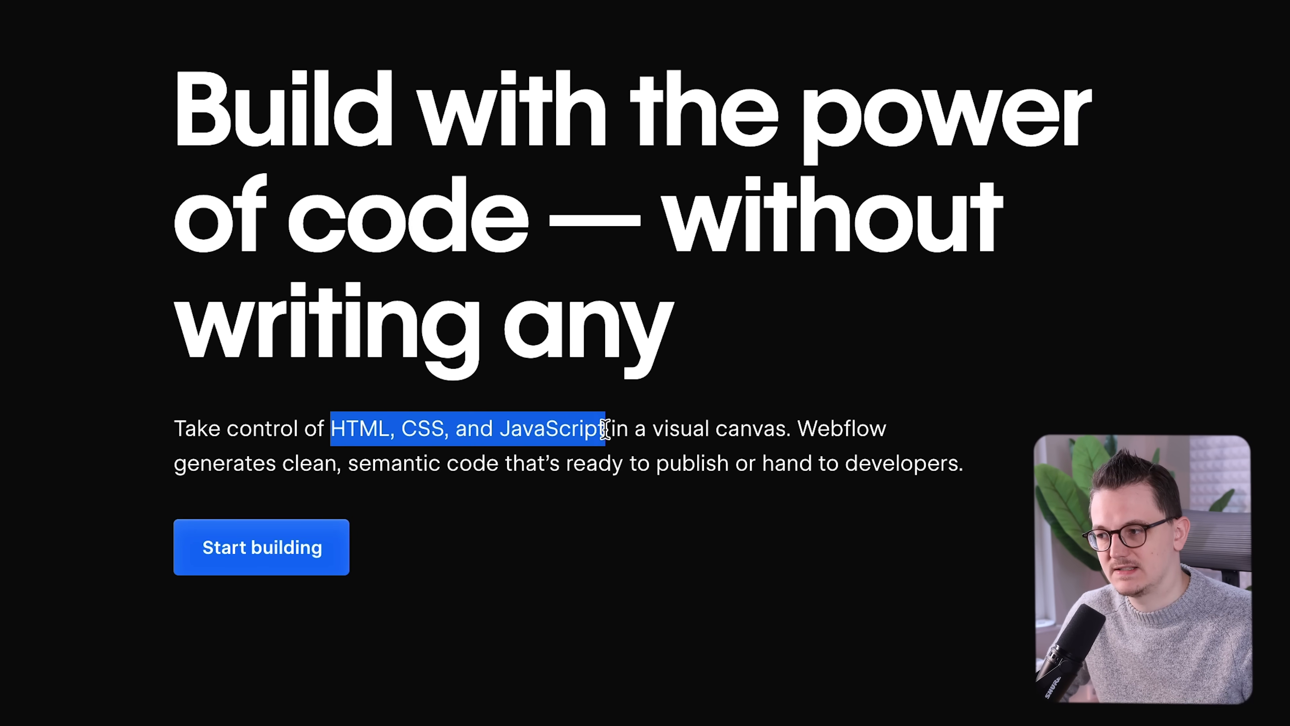
click(770, 31)
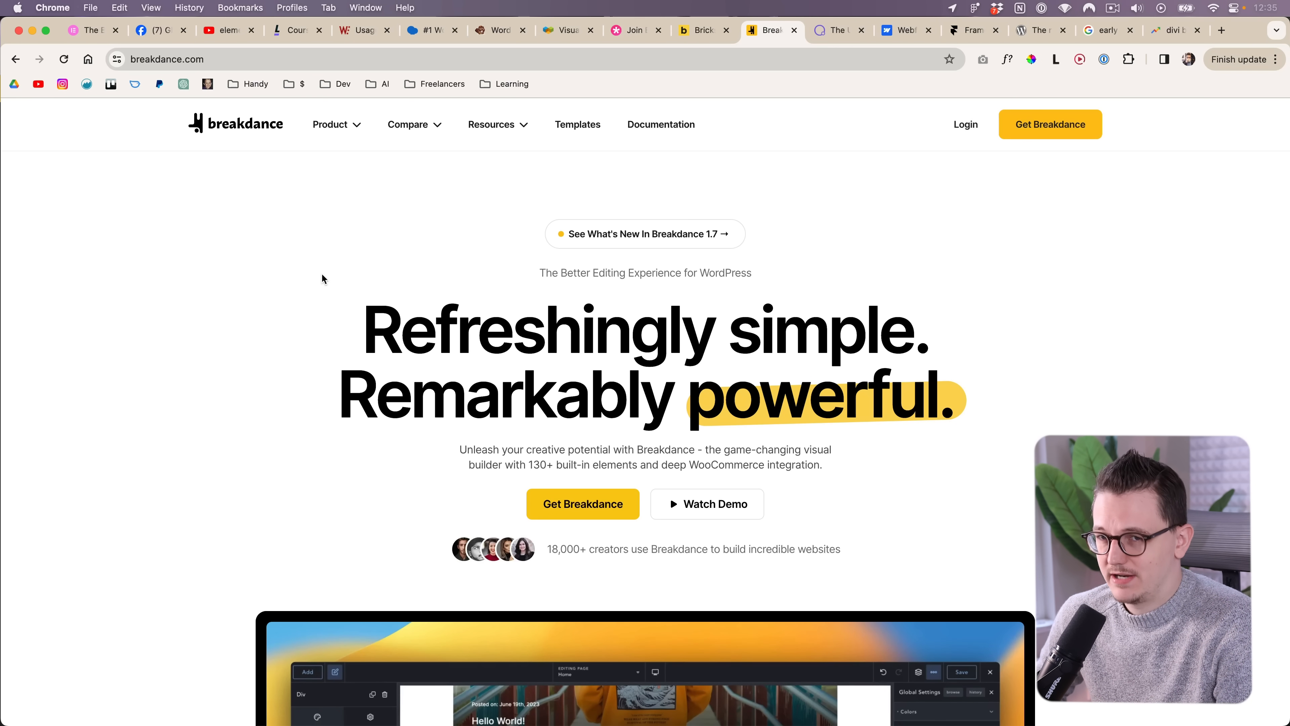
mouse_move(327, 301)
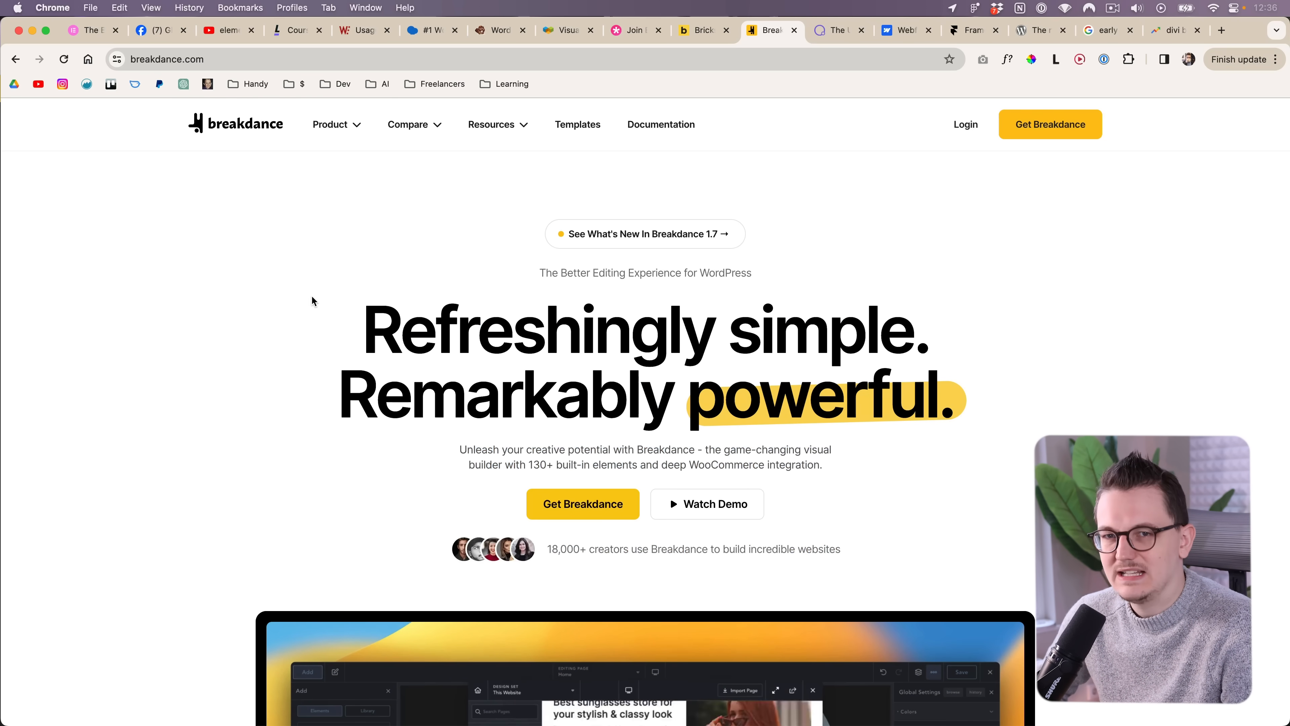
Scroll through the Breakdance homepage's creator showcase, then go to the Oxygen Builder site.
scroll(down, 3)
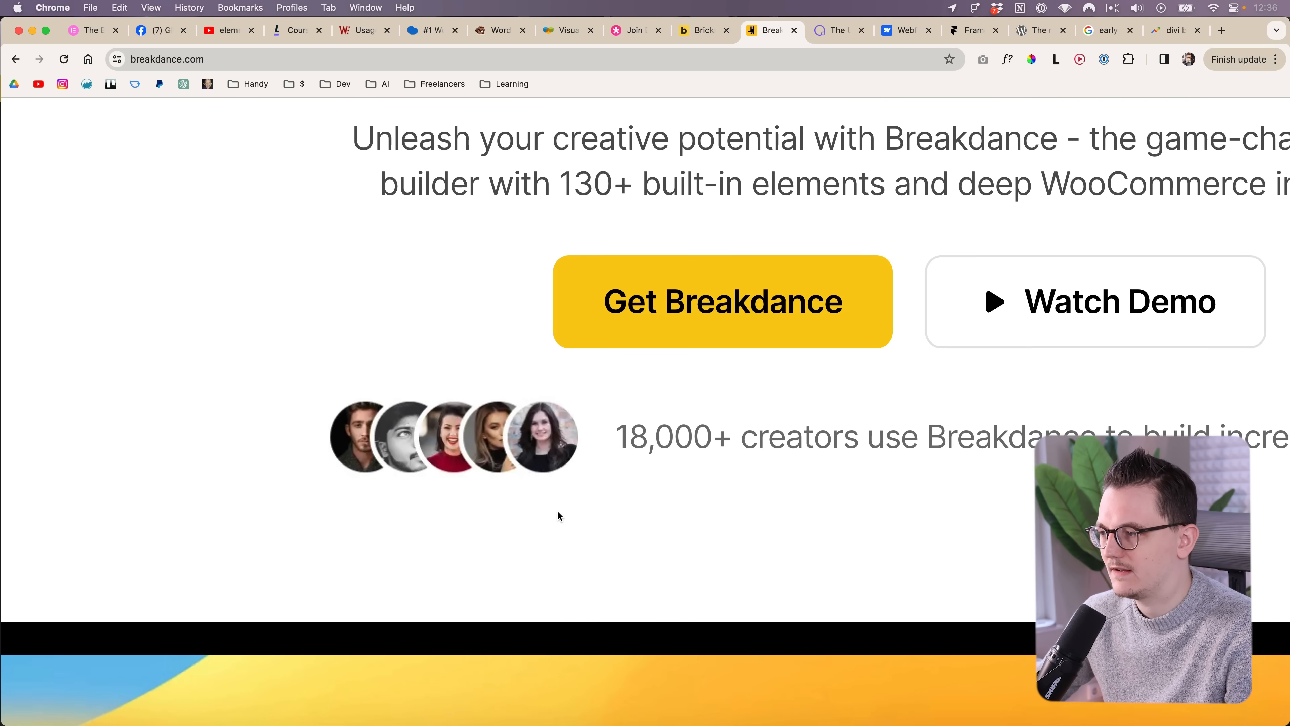
mouse_move(450, 457)
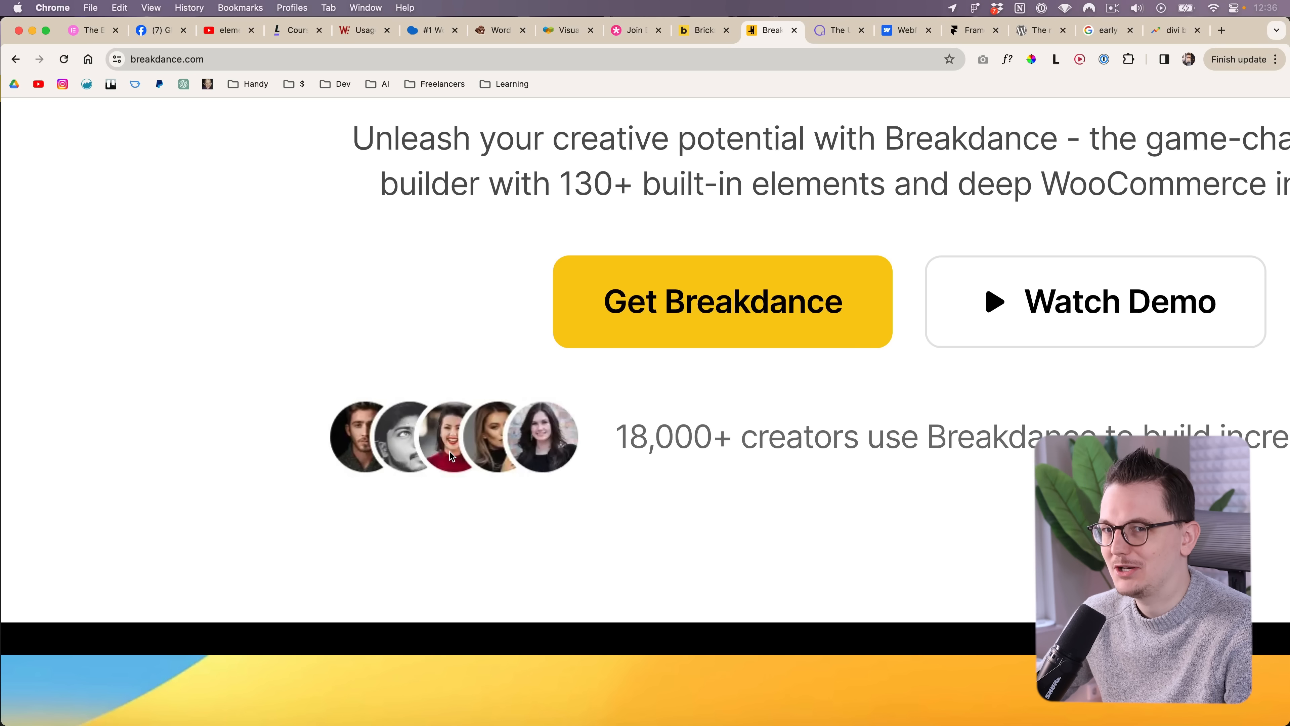
mouse_move(481, 459)
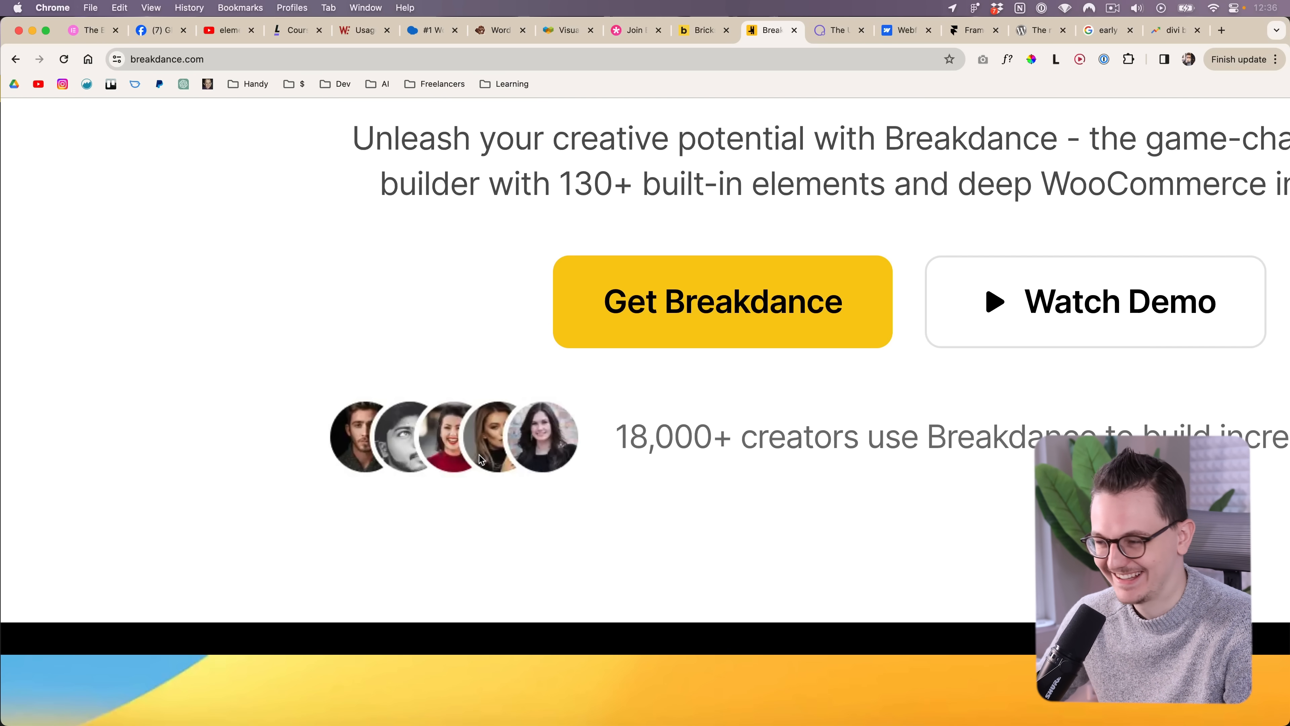
scroll(up, 3)
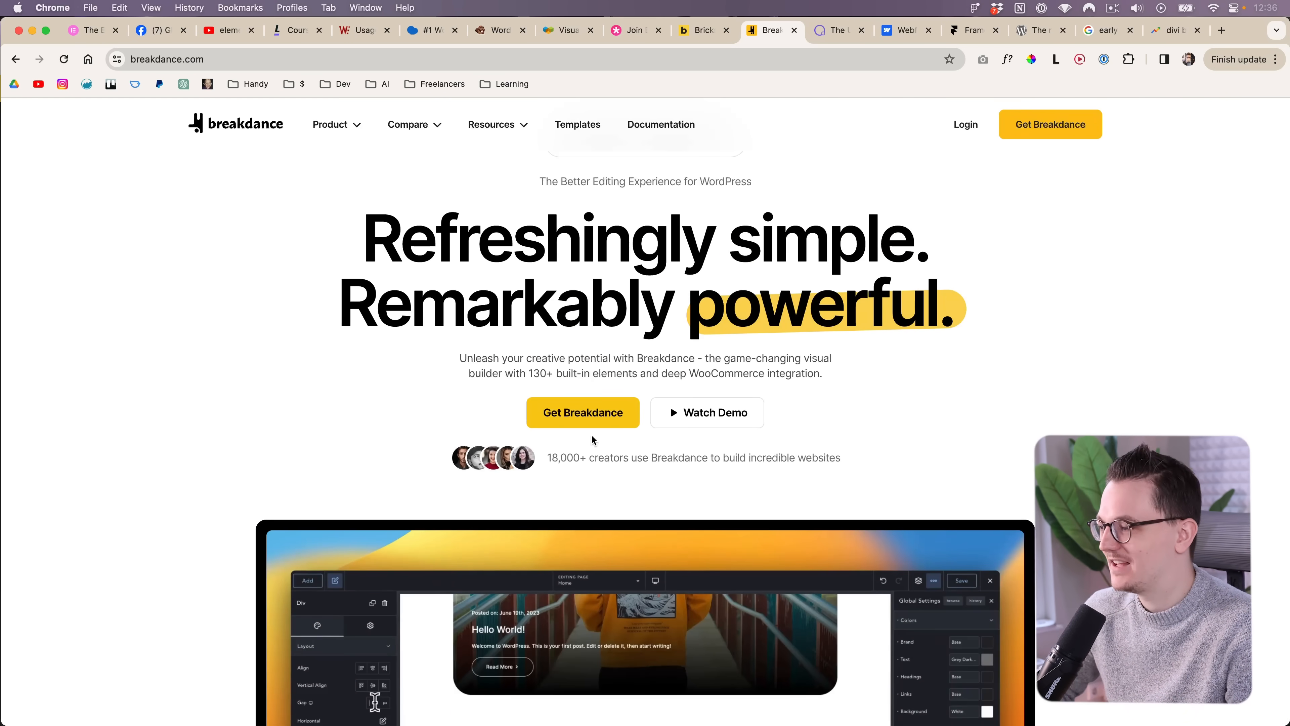
click(833, 30)
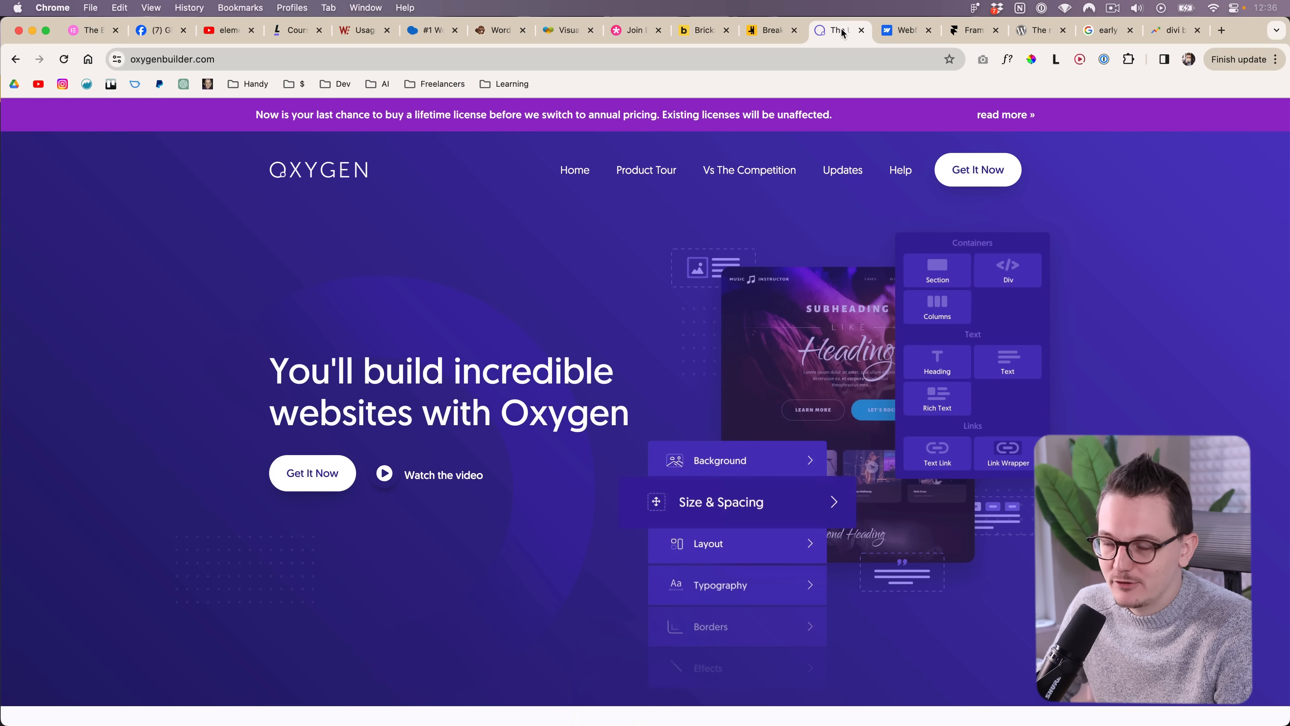
mouse_move(576, 477)
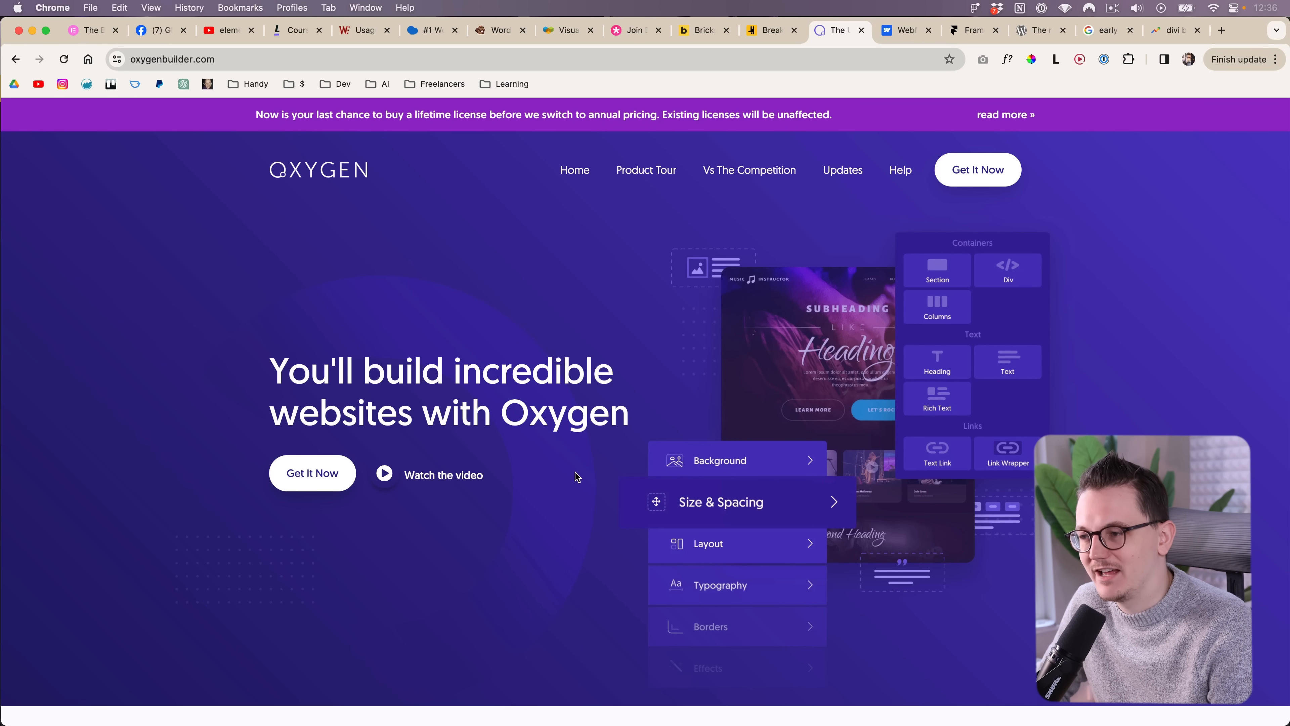
mouse_move(592, 520)
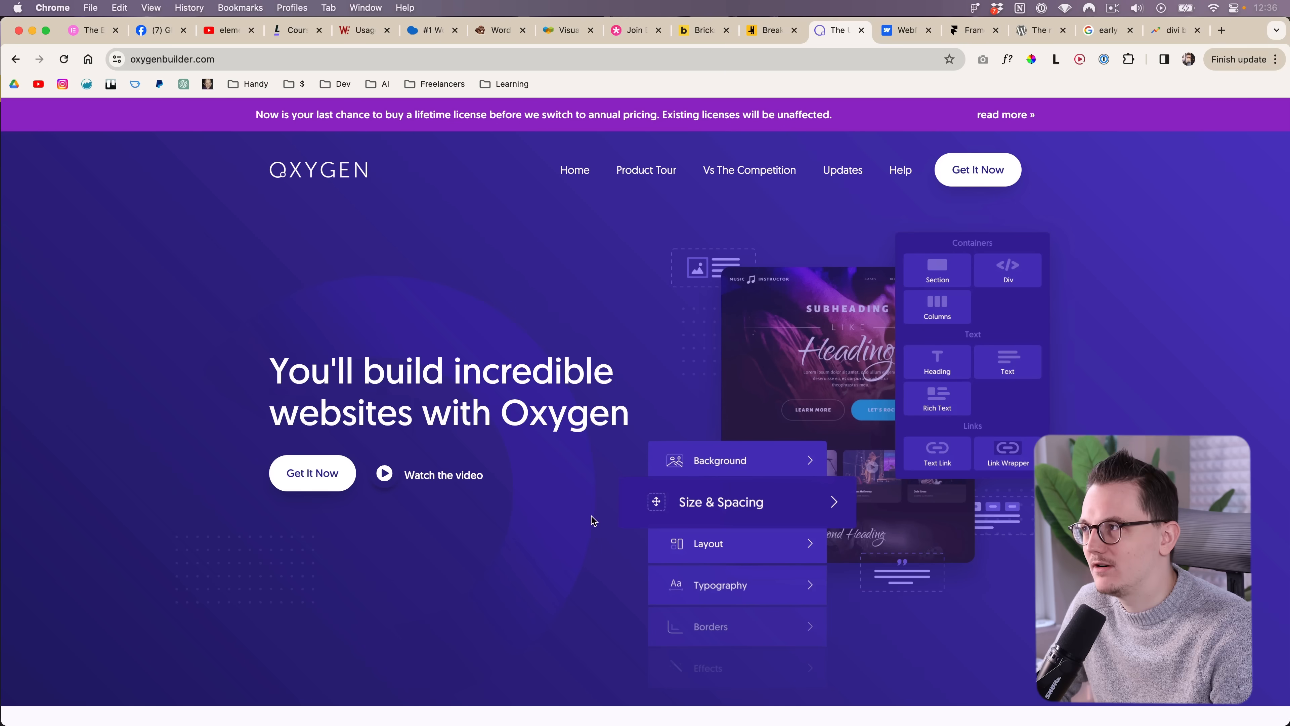
Glance back at the Breakdance homepage, then go to Framer's 'The internet is your canvas' homepage.
click(766, 30)
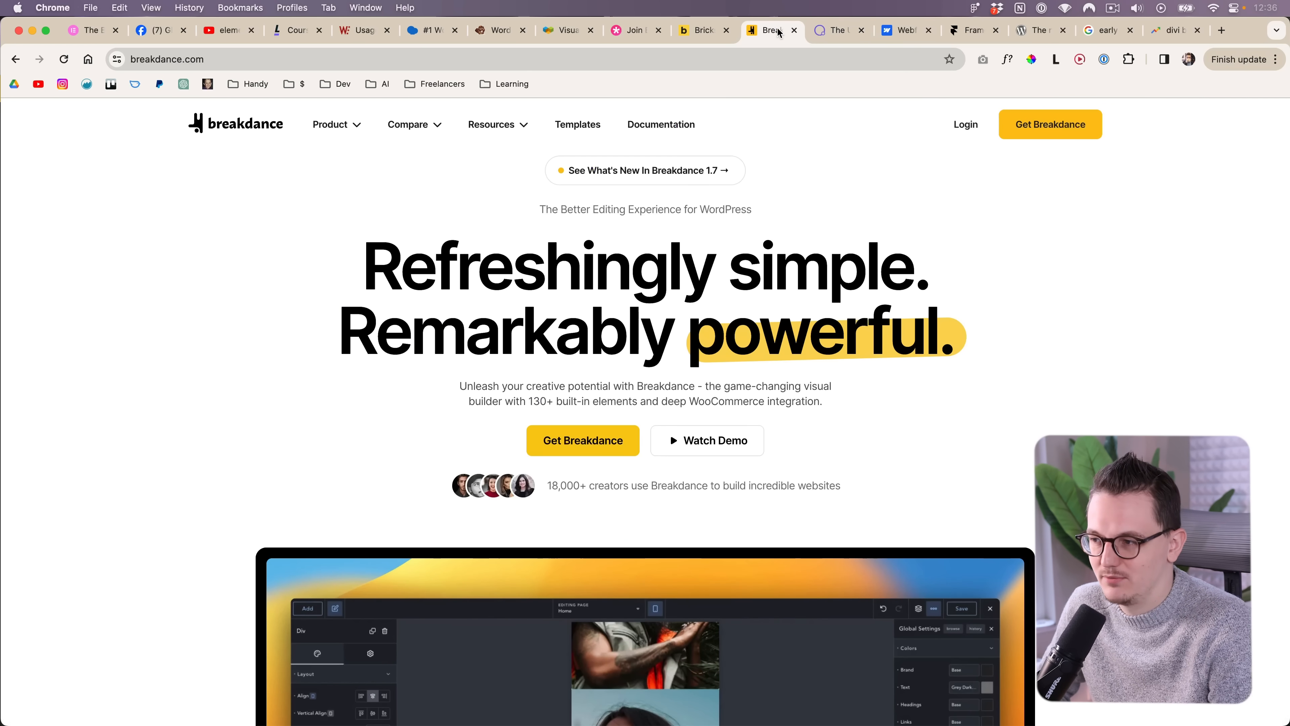
click(971, 30)
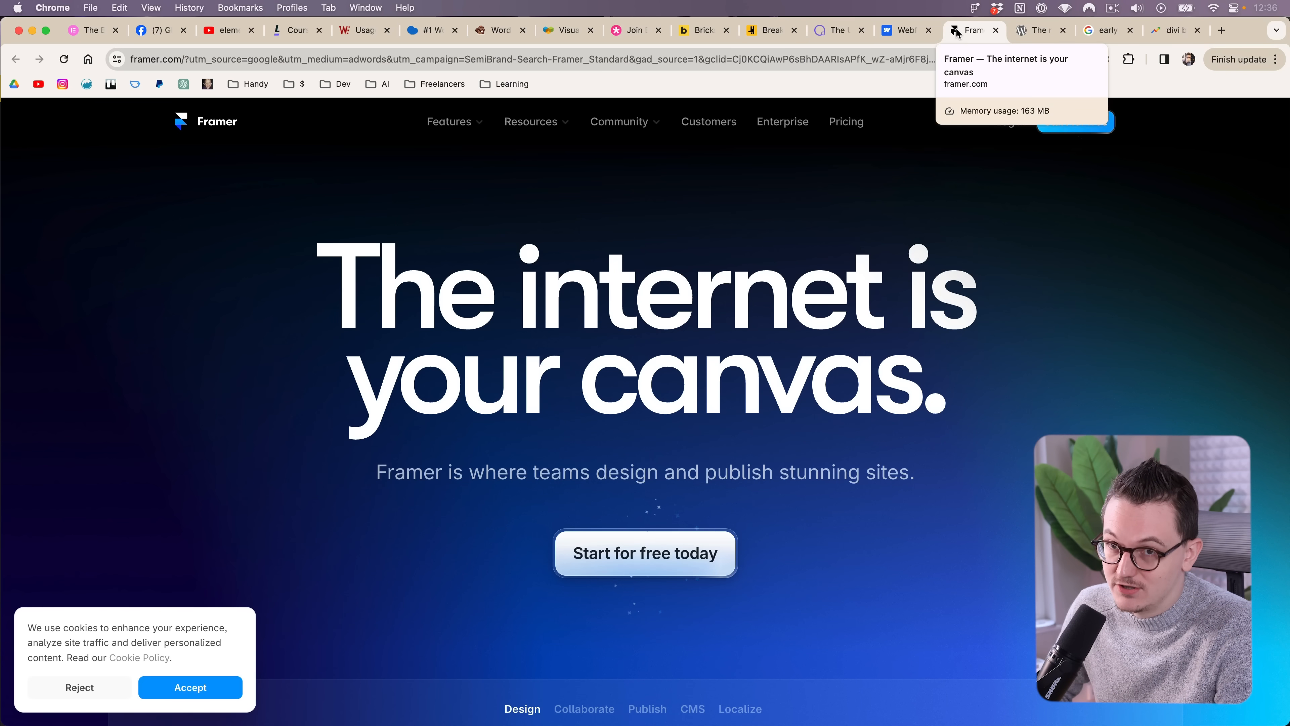
mouse_move(320, 418)
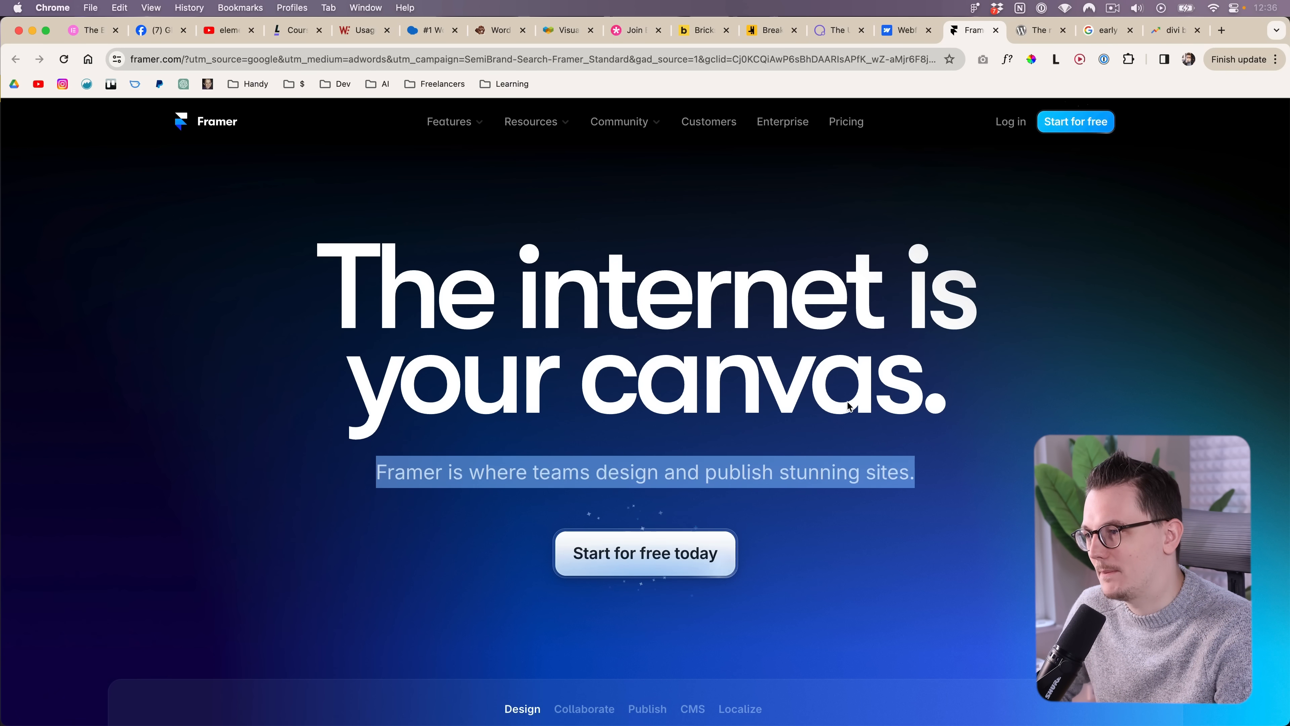
Scroll Framer's Design and Publish feature sections, then go to the WordPress Gutenberg editor demo.
scroll(down, 3)
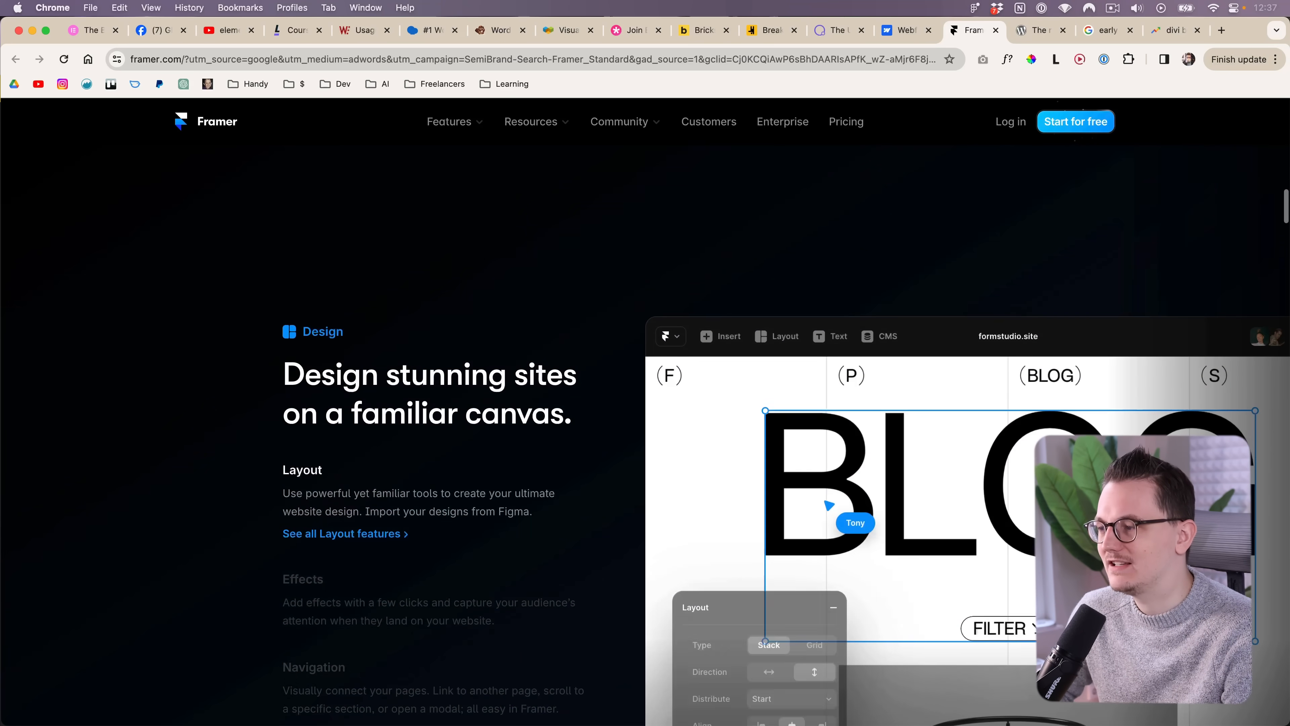
scroll(down, 3)
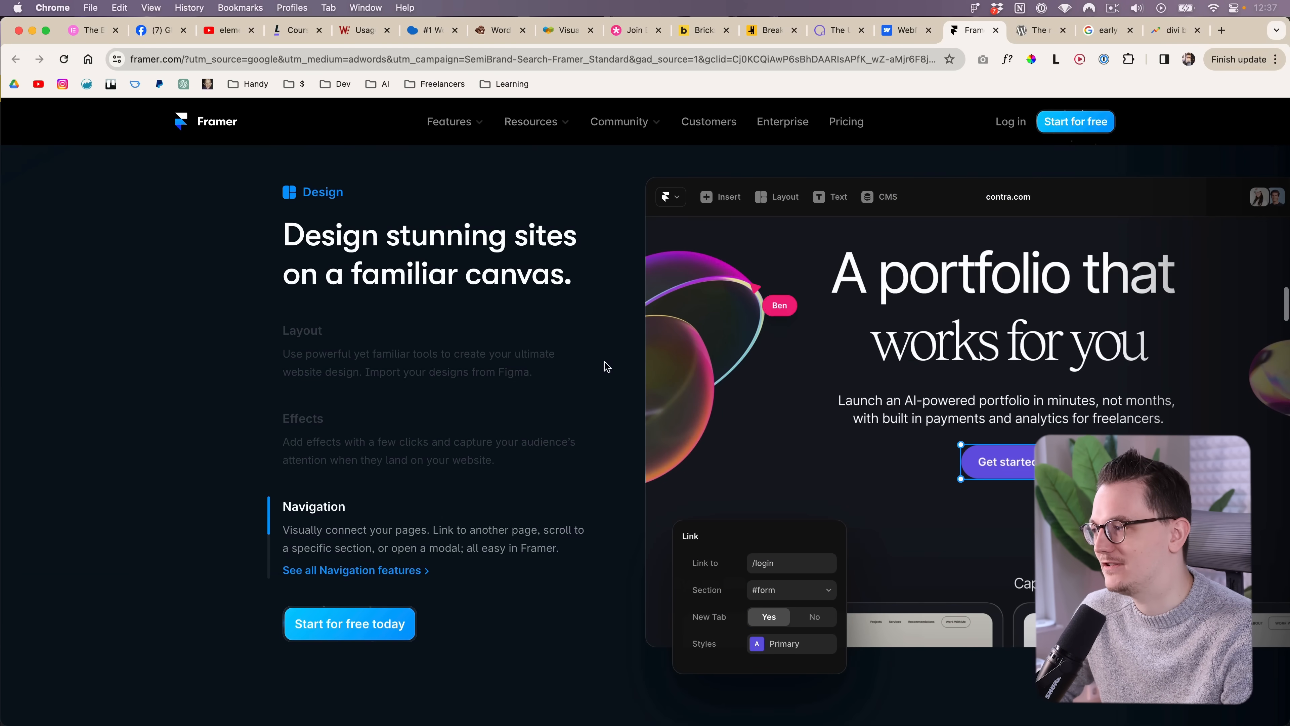
scroll(down, 3)
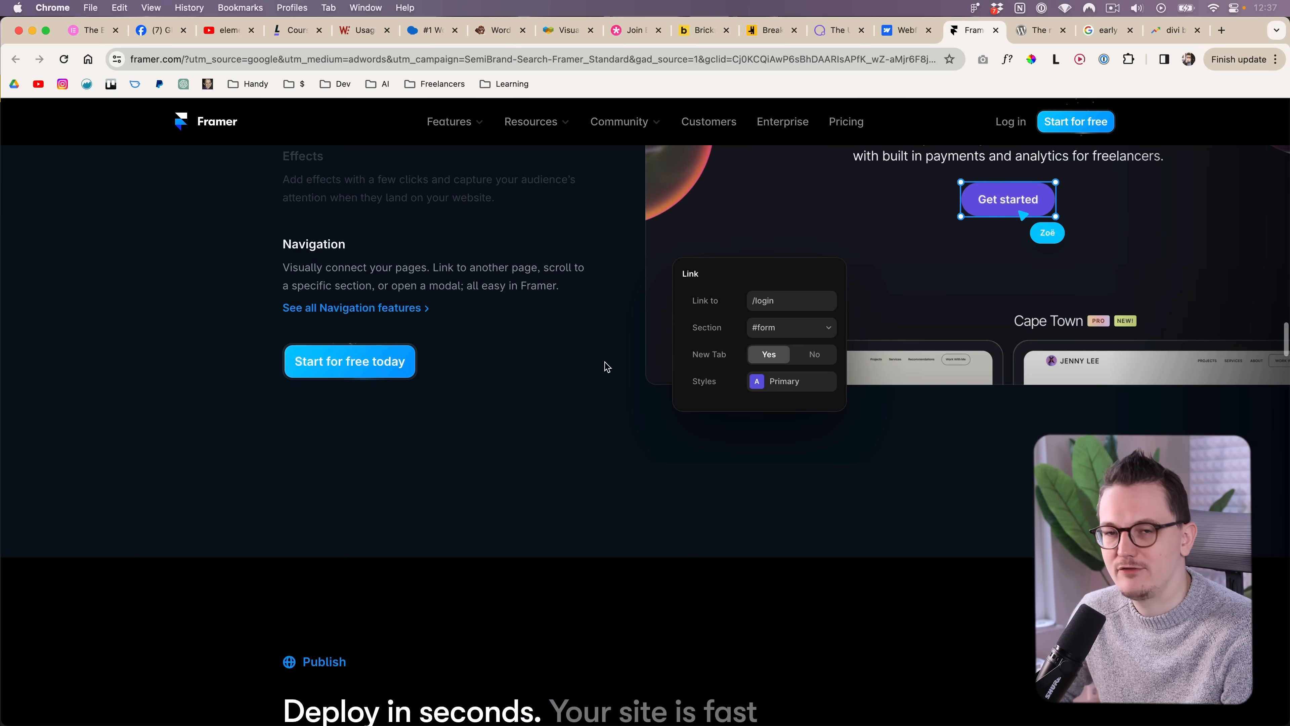
scroll(down, 3)
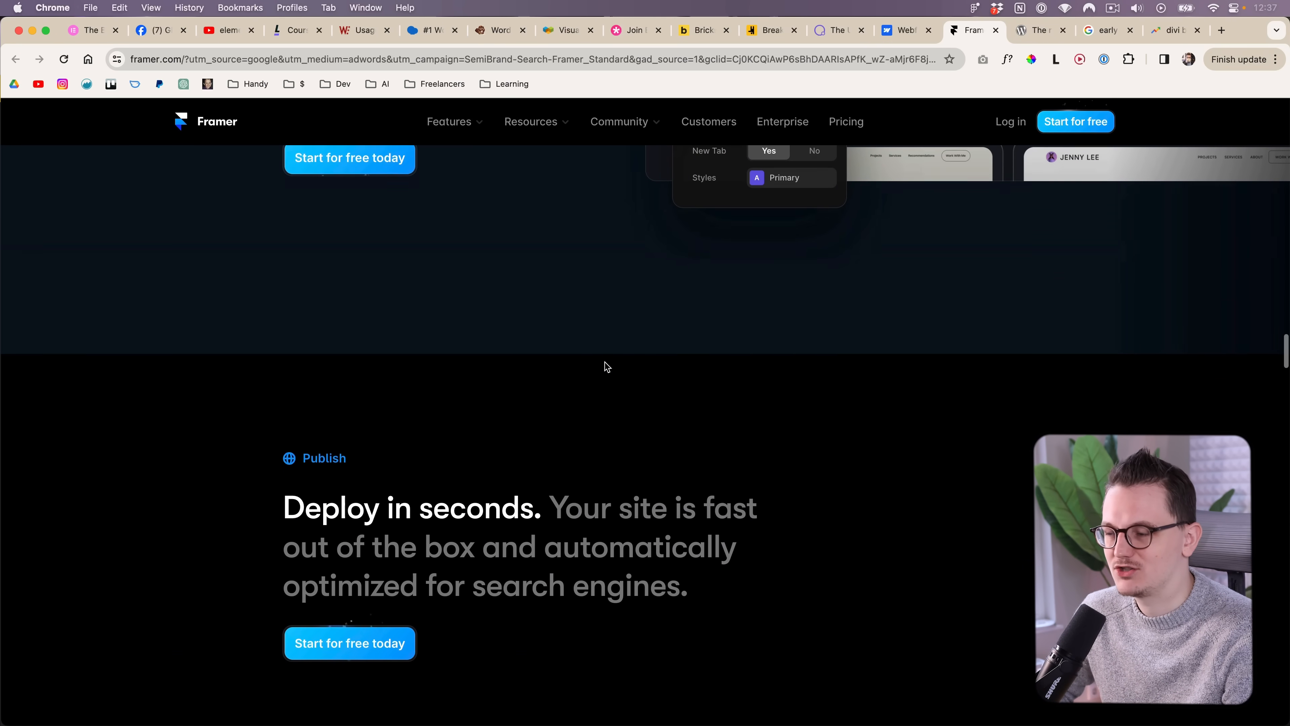
scroll(down, 3)
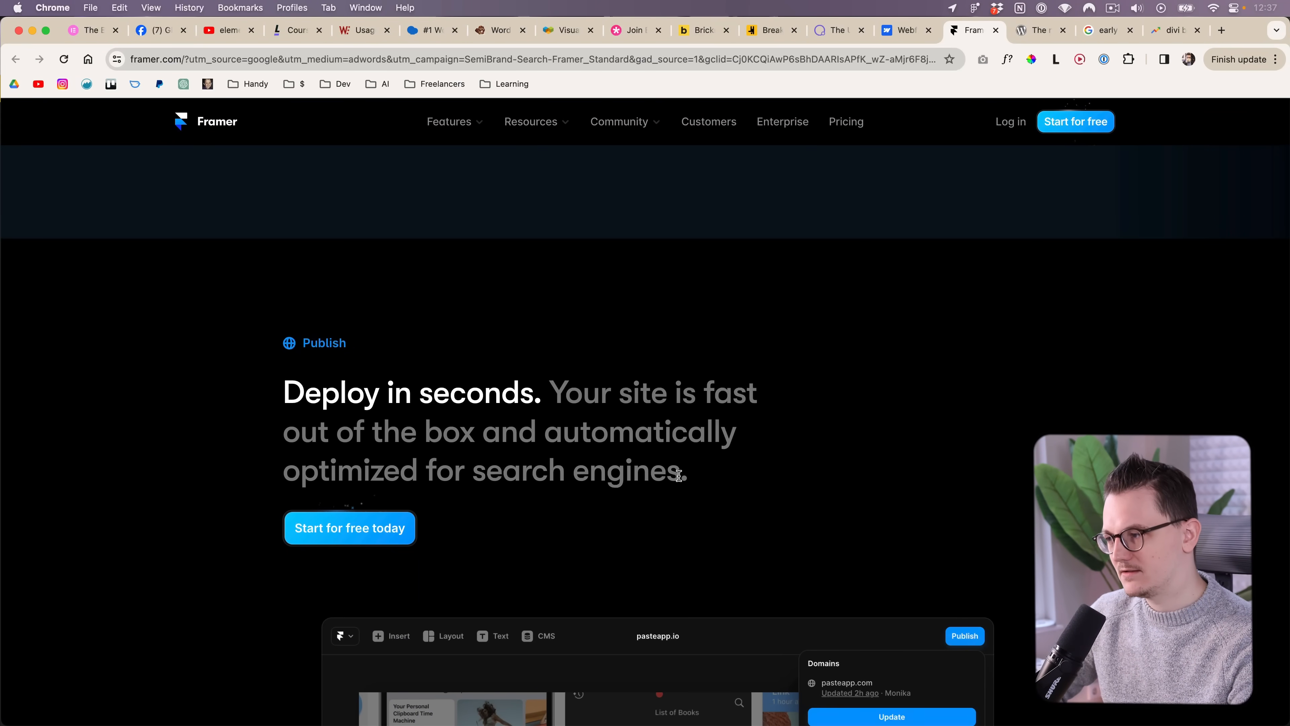
click(1038, 30)
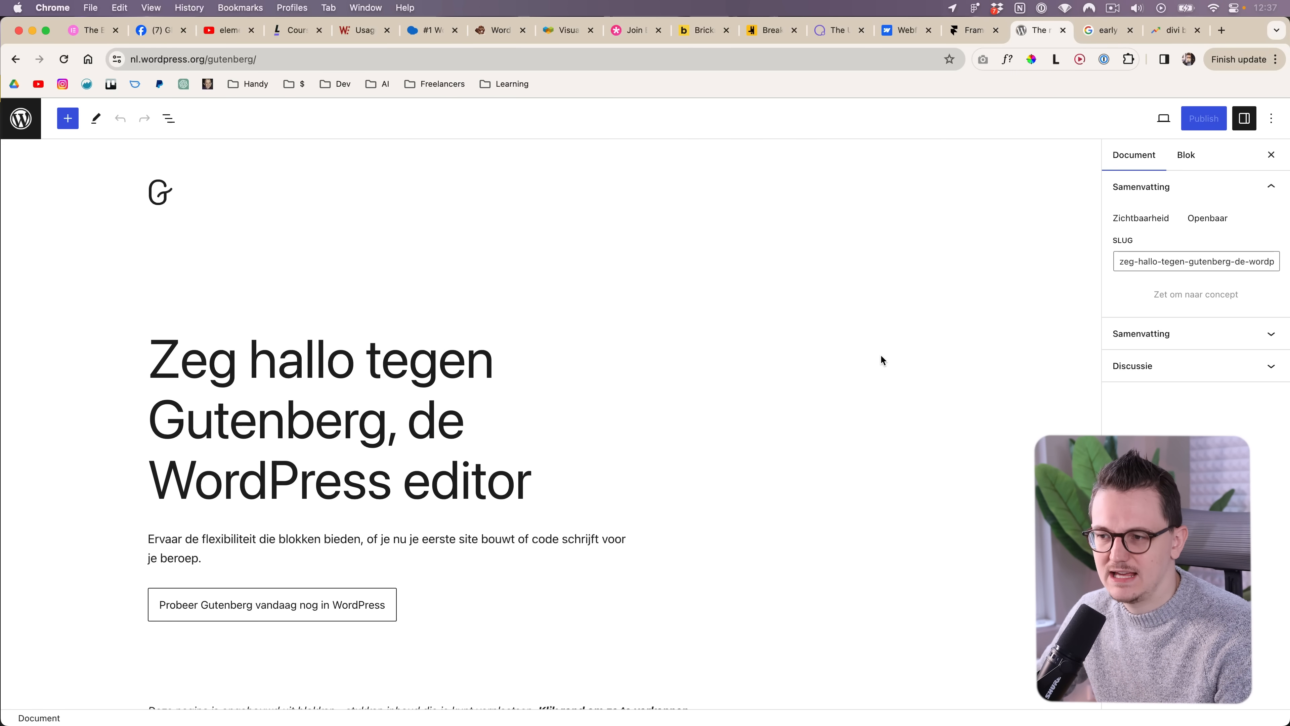
scroll(down, 3)
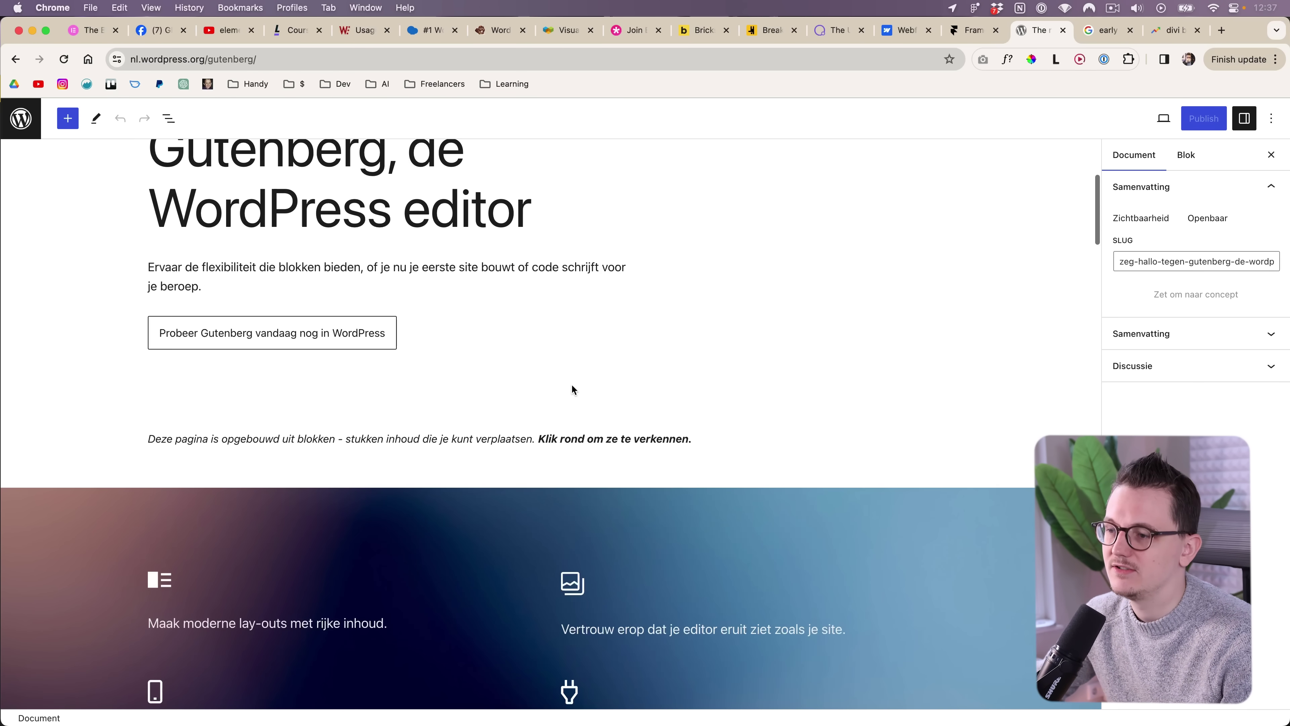
scroll(down, 3)
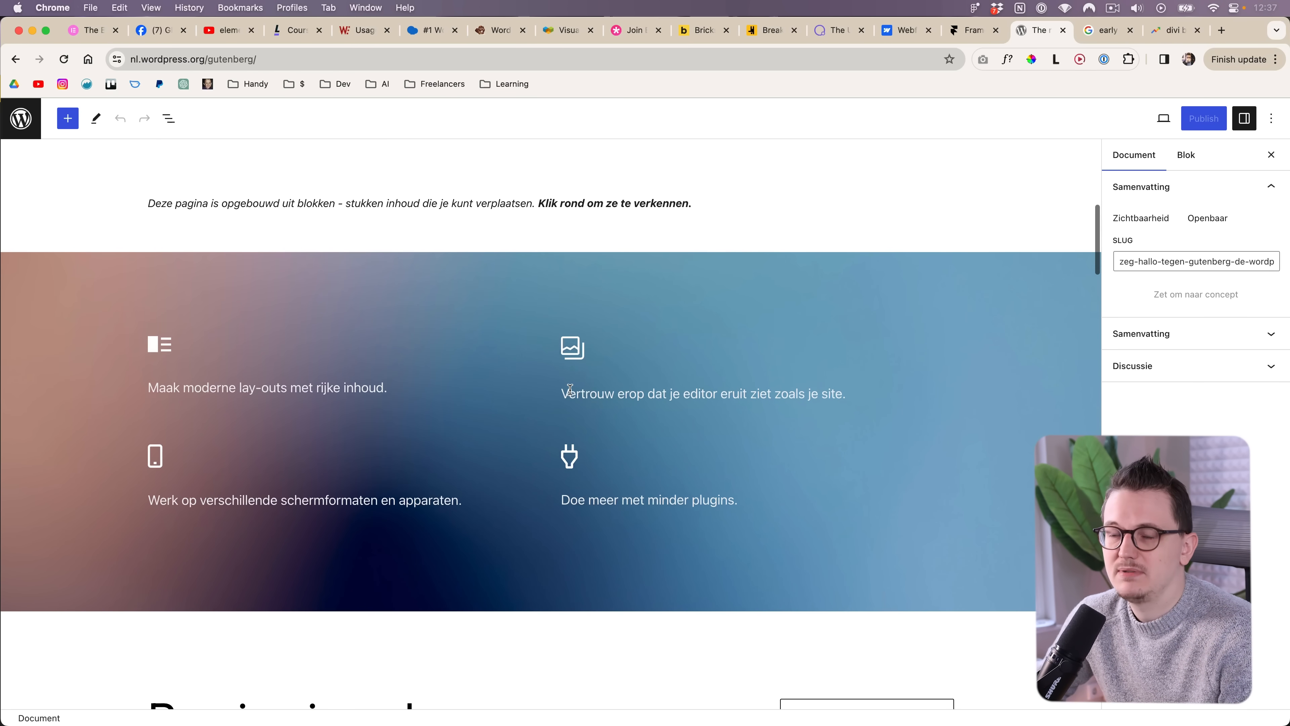
click(571, 346)
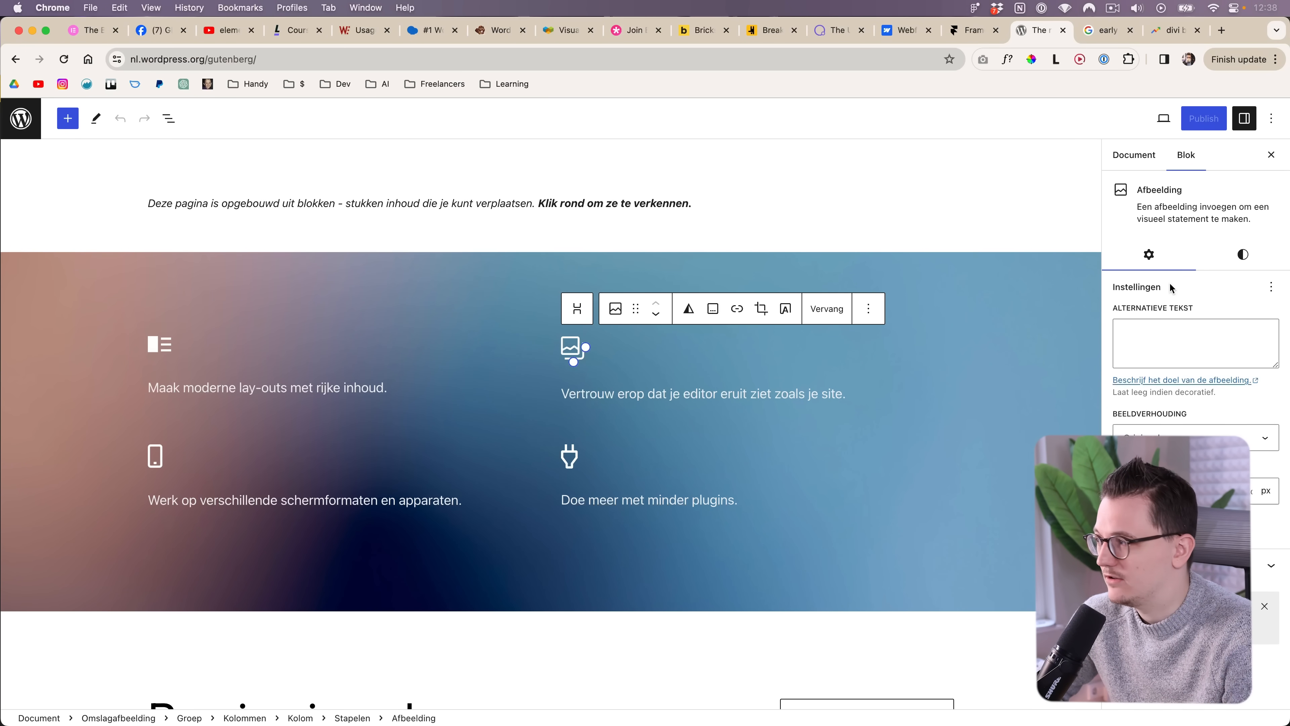
mouse_move(1018, 432)
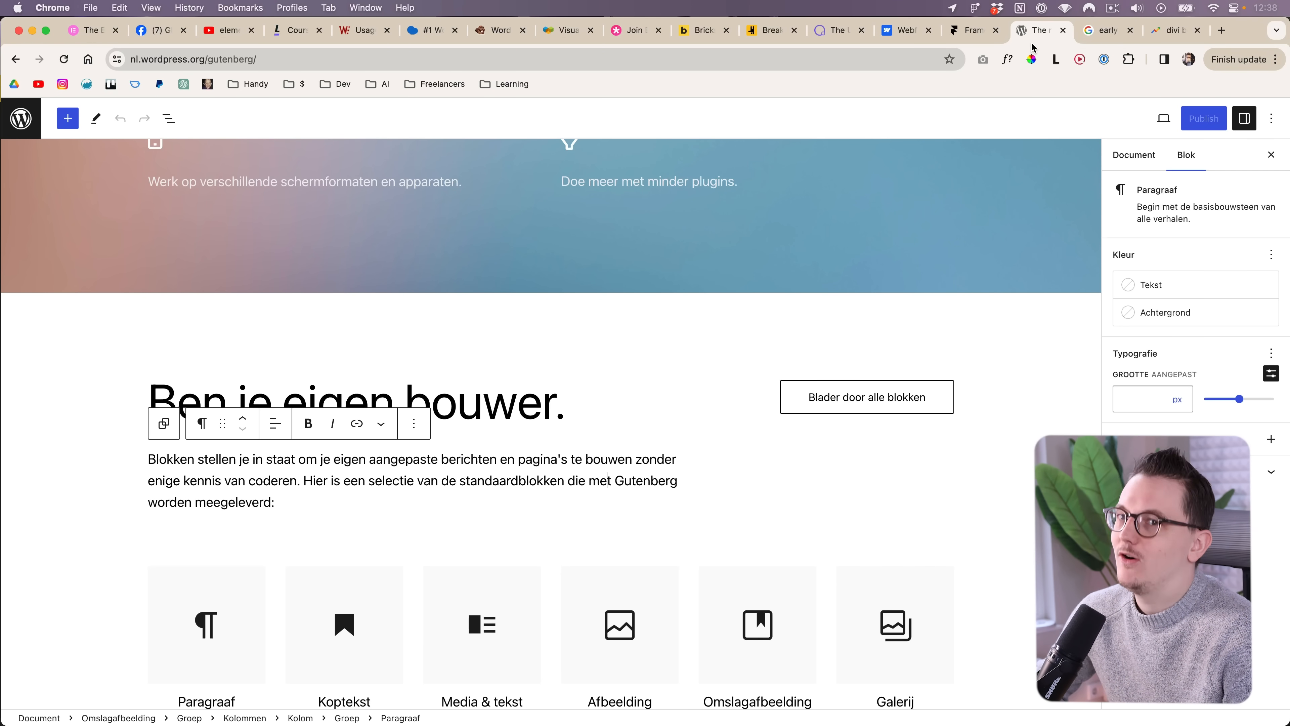
mouse_move(779, 80)
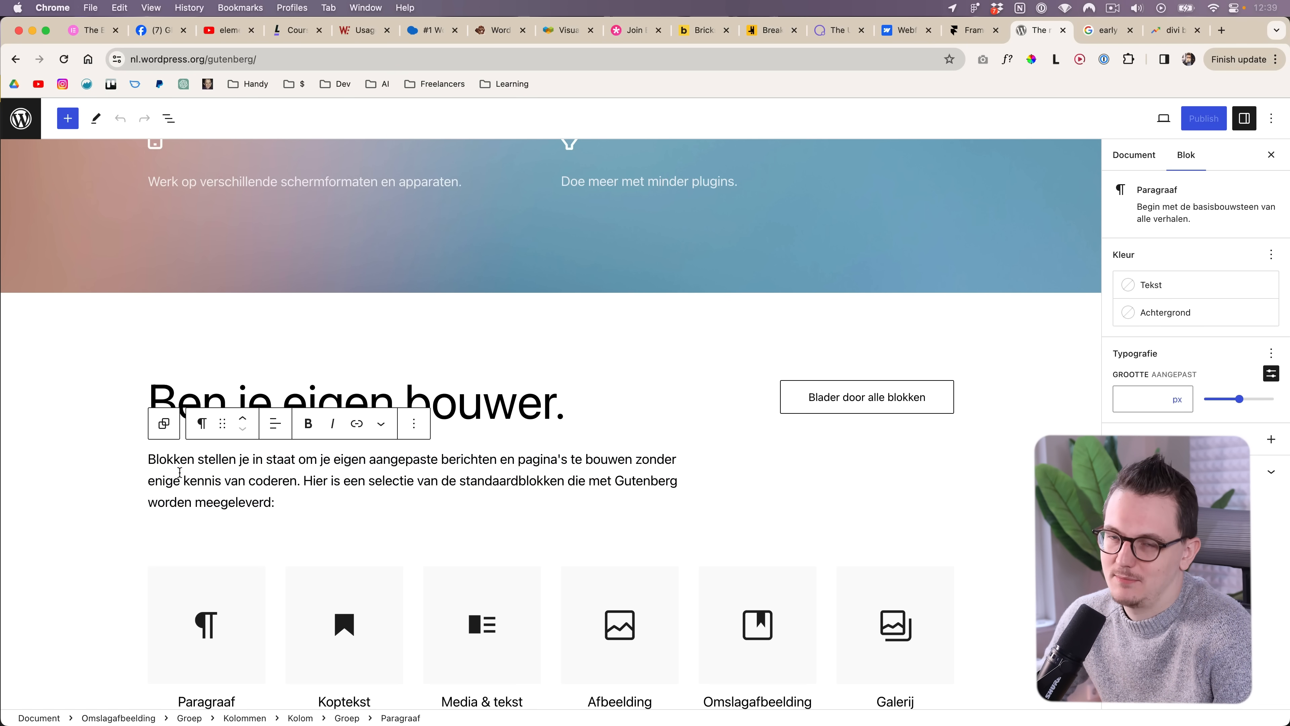
scroll(down, 3)
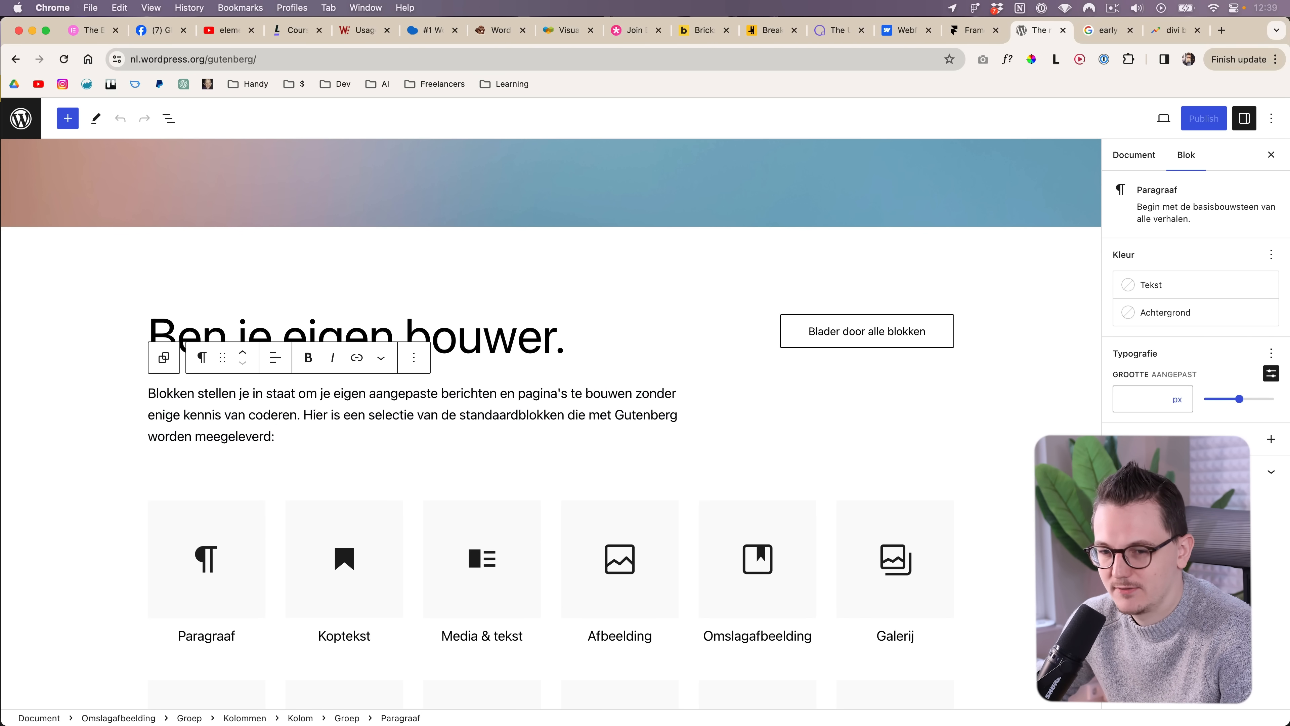
click(451, 30)
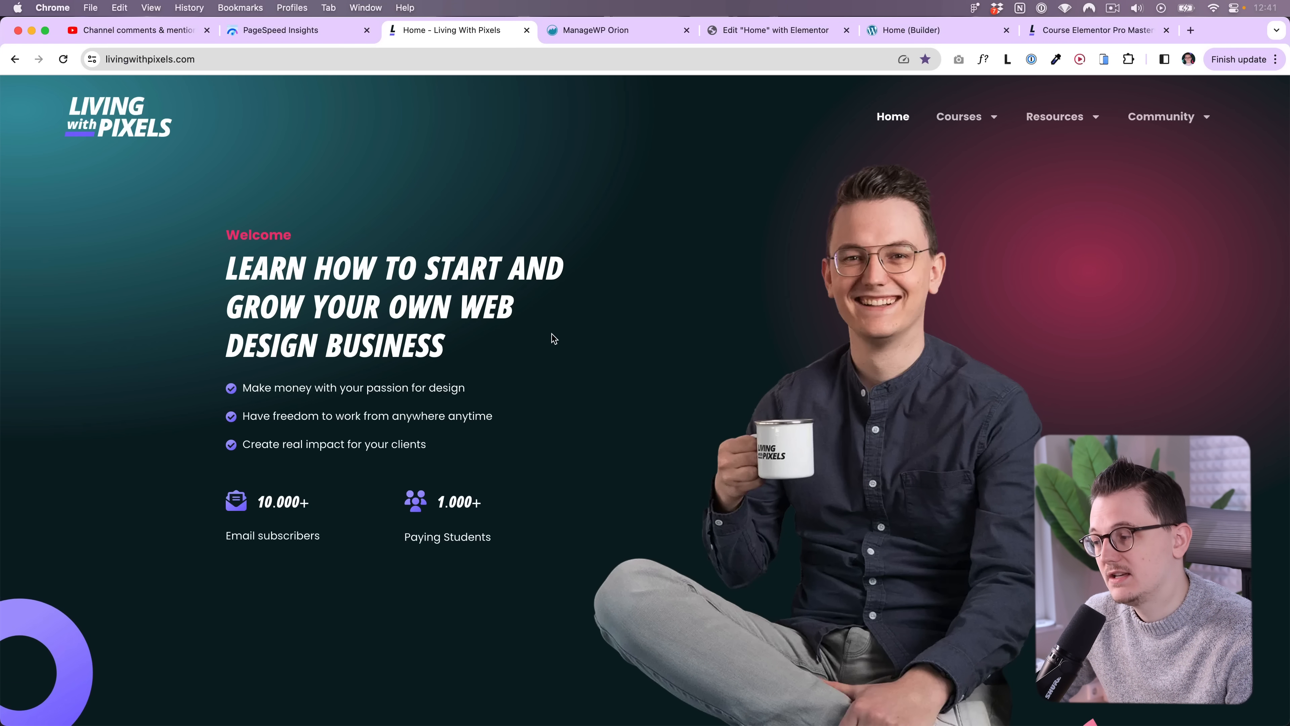
mouse_move(516, 308)
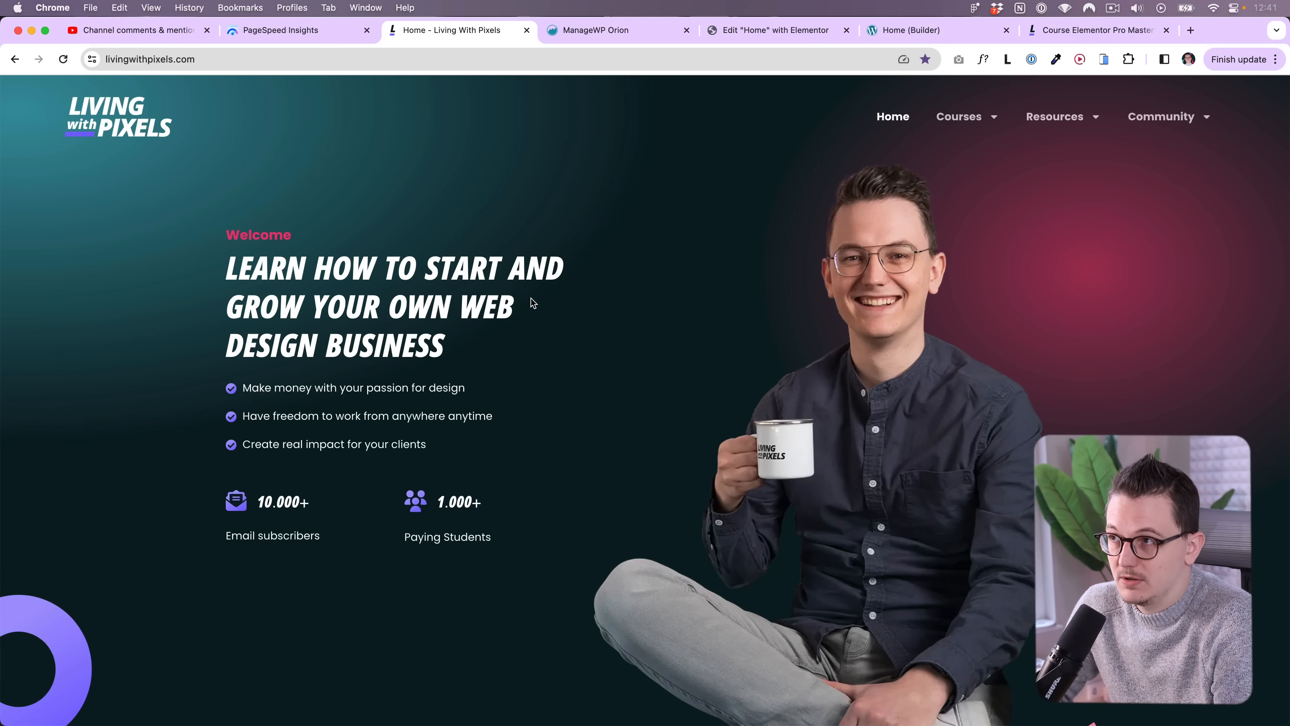
Show the PageSpeed Insights desktop report for livingwithpixels.com scoring 93 performance.
click(275, 30)
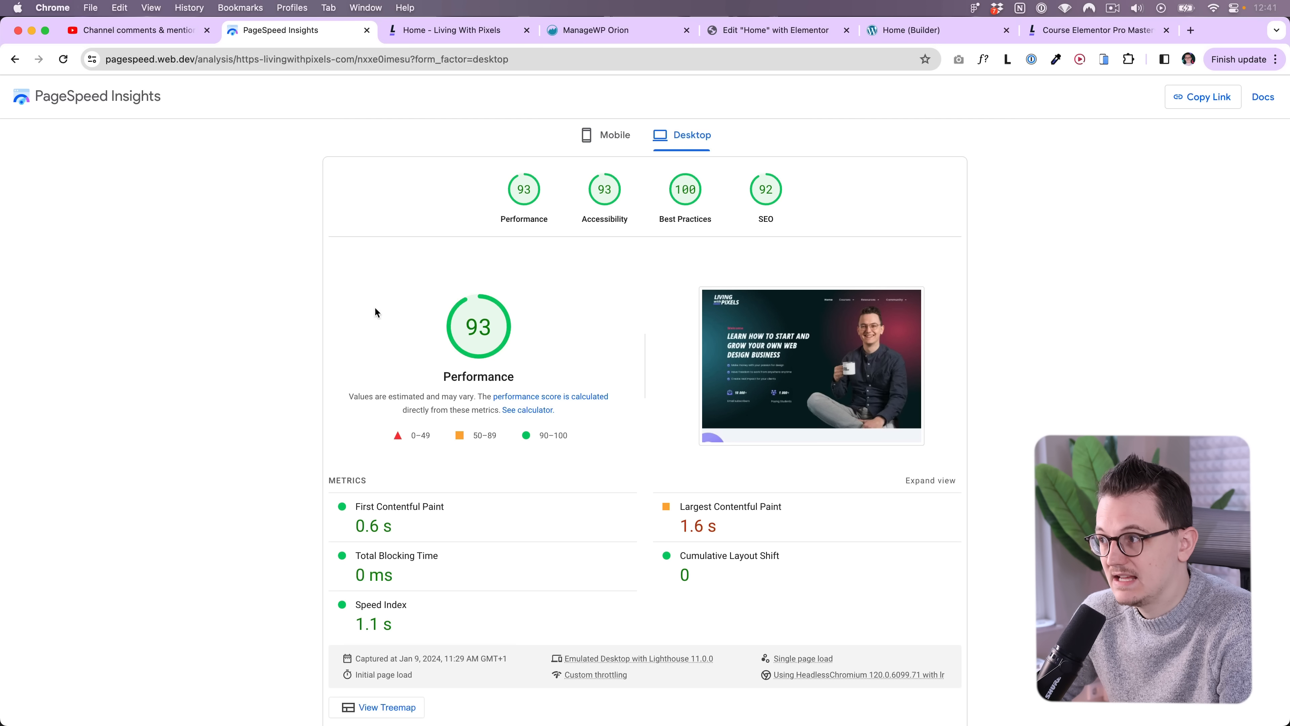
mouse_move(567, 95)
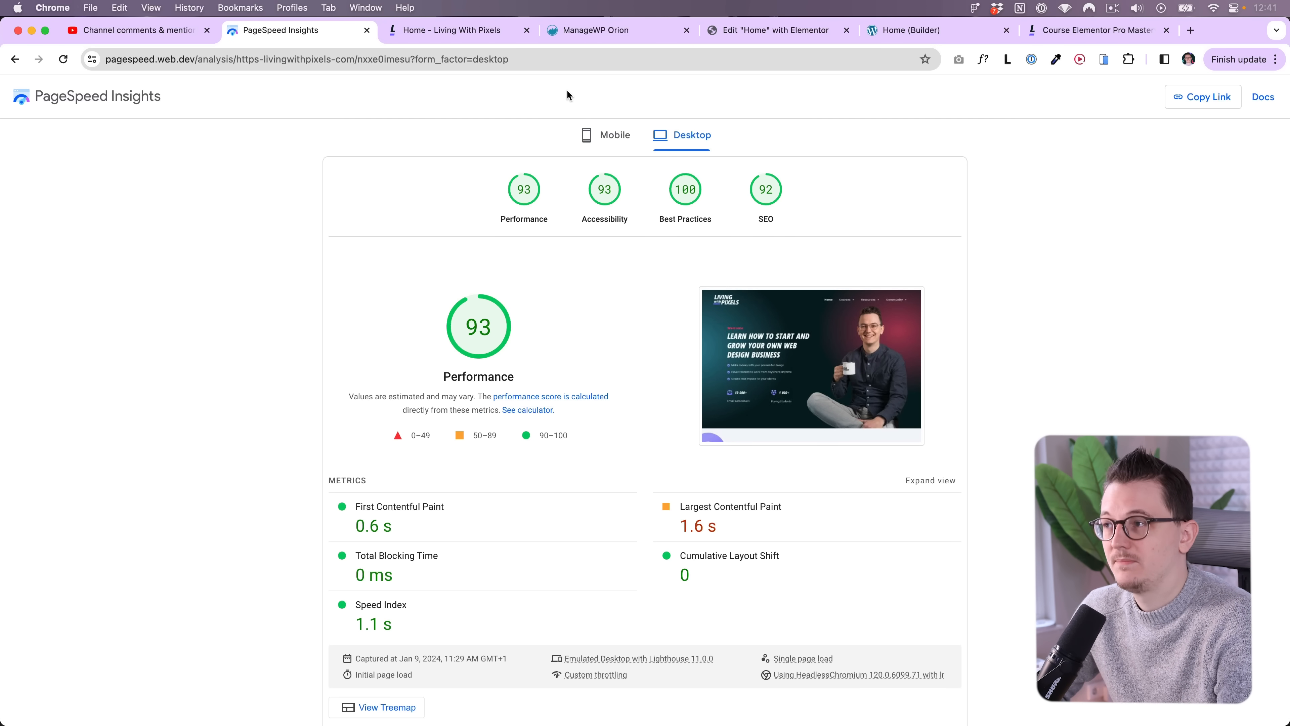
mouse_move(561, 198)
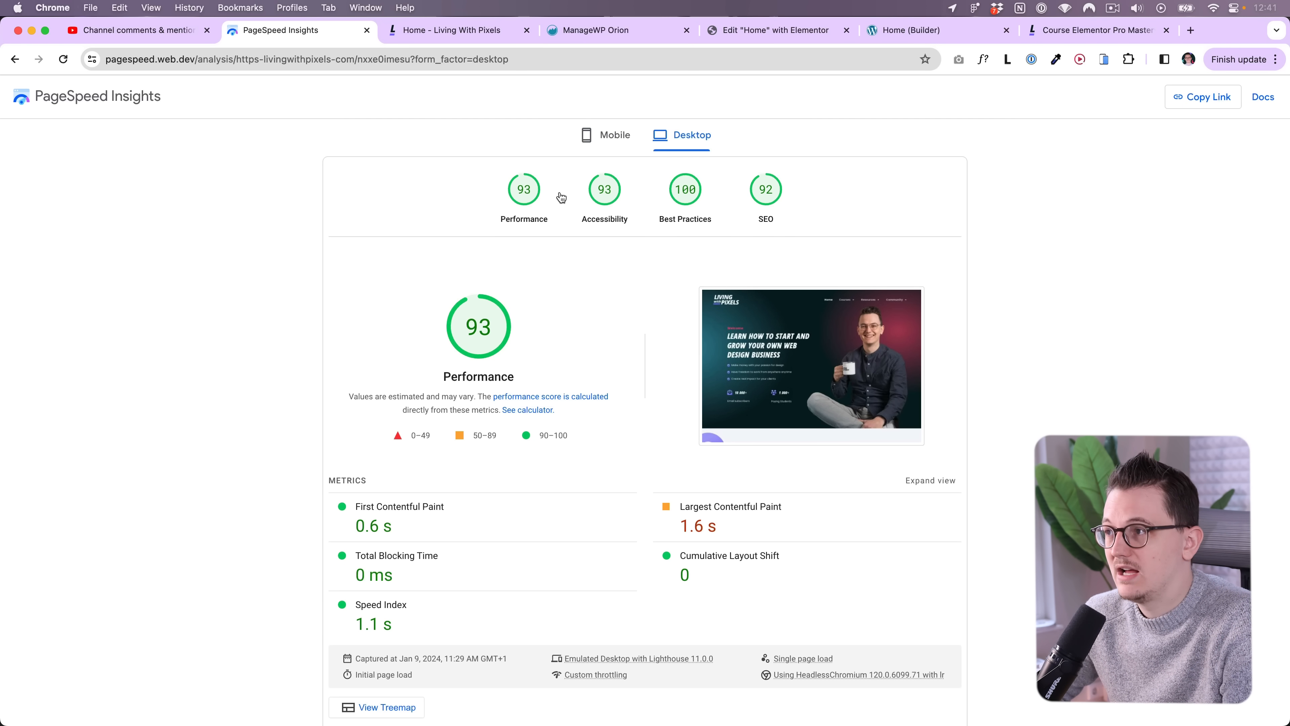
Compare the mobile score of 63 with desktop's 93, then return to the Living With Pixels homepage.
click(606, 135)
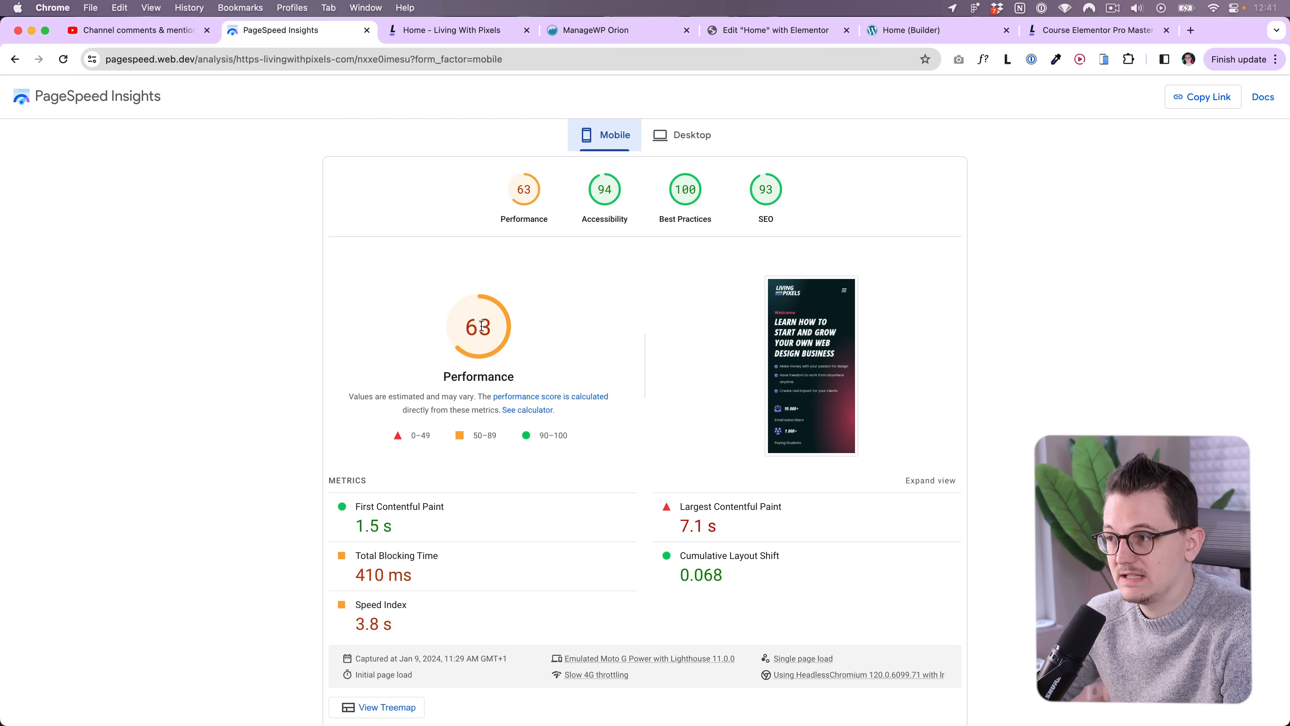
click(681, 135)
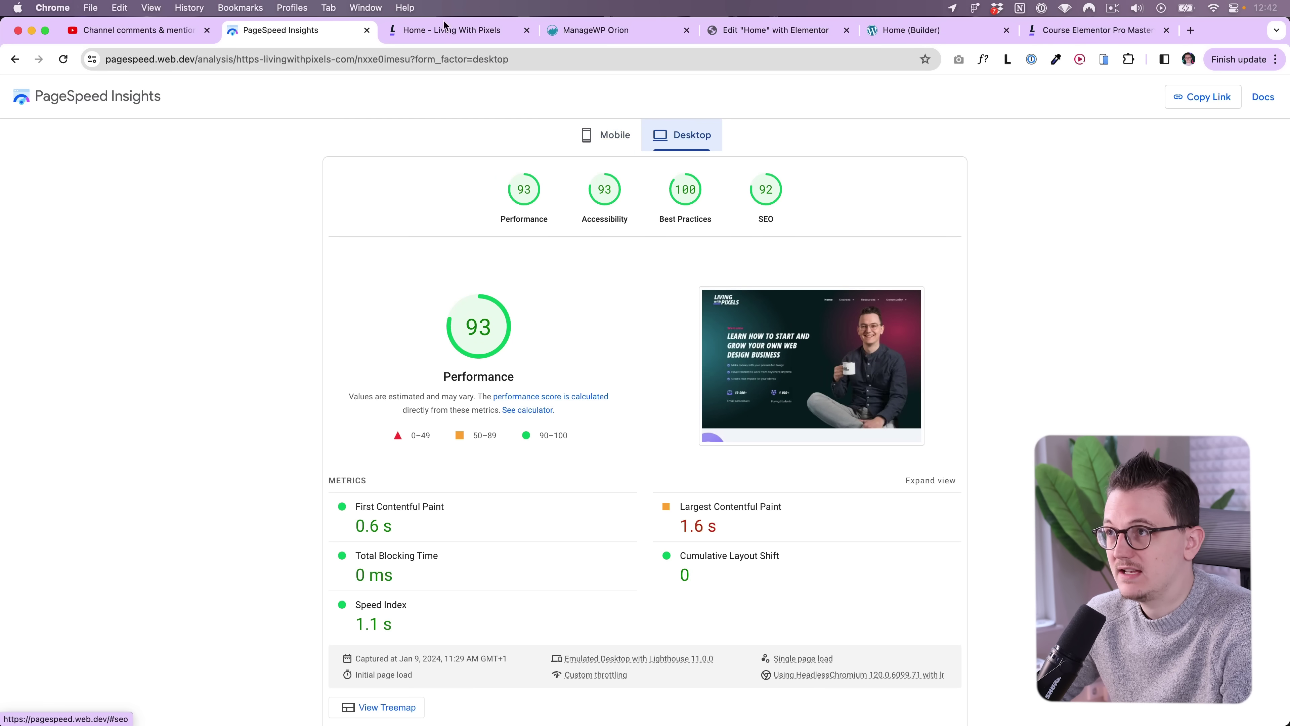
click(449, 30)
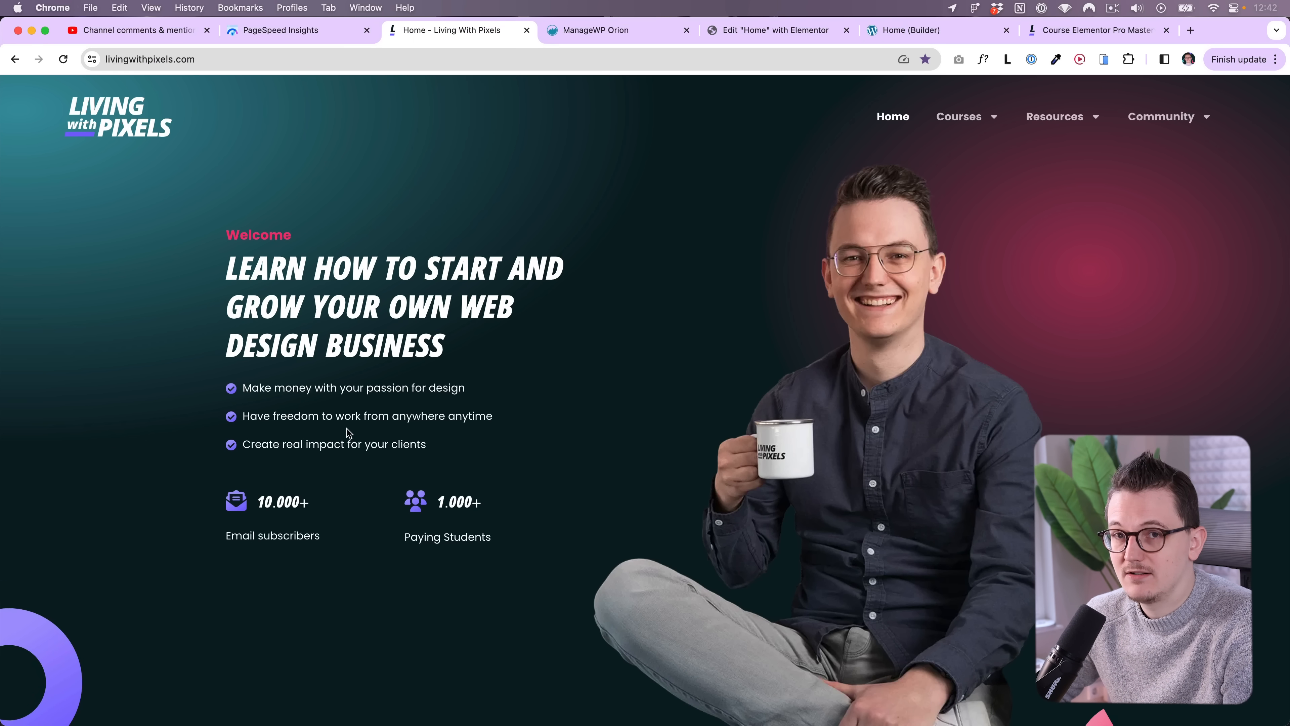
mouse_move(534, 465)
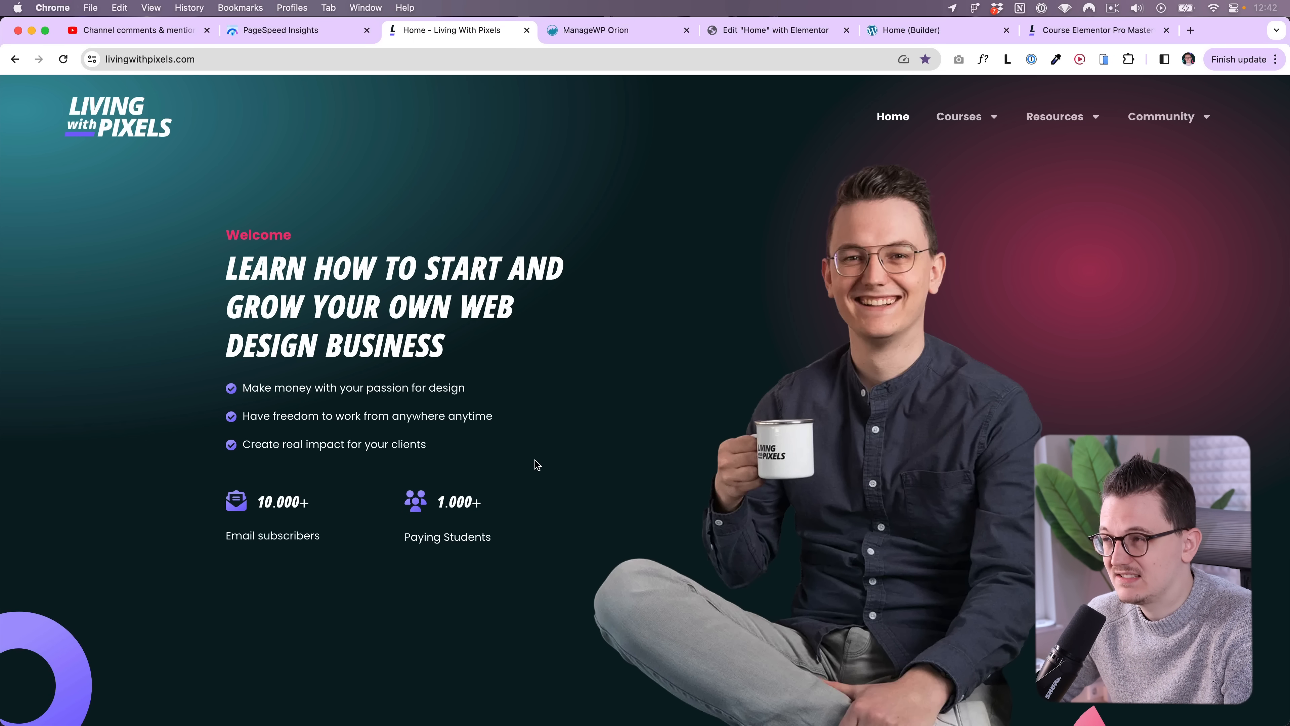
mouse_move(981, 360)
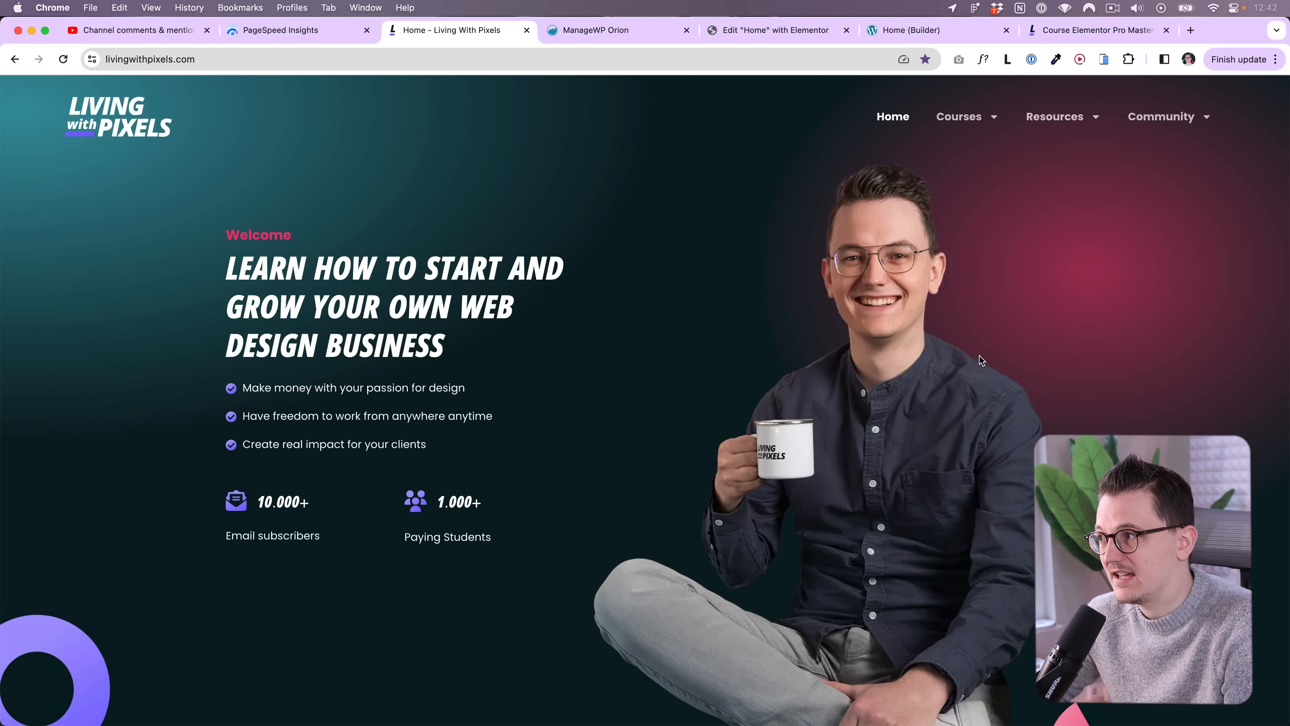
mouse_move(645, 347)
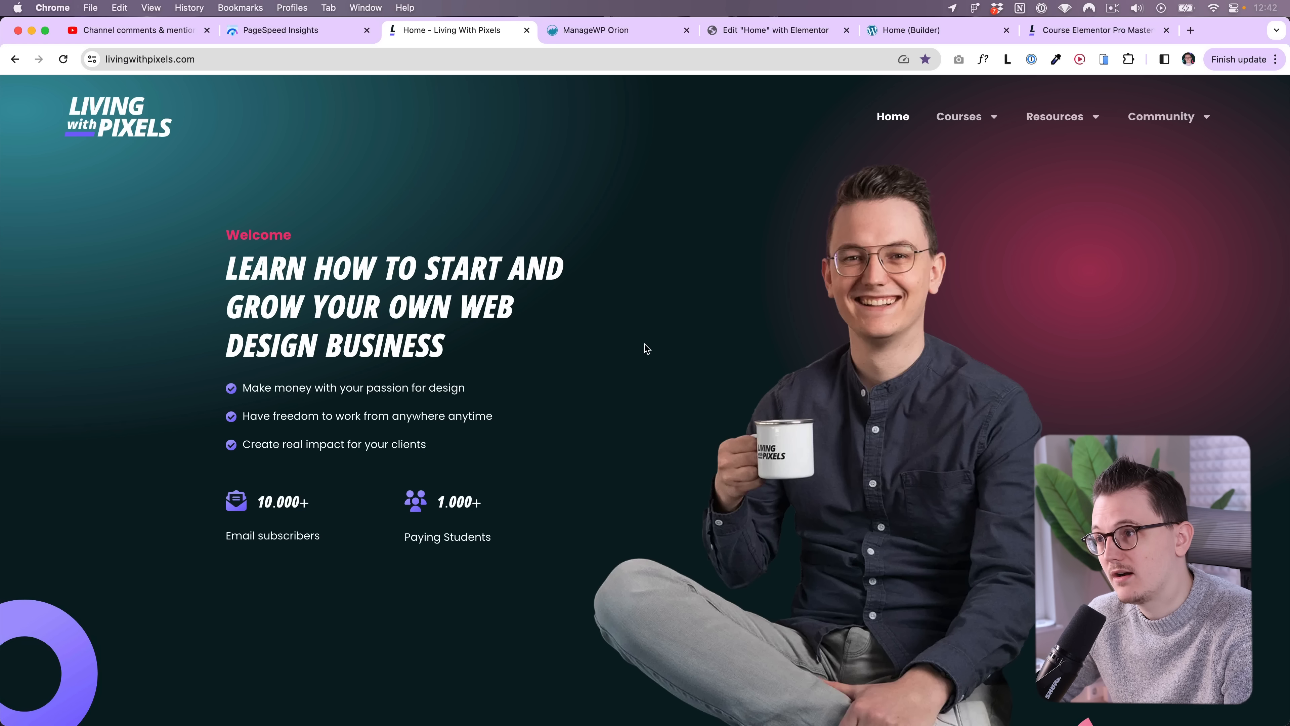
mouse_move(334, 293)
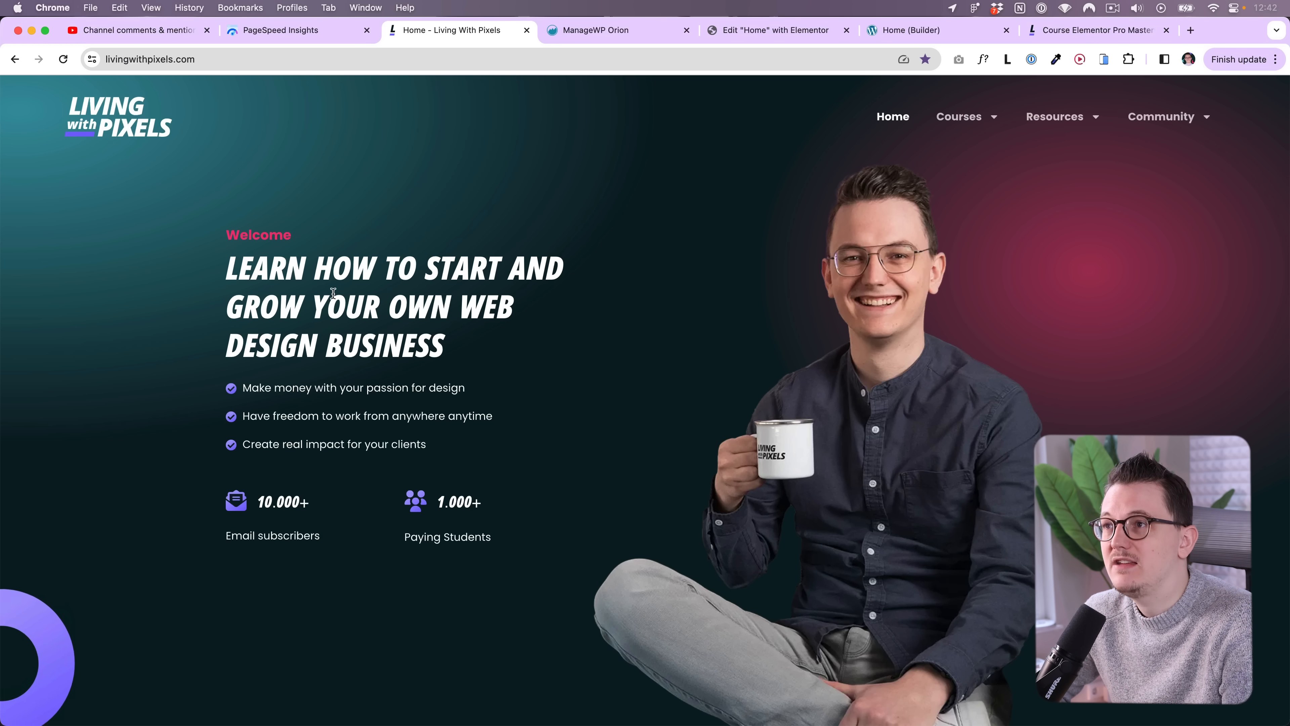
click(280, 31)
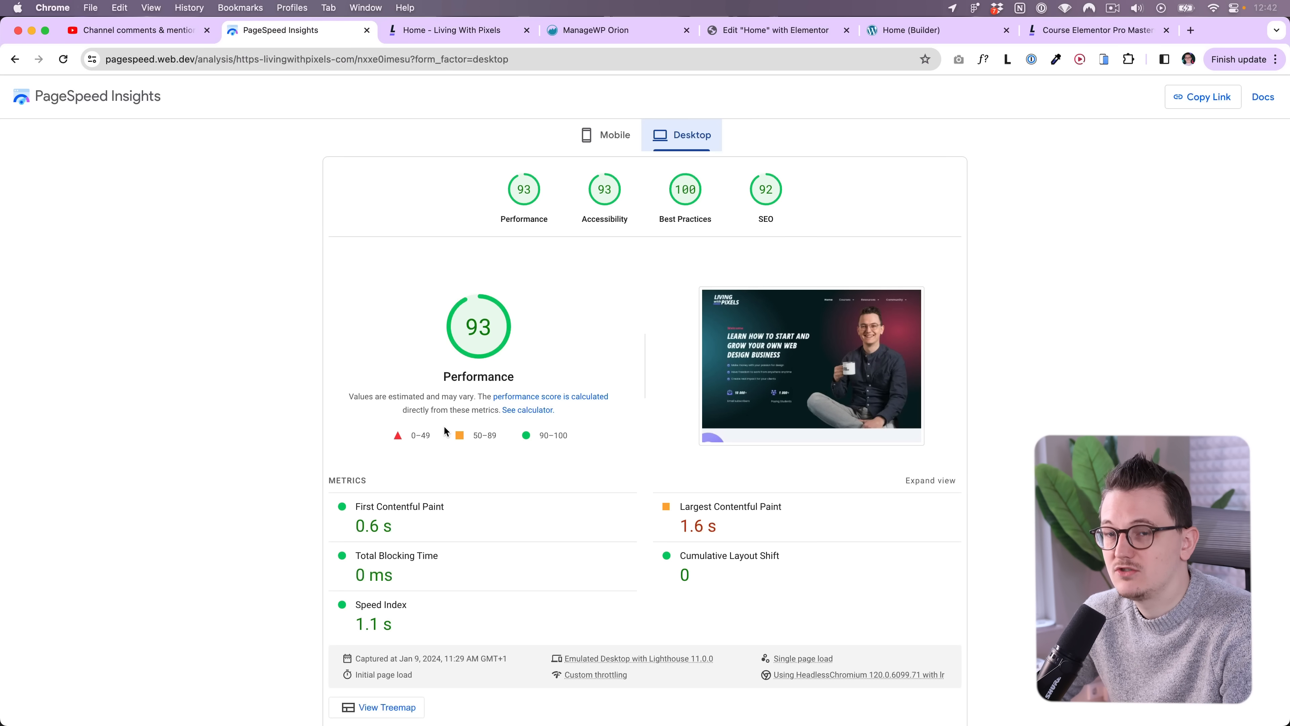
mouse_move(466, 443)
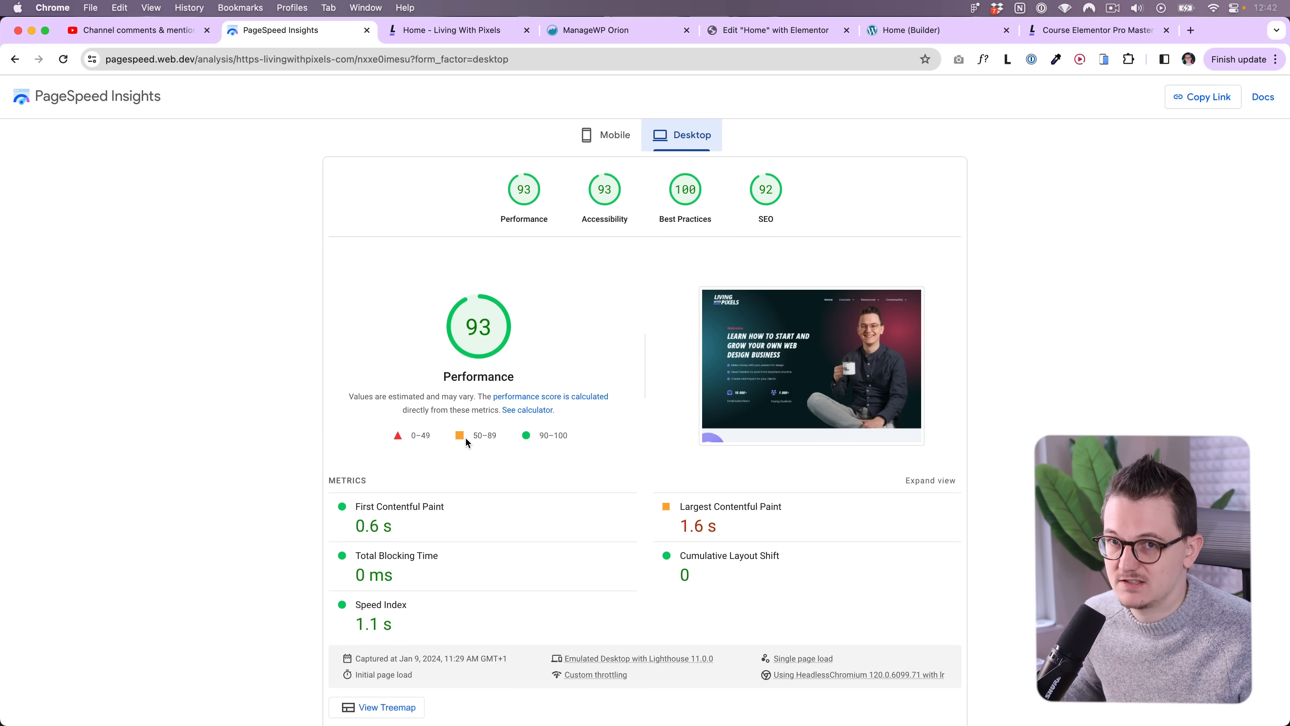
click(448, 30)
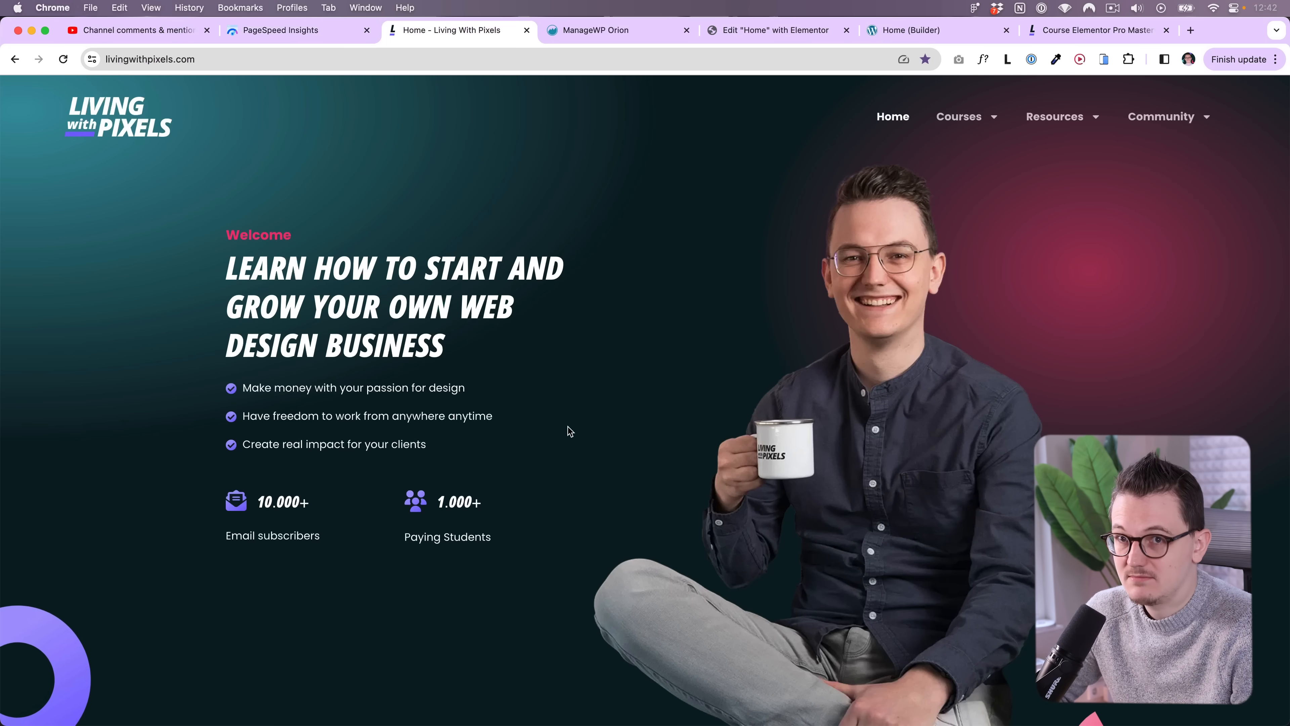
Scroll the homepage courses section before heading to the Recommended Software page.
scroll(down, 3)
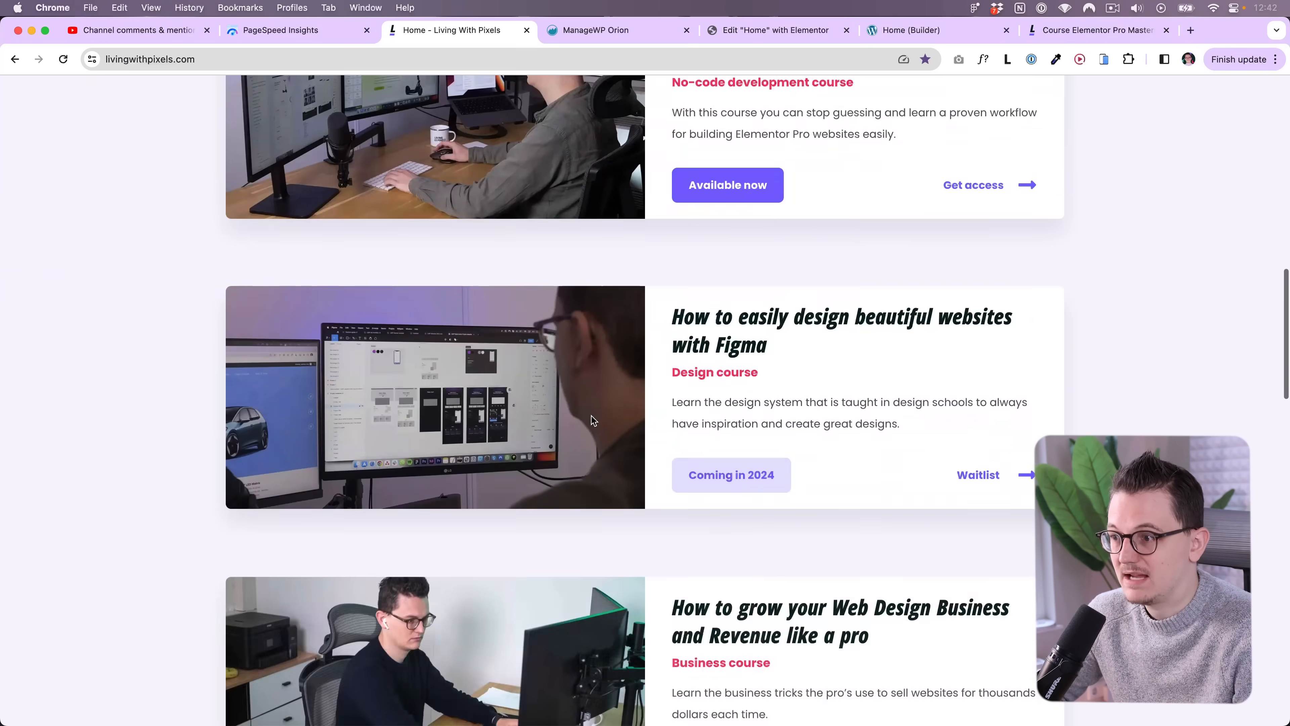
scroll(up, 3)
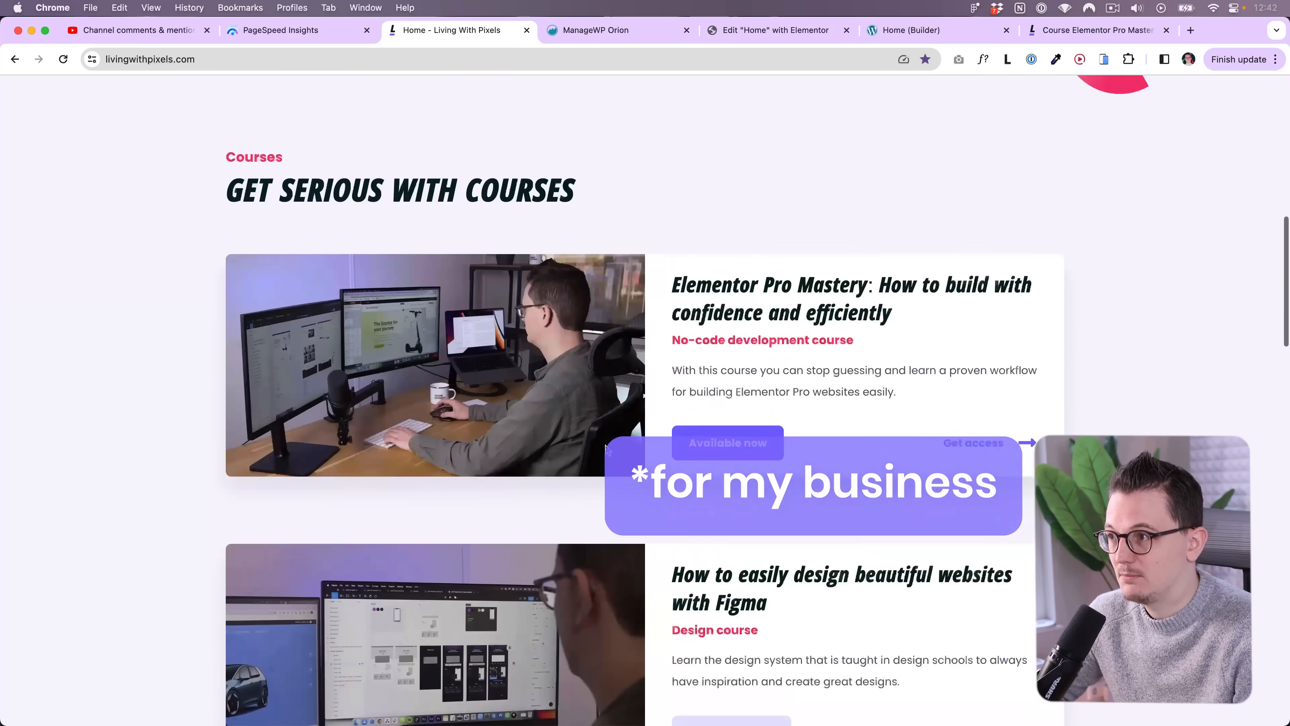
scroll(up, 3)
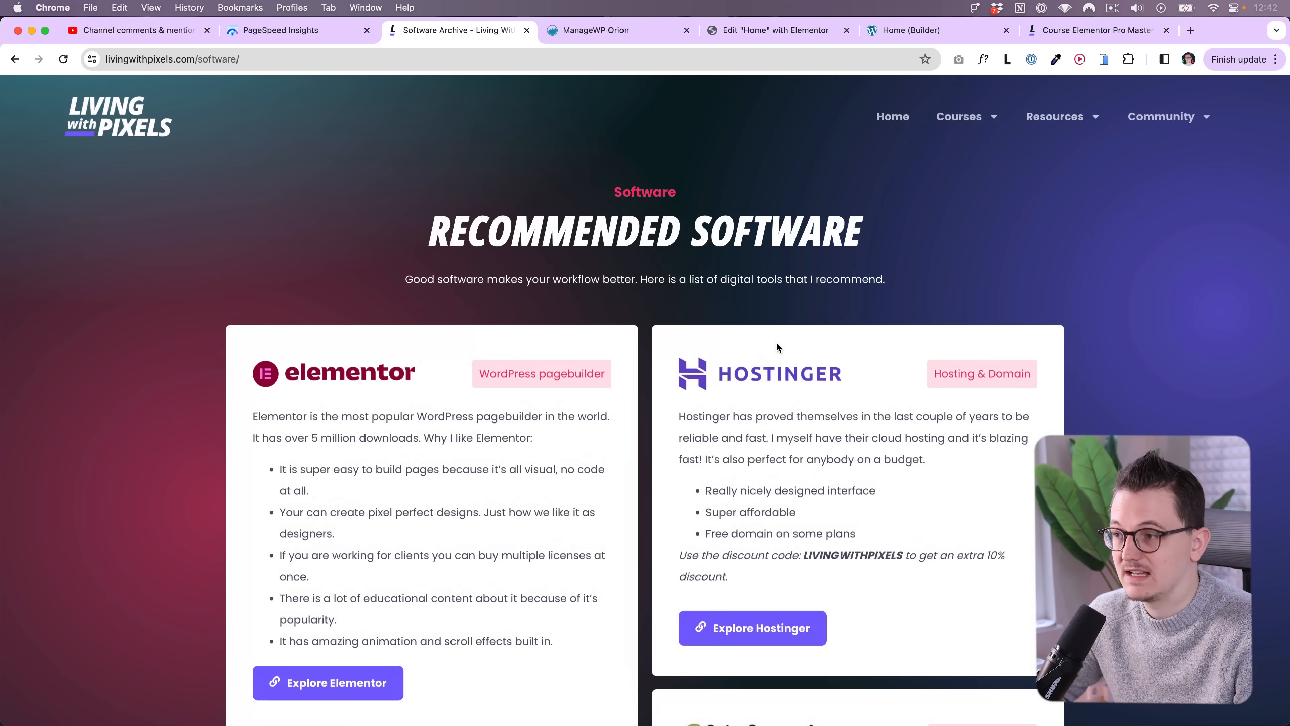
scroll(down, 3)
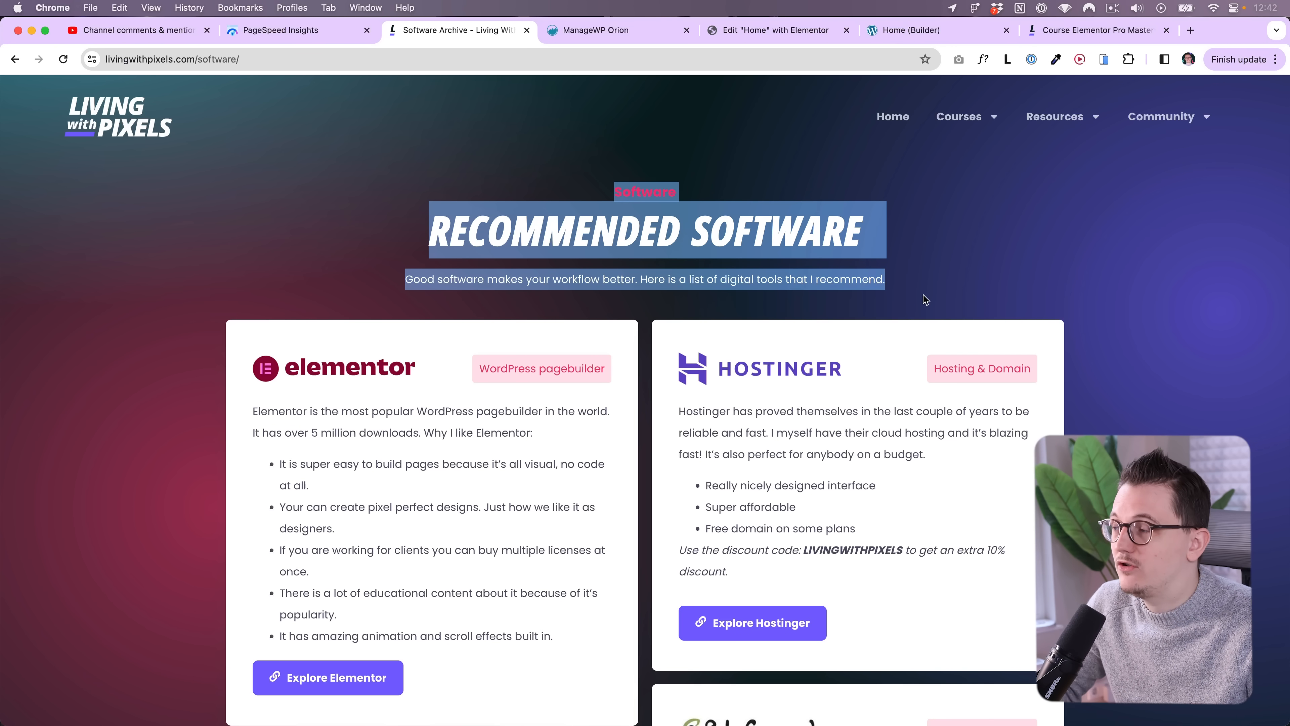
click(919, 283)
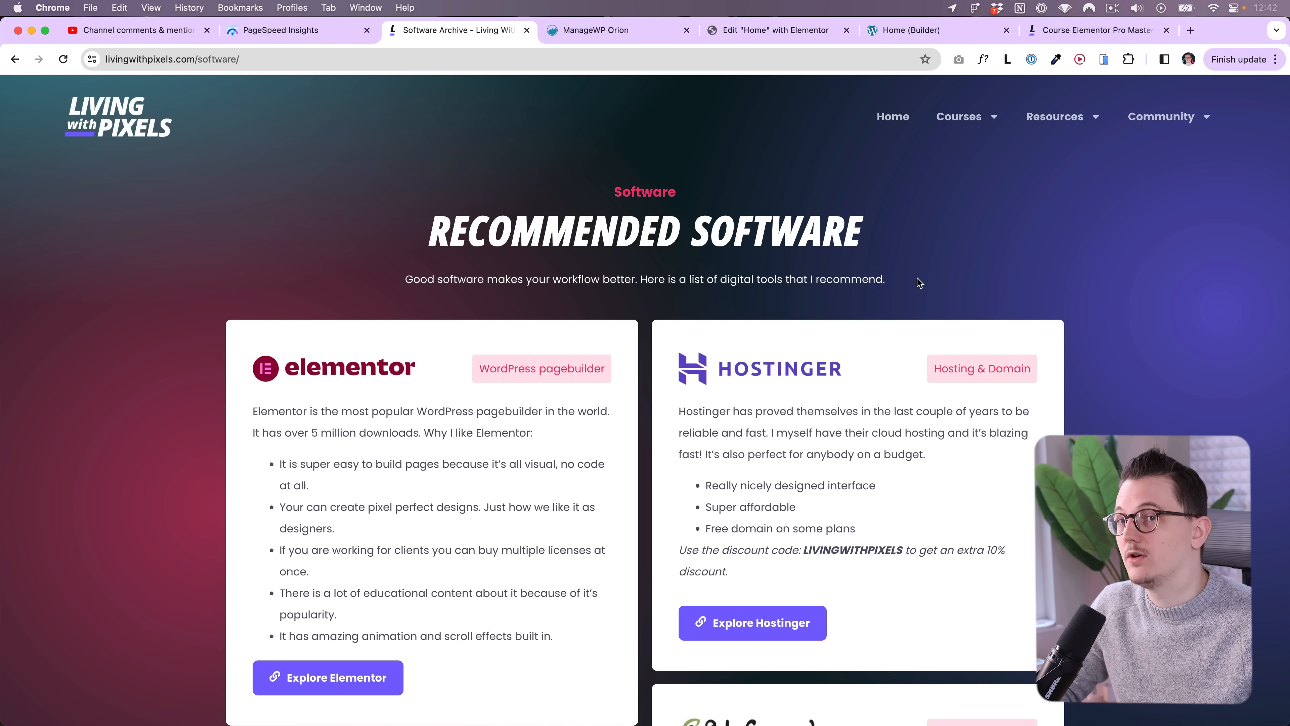
mouse_move(959, 117)
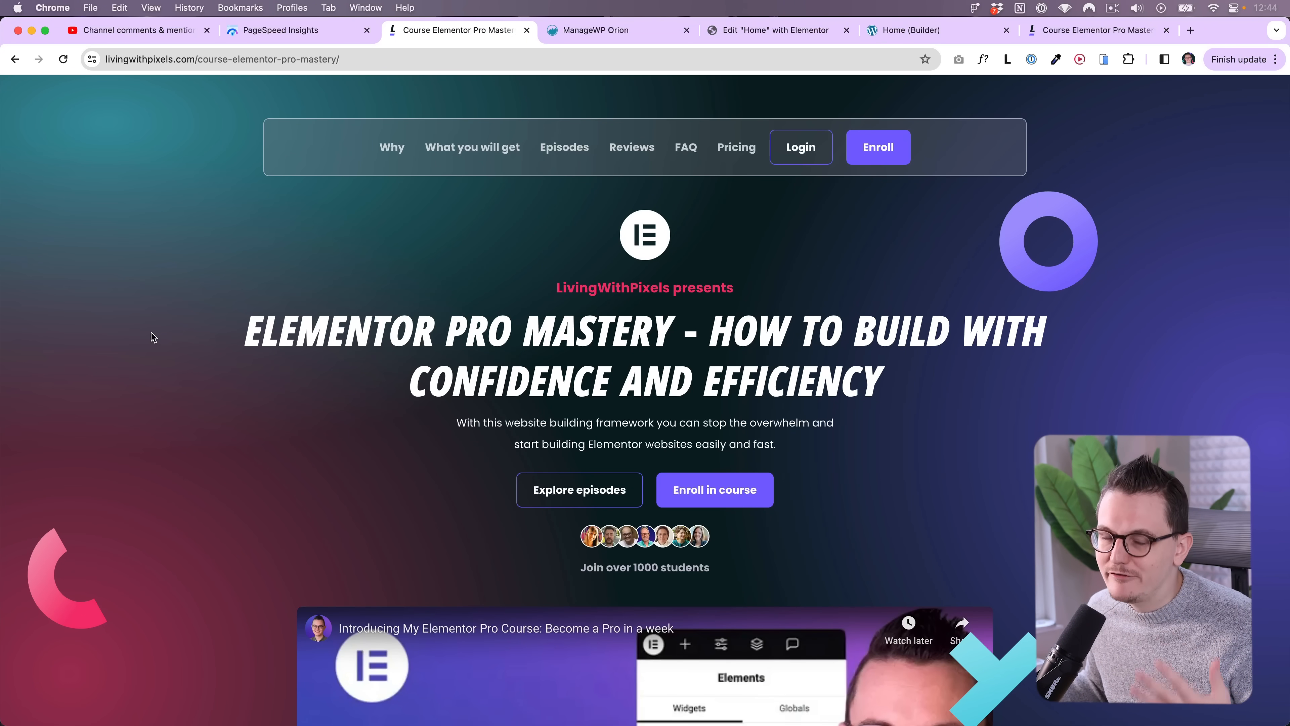
mouse_move(265, 354)
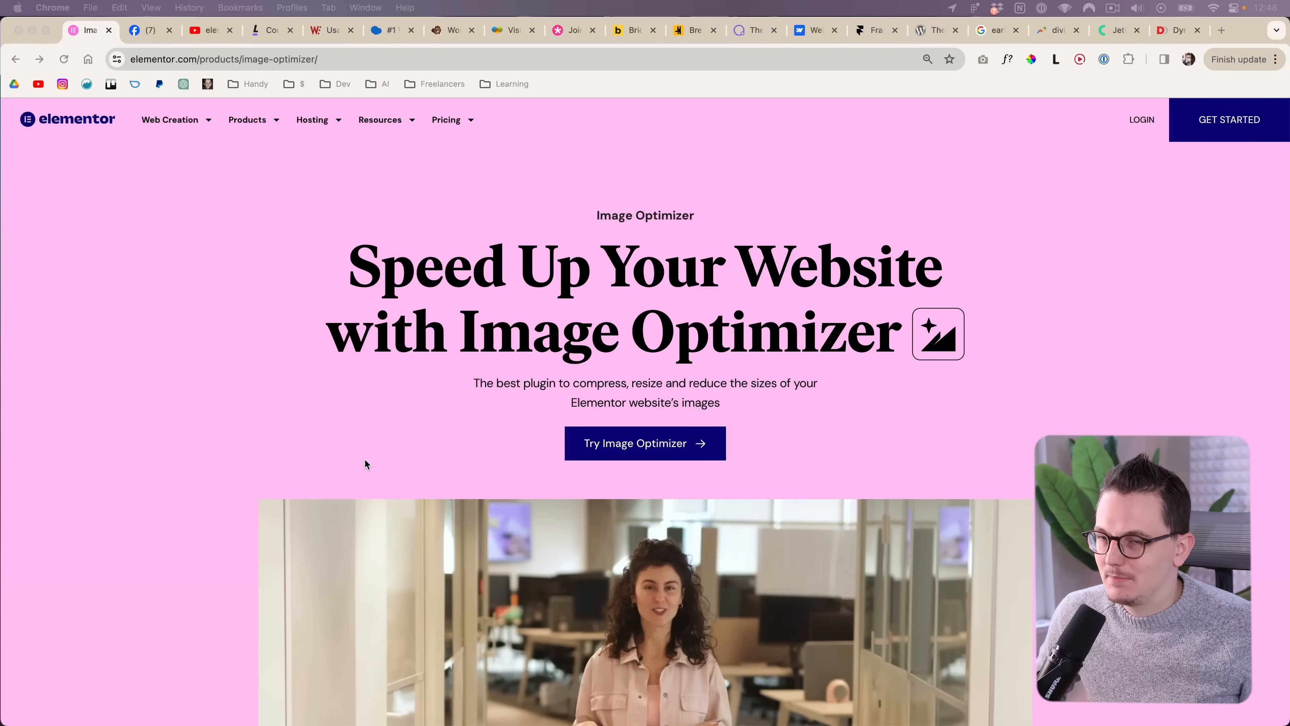
mouse_move(575, 112)
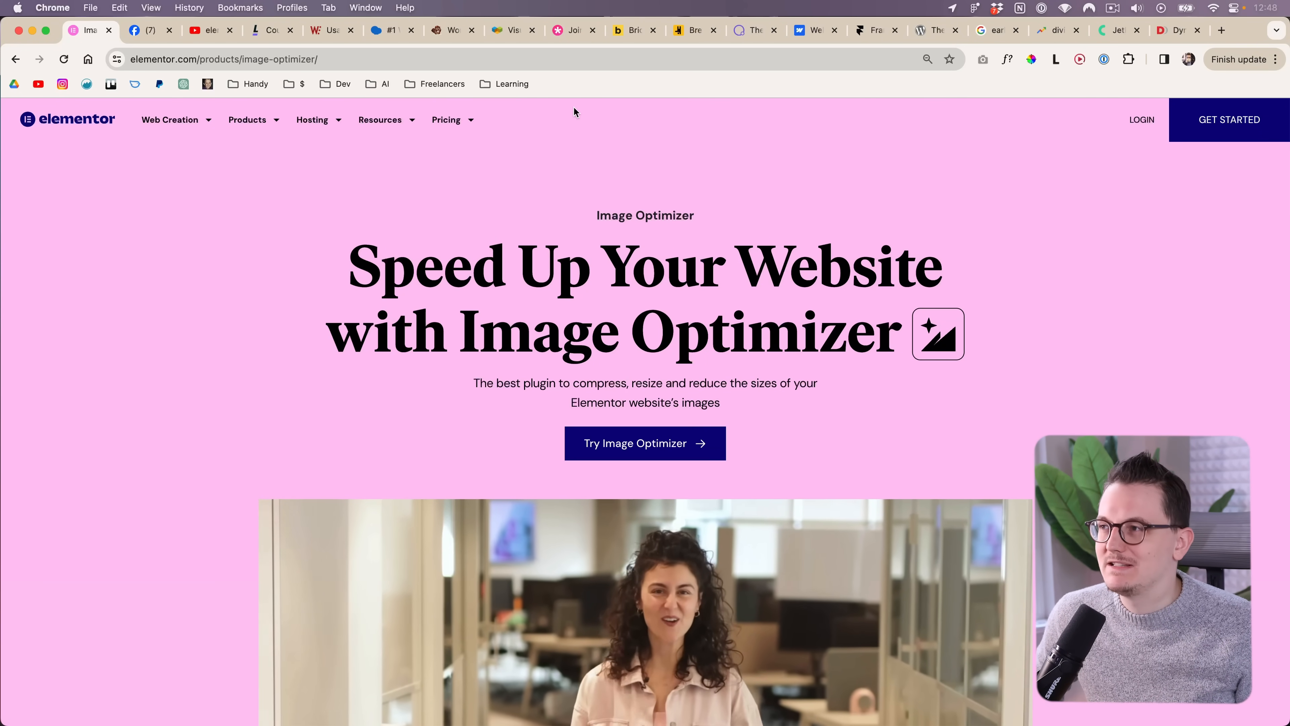
Stop by the Bricks Builder homepage, then go to Framer's Publish section on deploying in seconds.
click(631, 31)
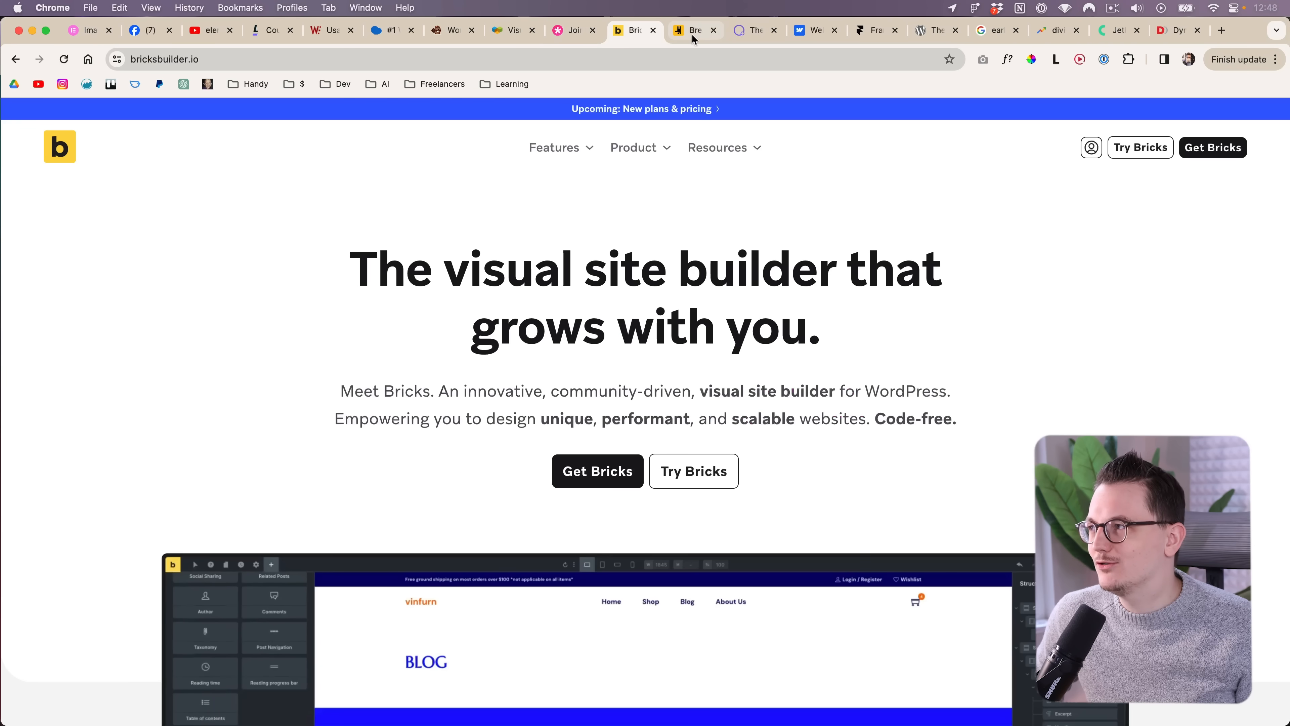
click(876, 30)
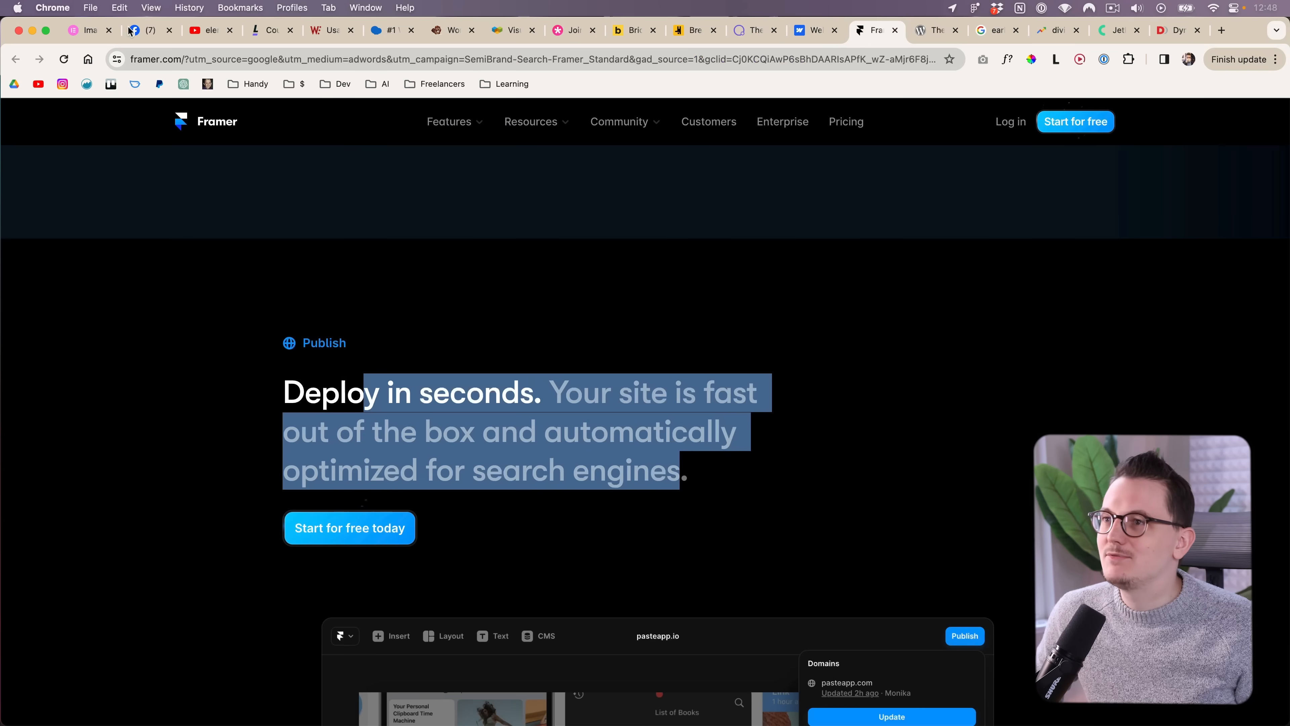